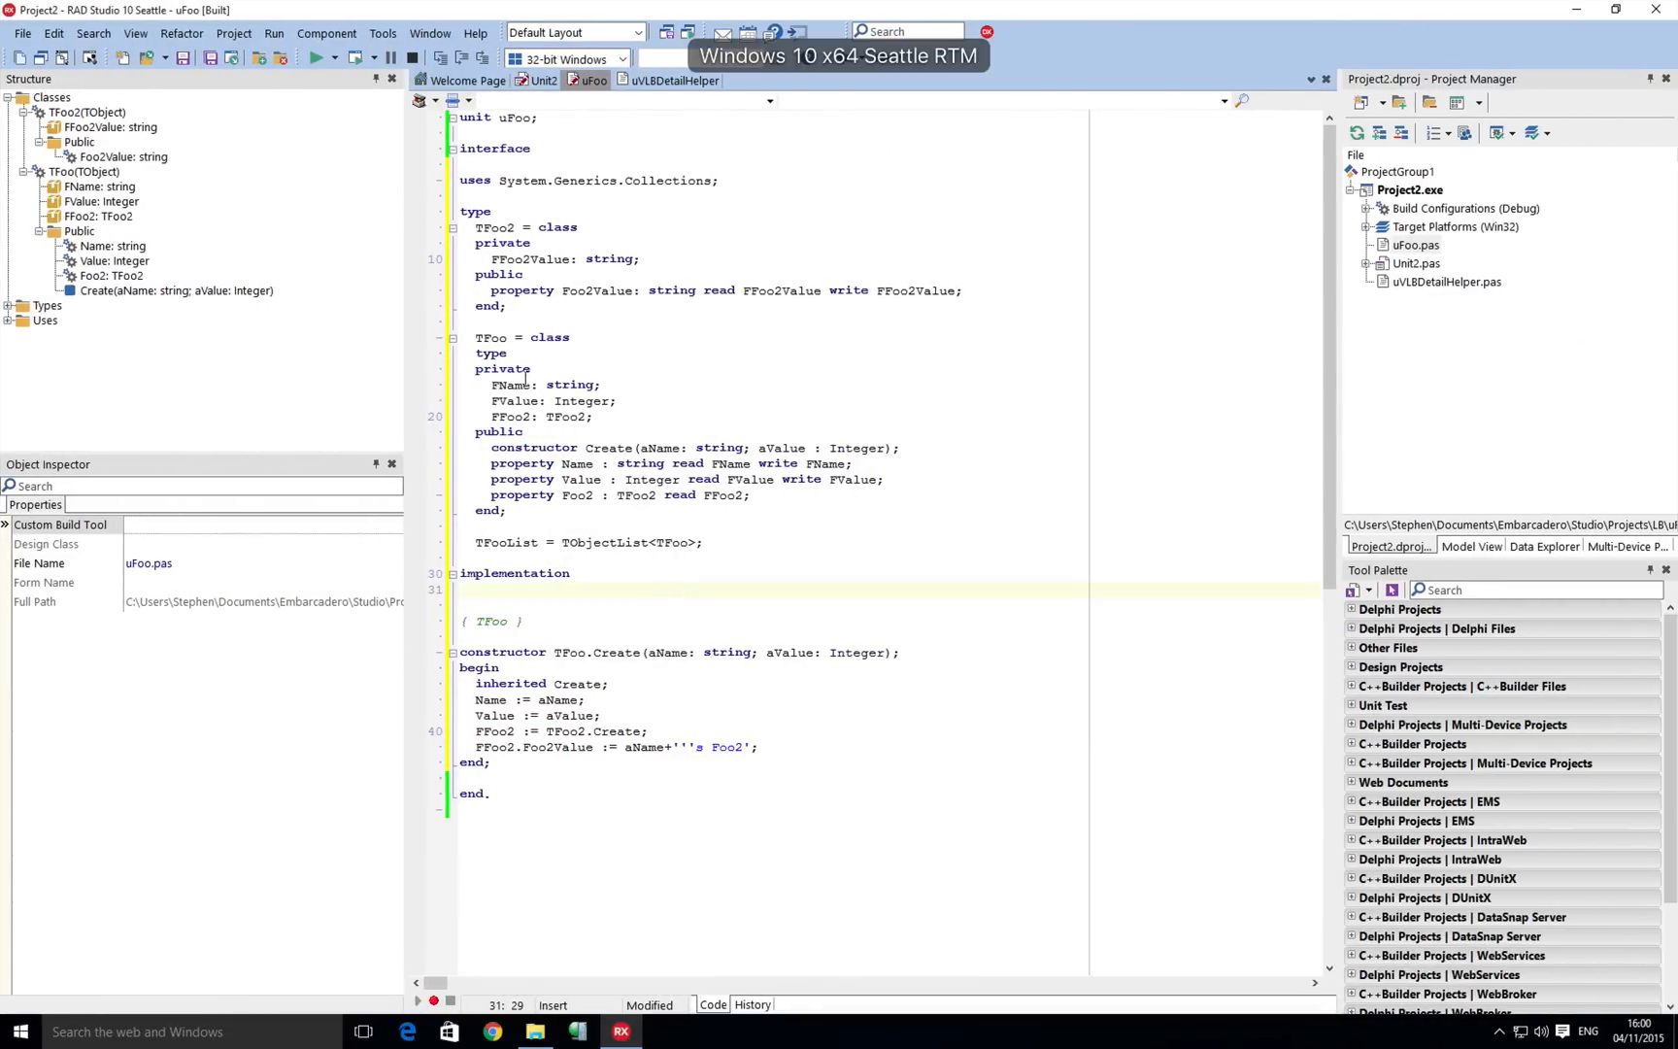
pyautogui.moveTo(342, 192)
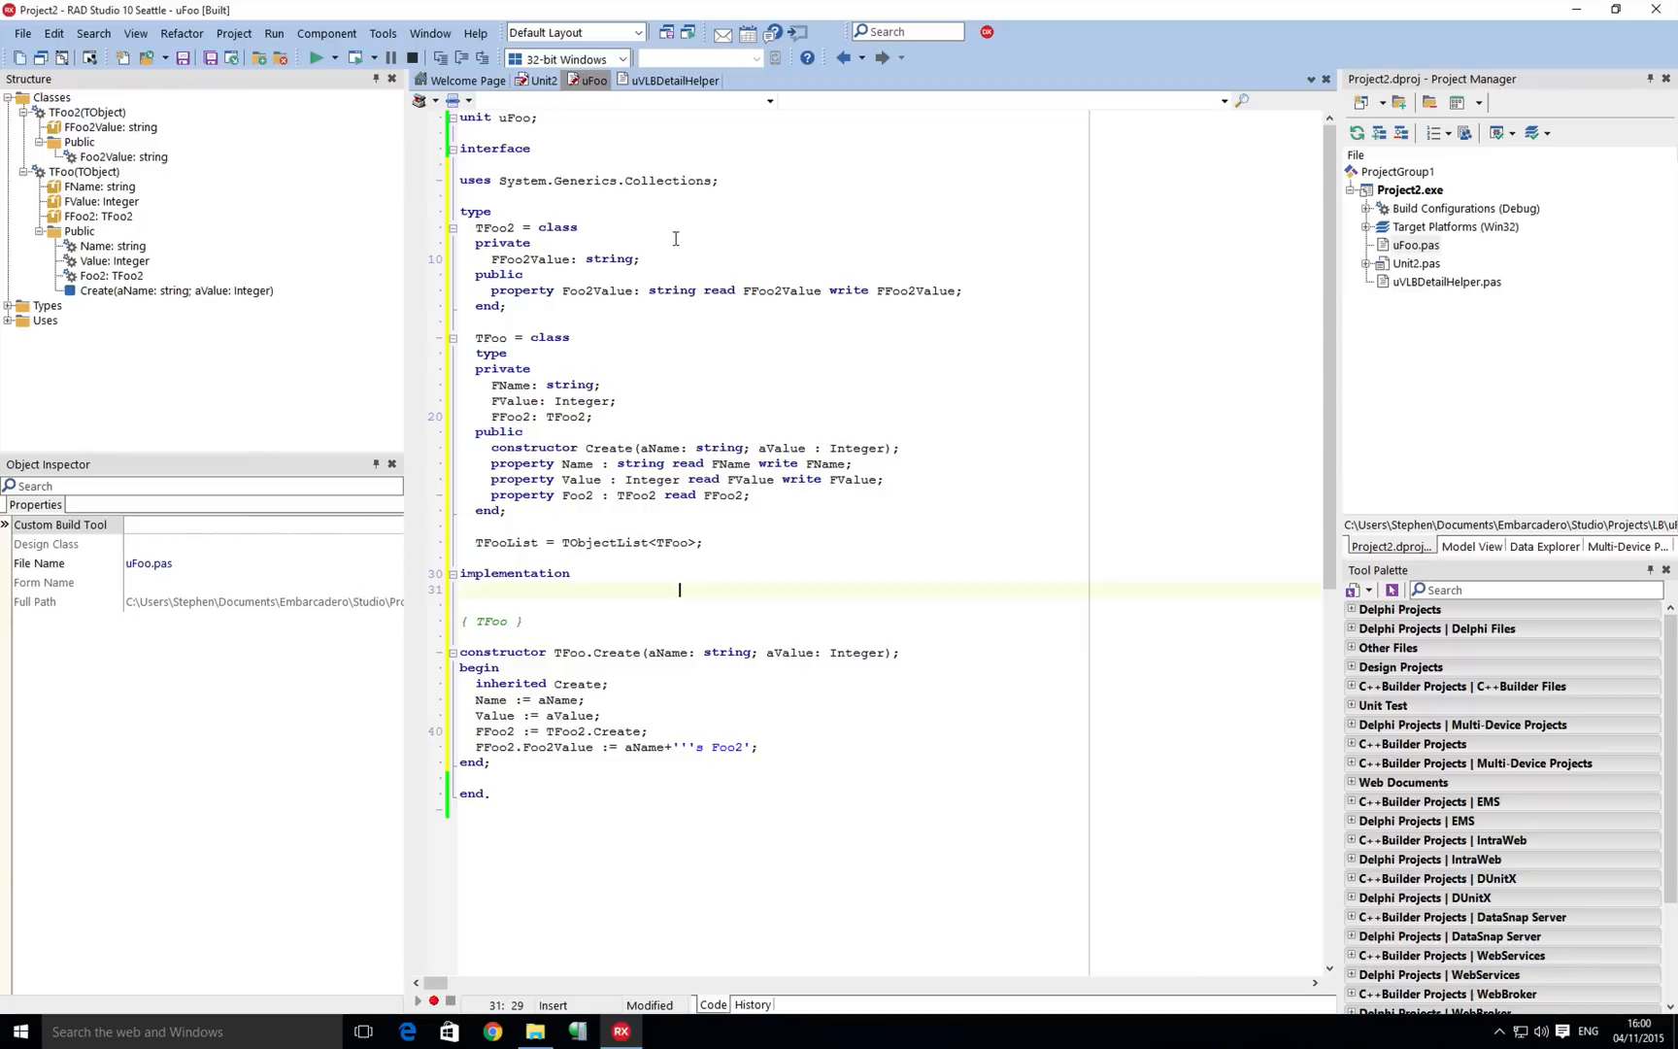
pyautogui.moveTo(556, 390)
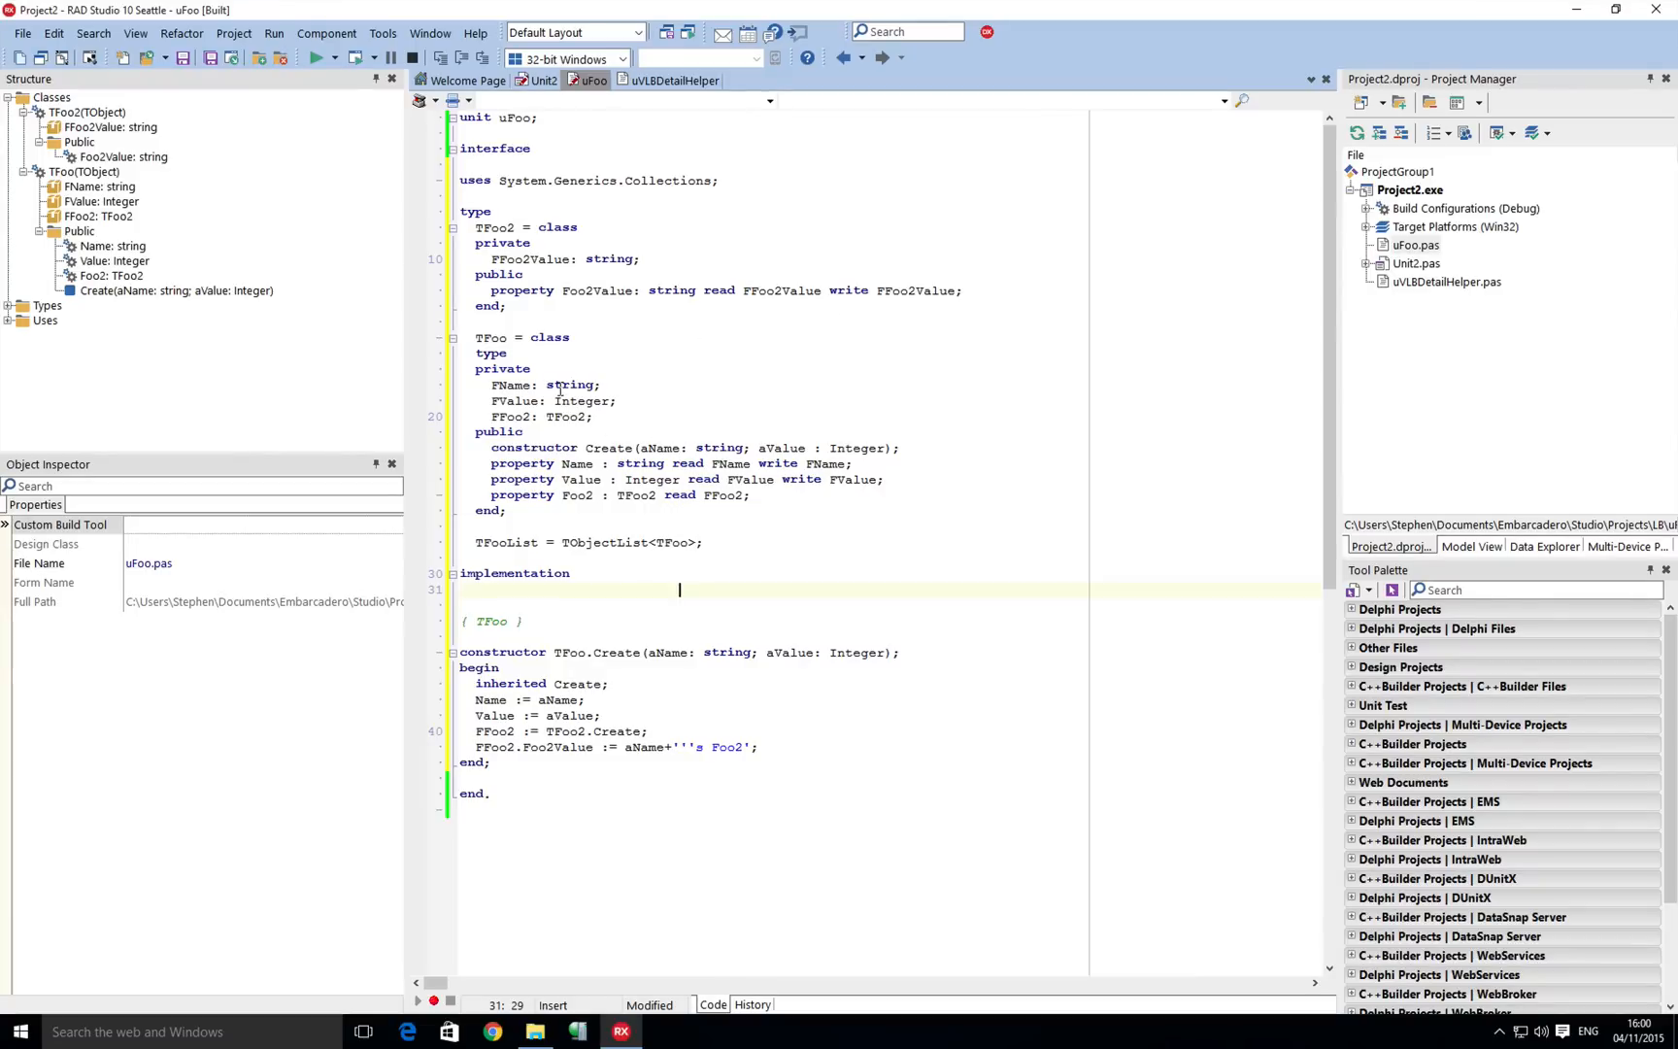
# Walk through the TFooList type, the TFoo class with Name and Foo2, and TFoo2.
pyautogui.click(480, 543)
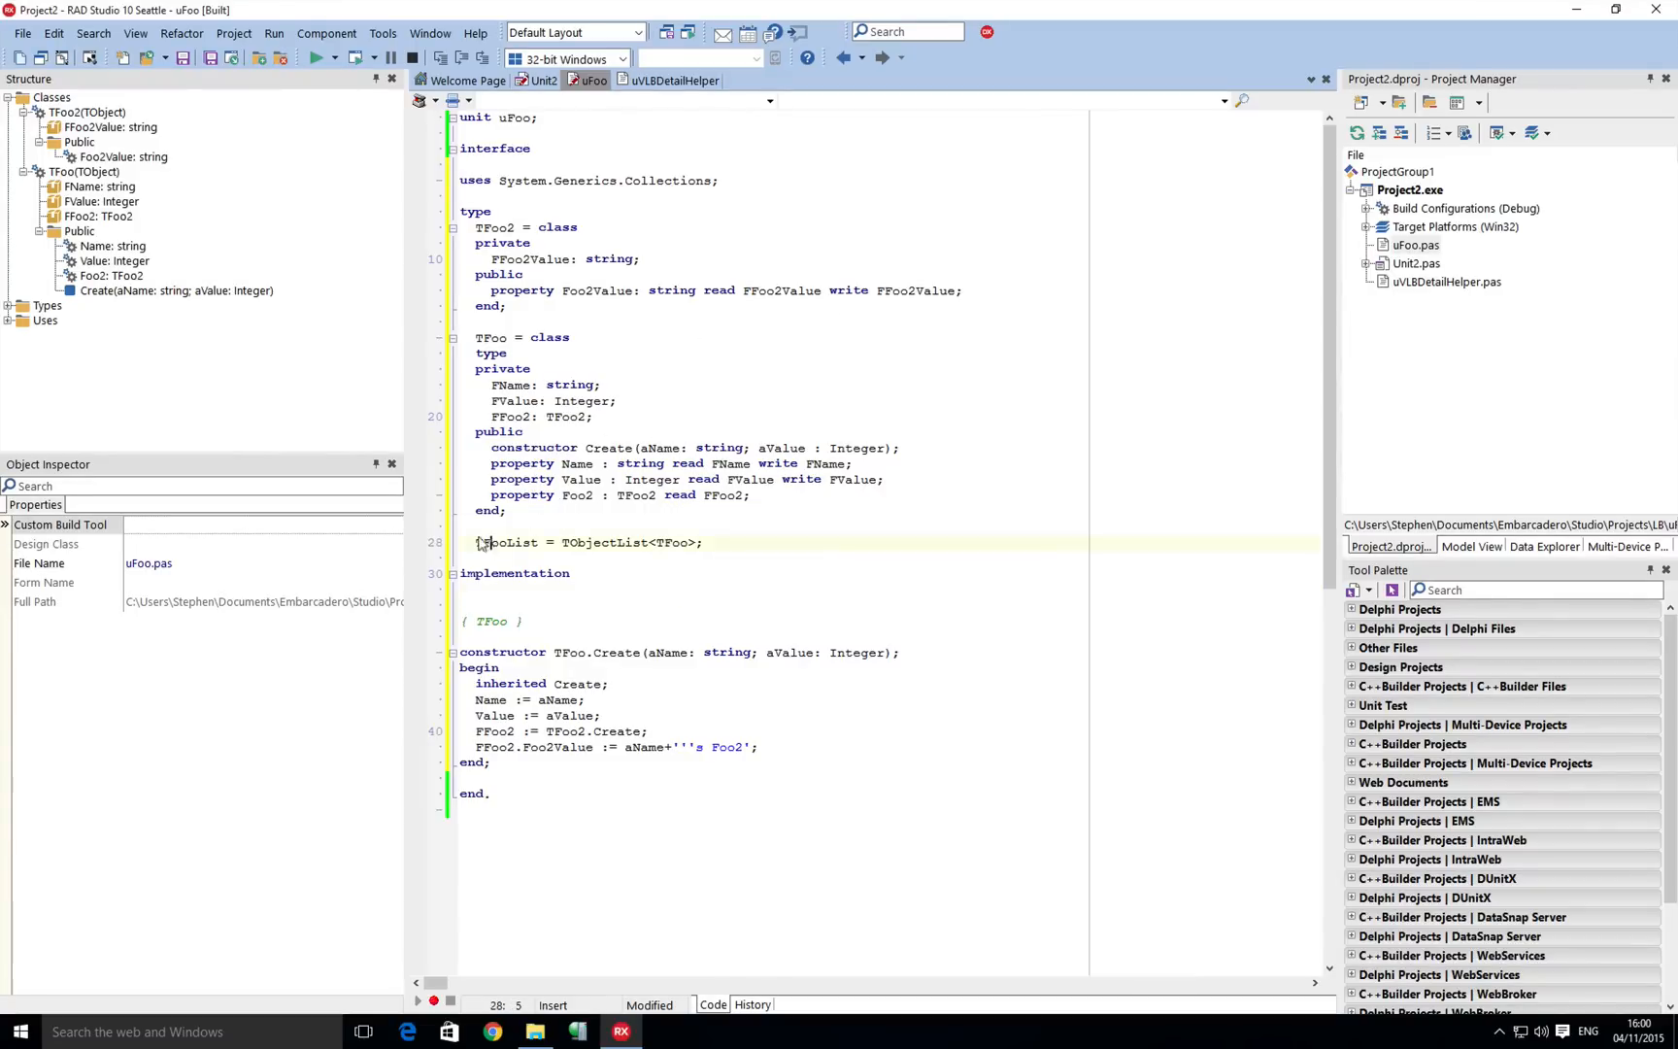
pyautogui.doubleClick(507, 543)
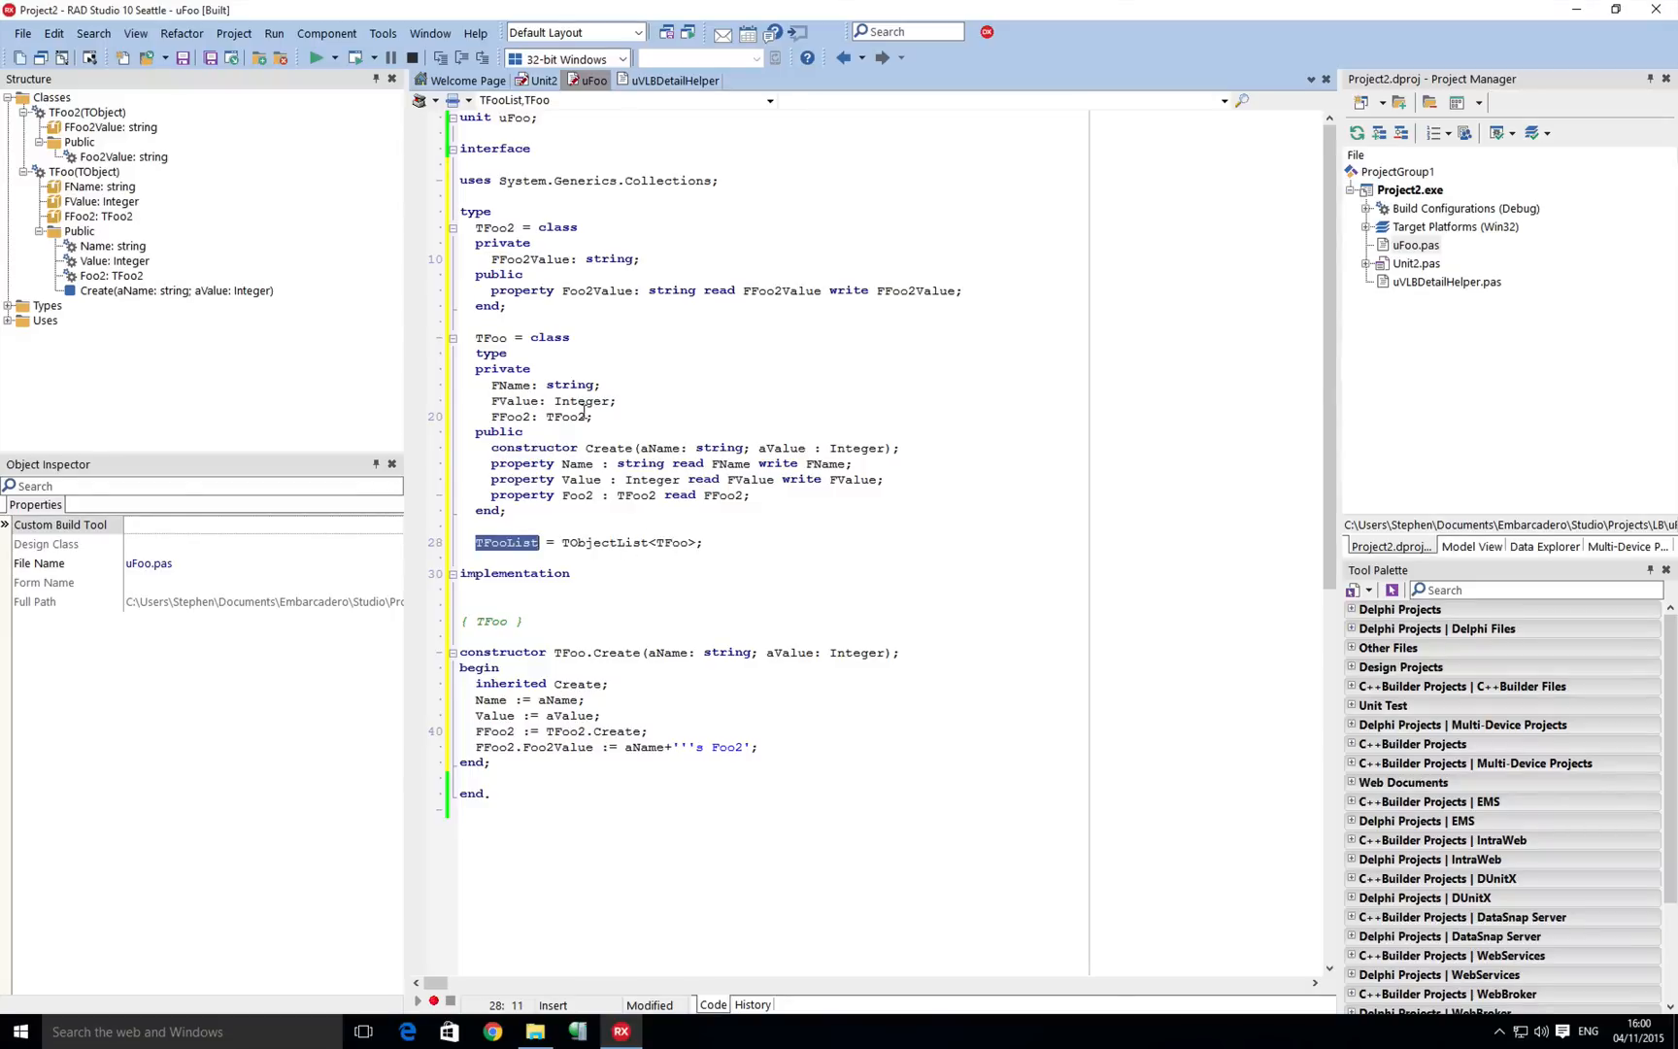
pyautogui.doubleClick(491, 337)
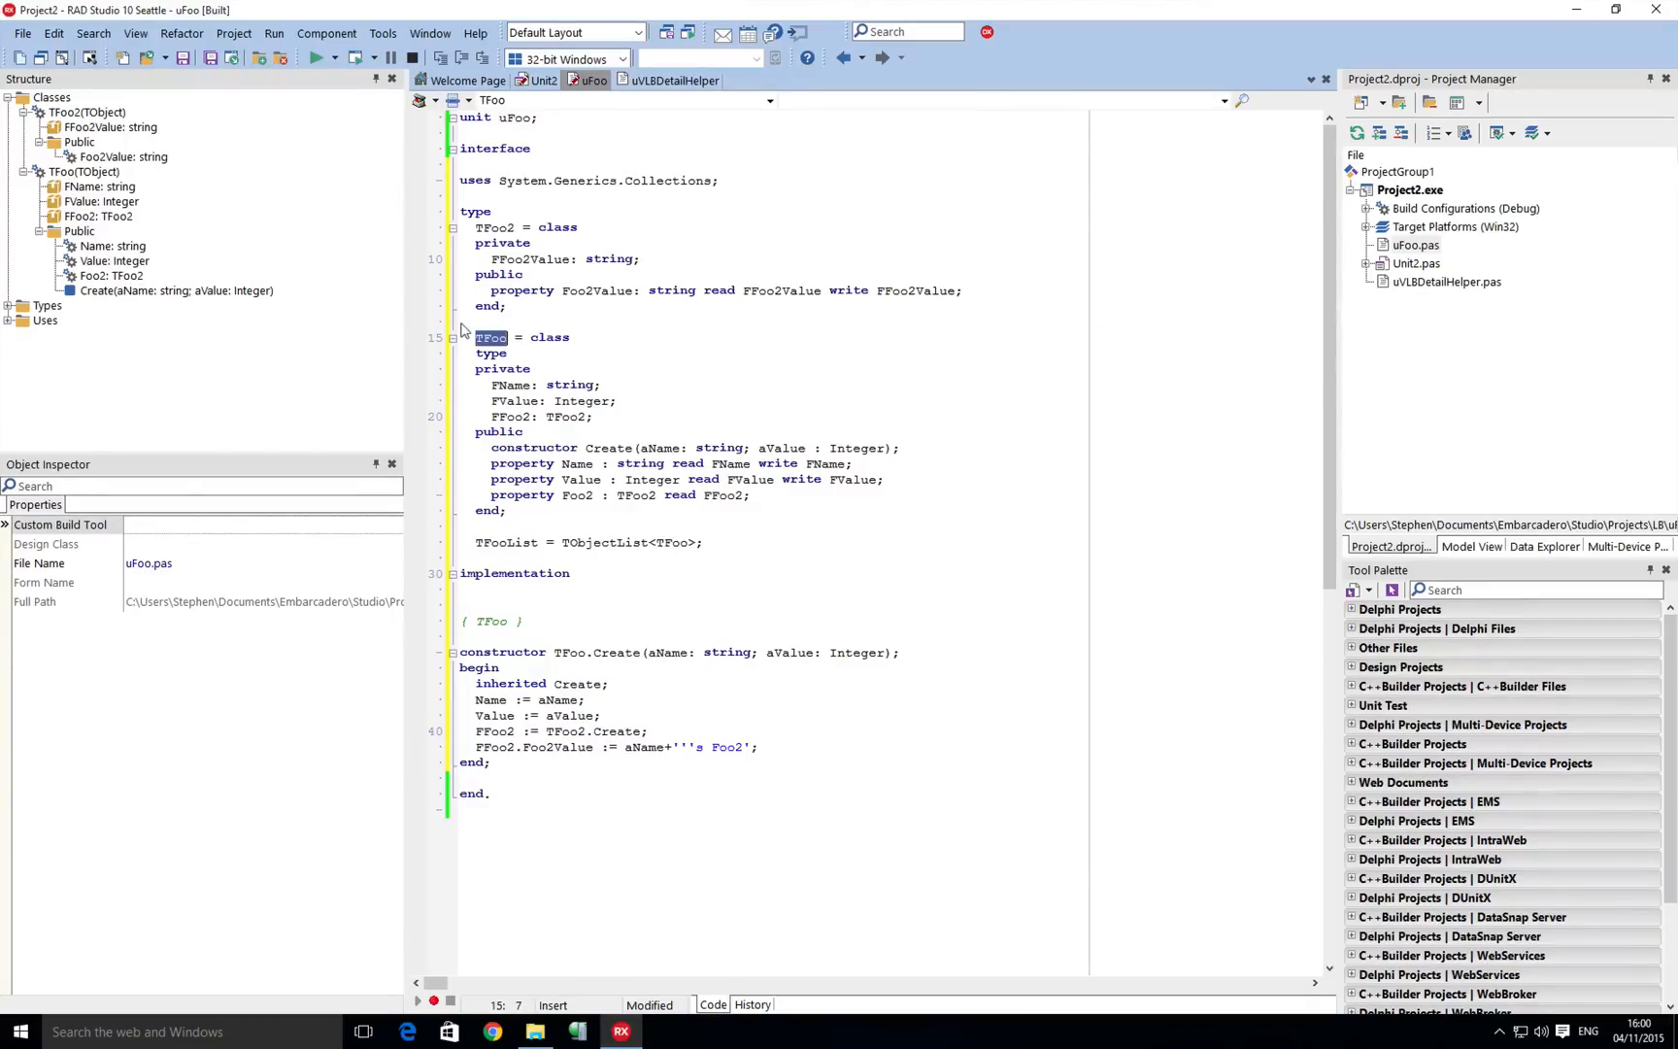
pyautogui.click(483, 463)
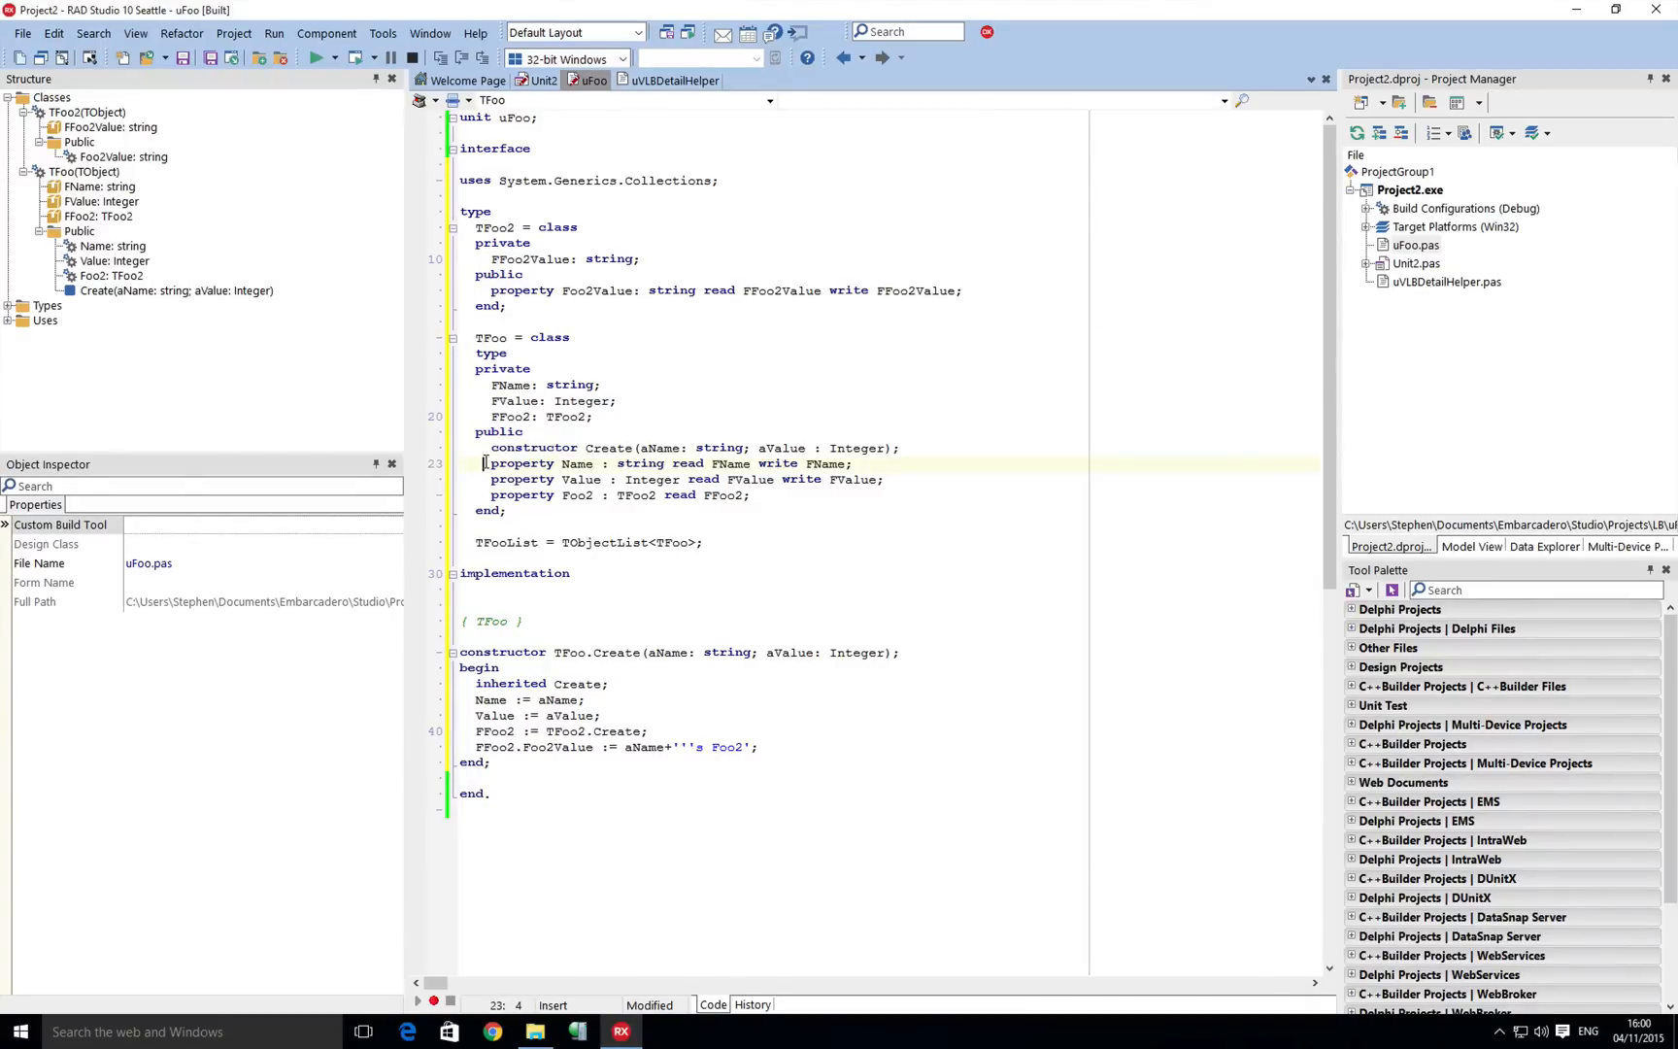
pyautogui.click(578, 494)
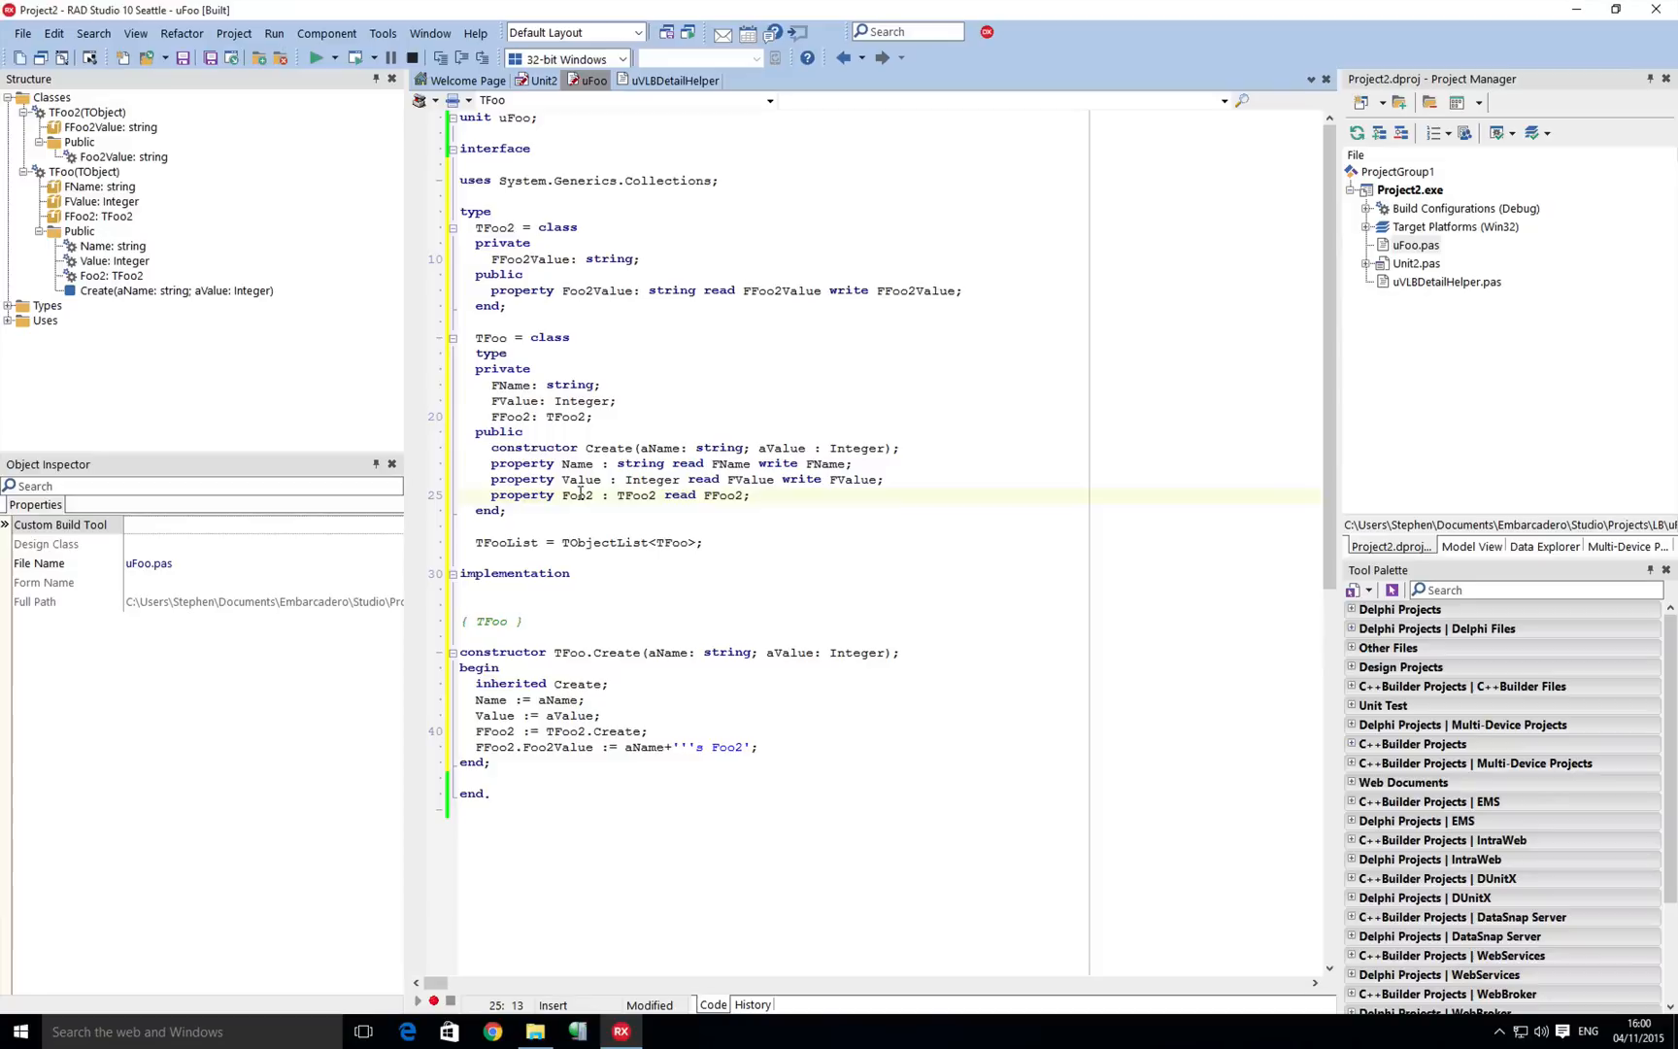
pyautogui.moveTo(581, 495)
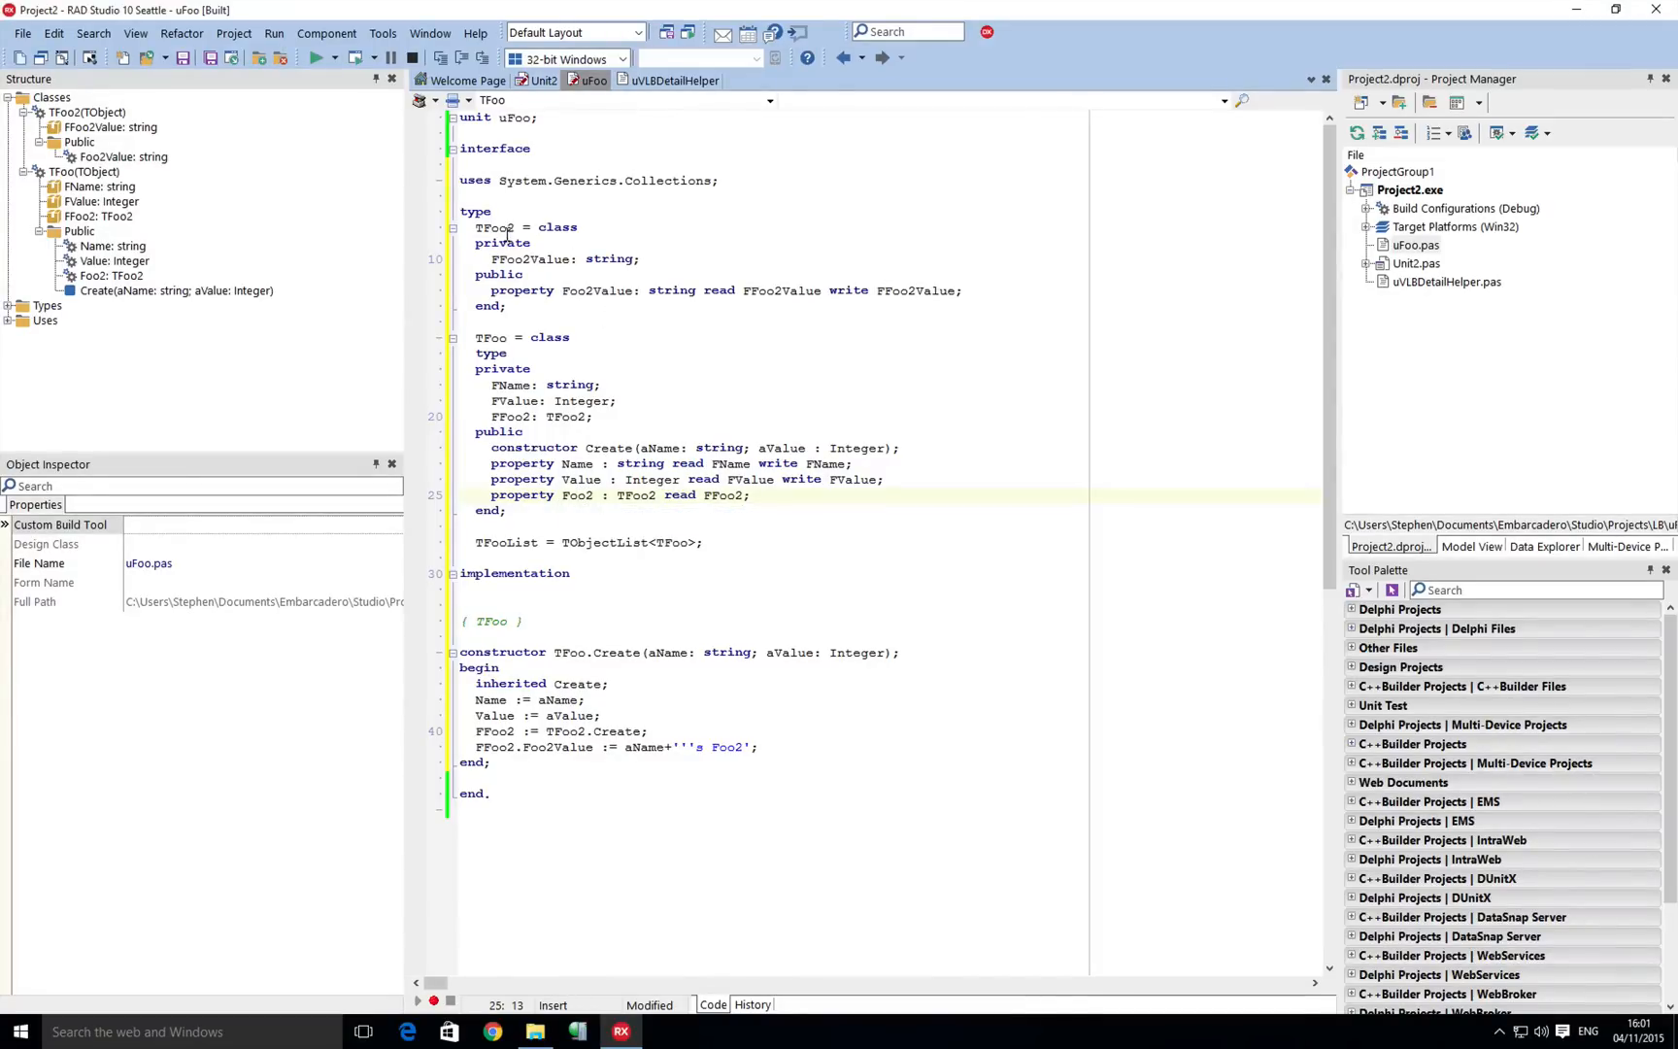
pyautogui.doubleClick(493, 227)
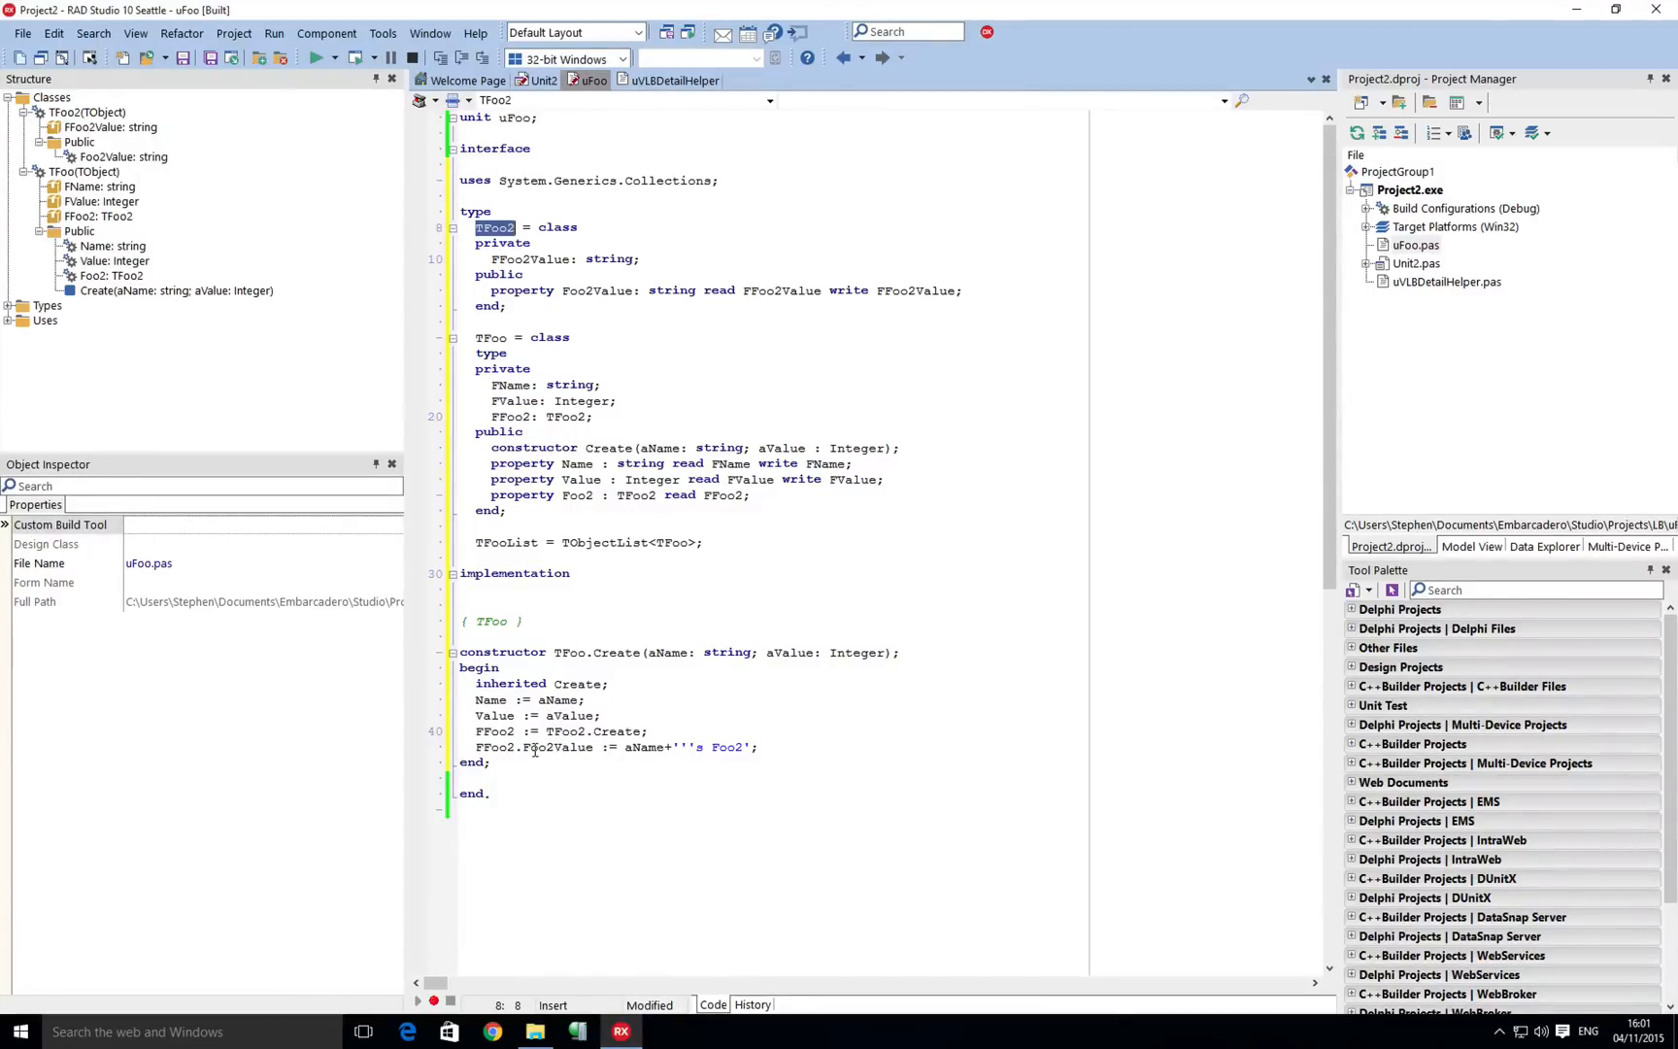
pyautogui.moveTo(549, 747)
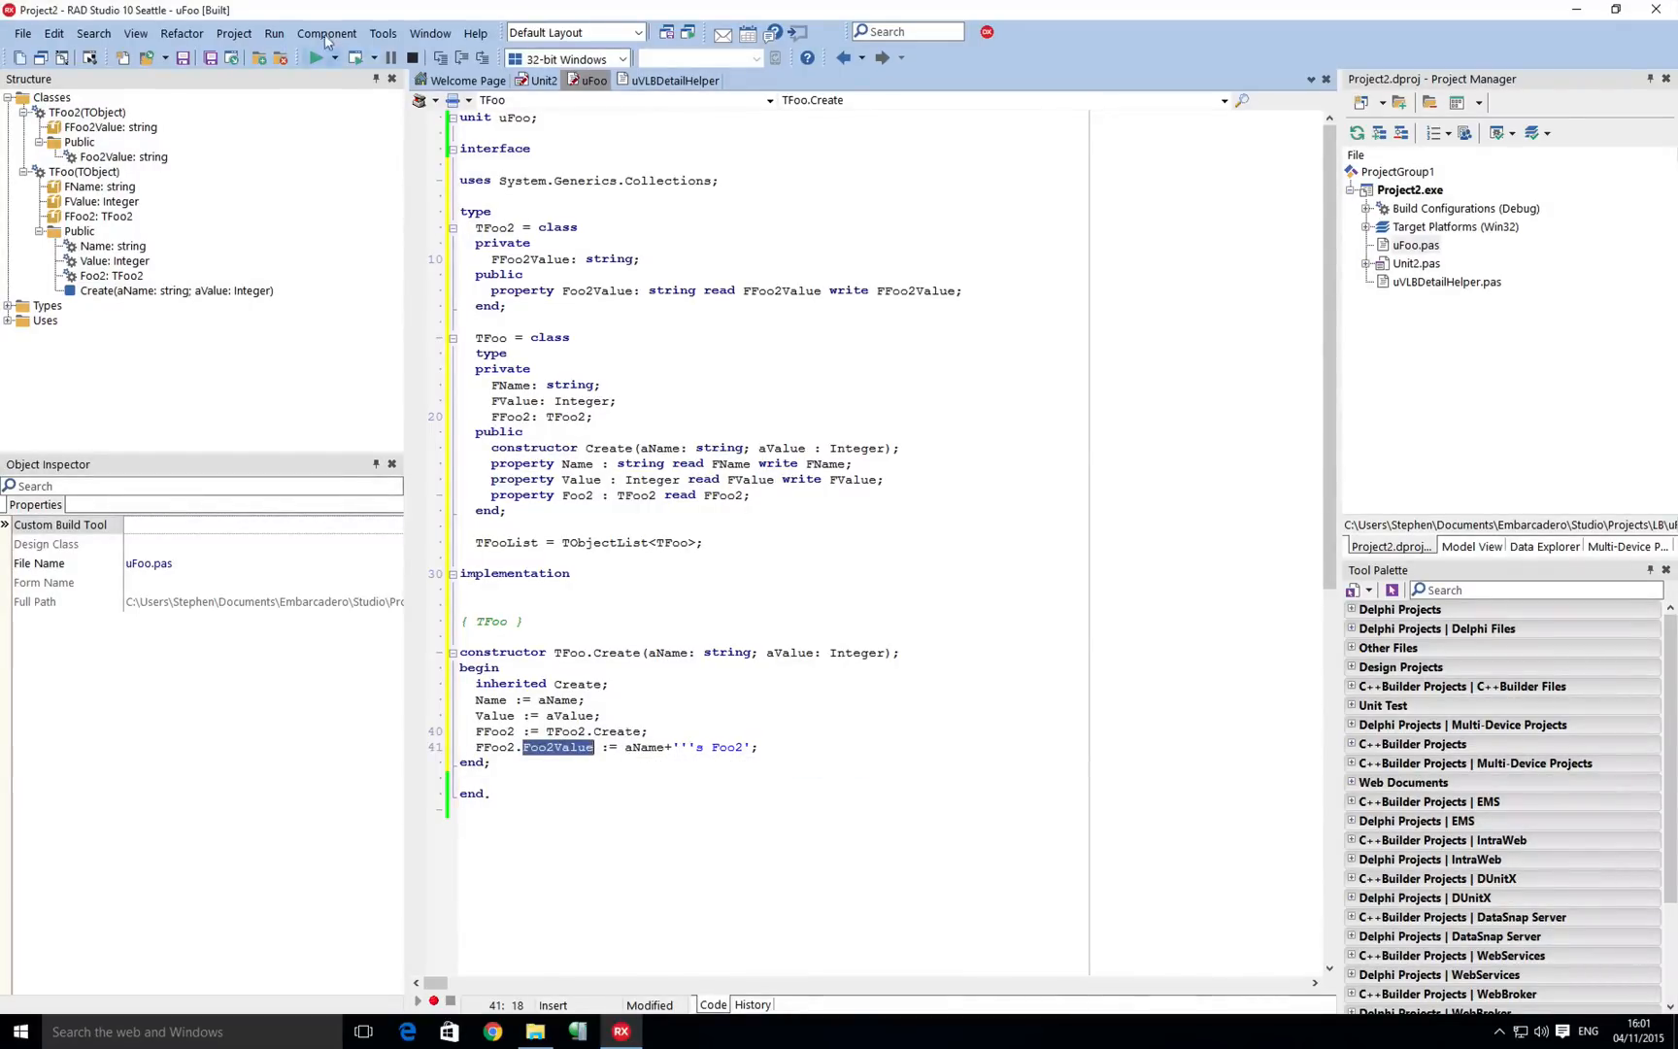
# Run the demo, select Frank, Bob, then Frank to show their values, and close it.
pyautogui.click(308, 58)
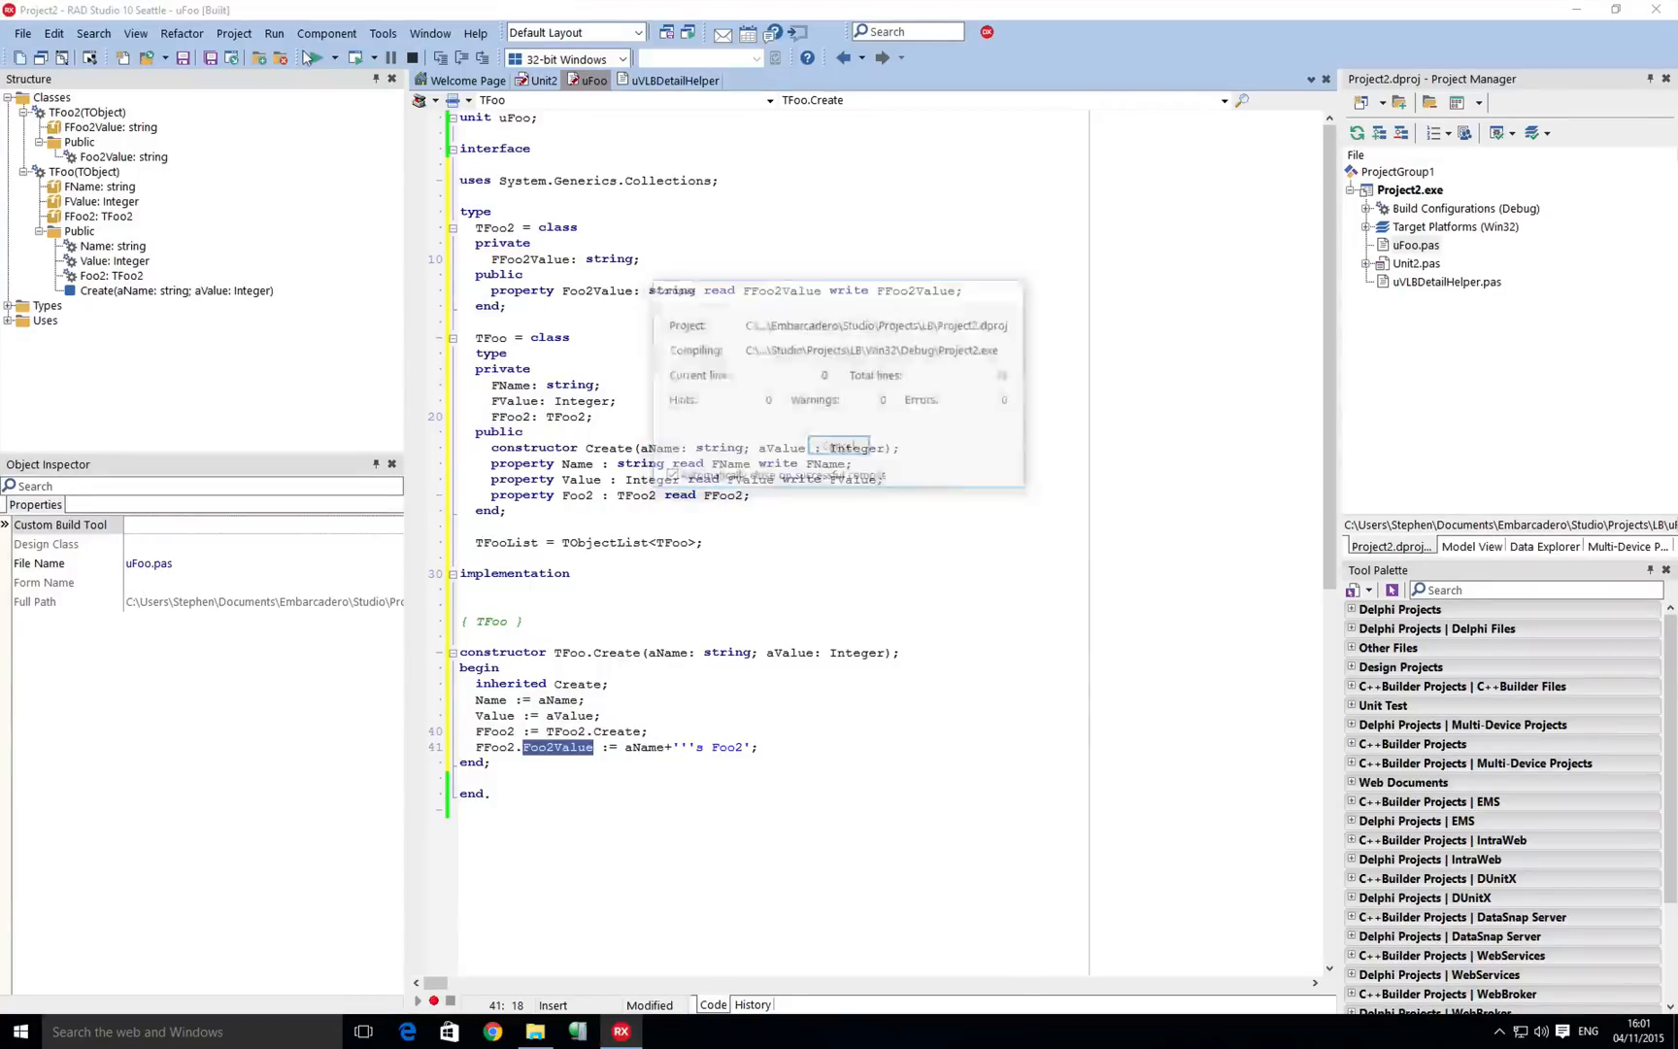
pyautogui.click(315, 59)
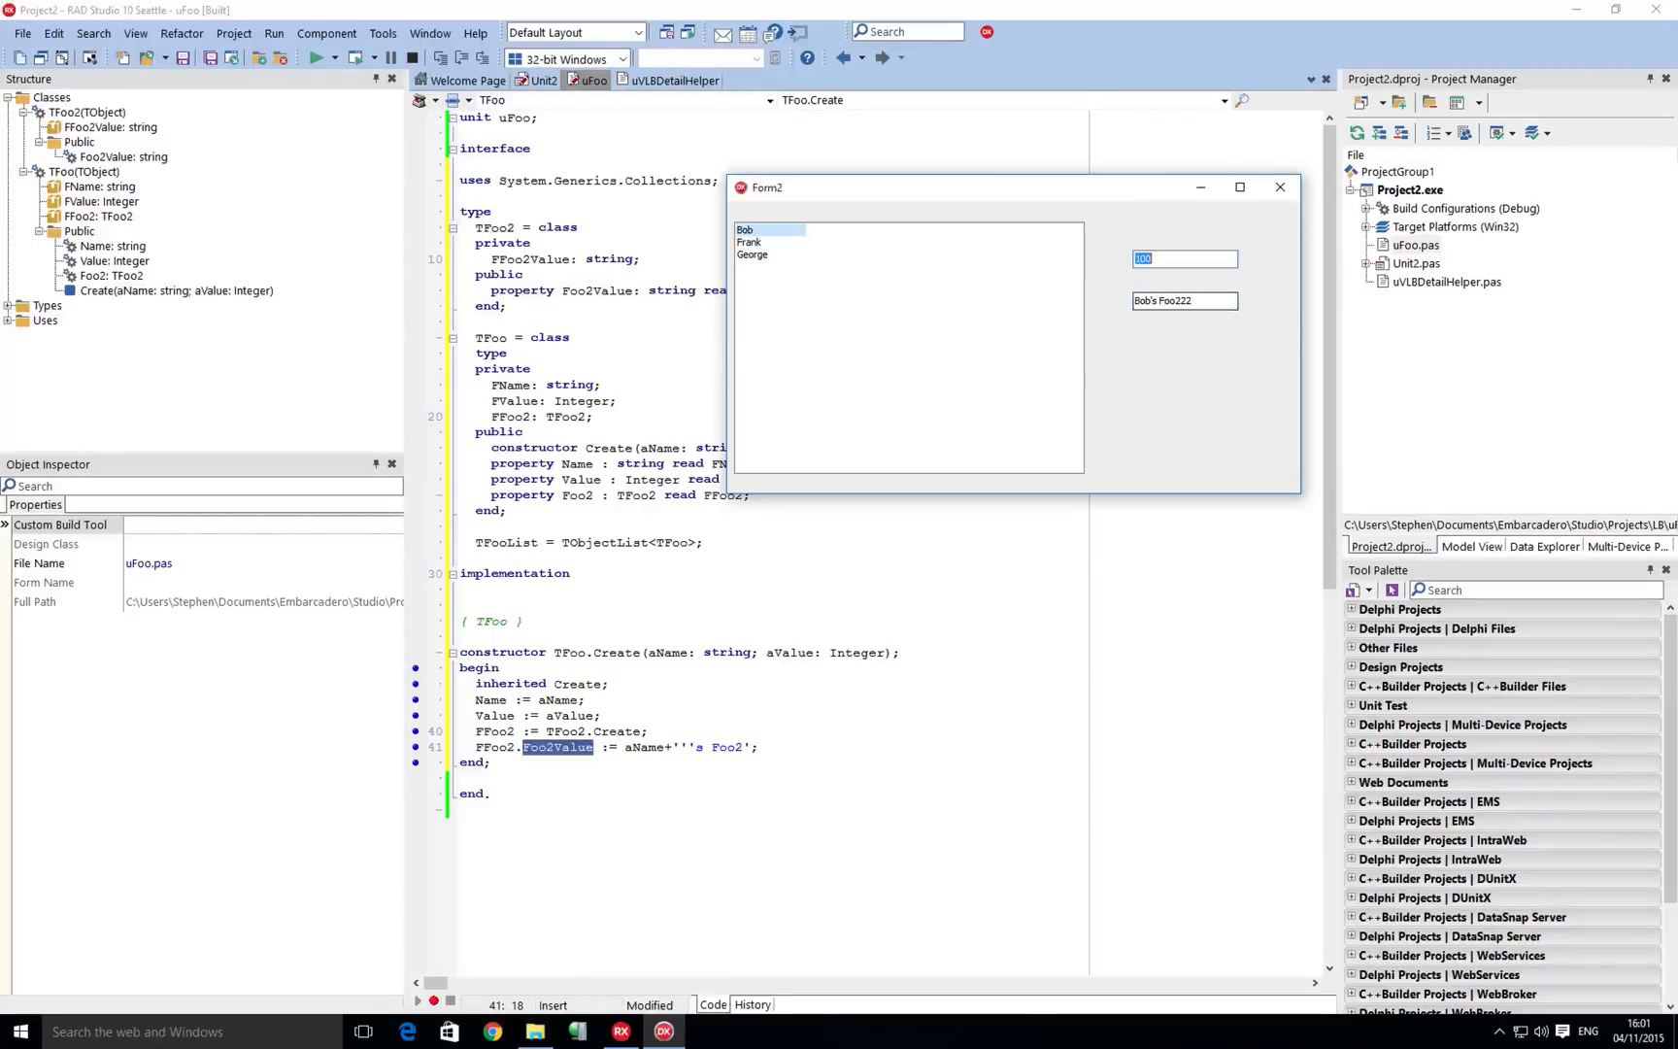
pyautogui.click(749, 241)
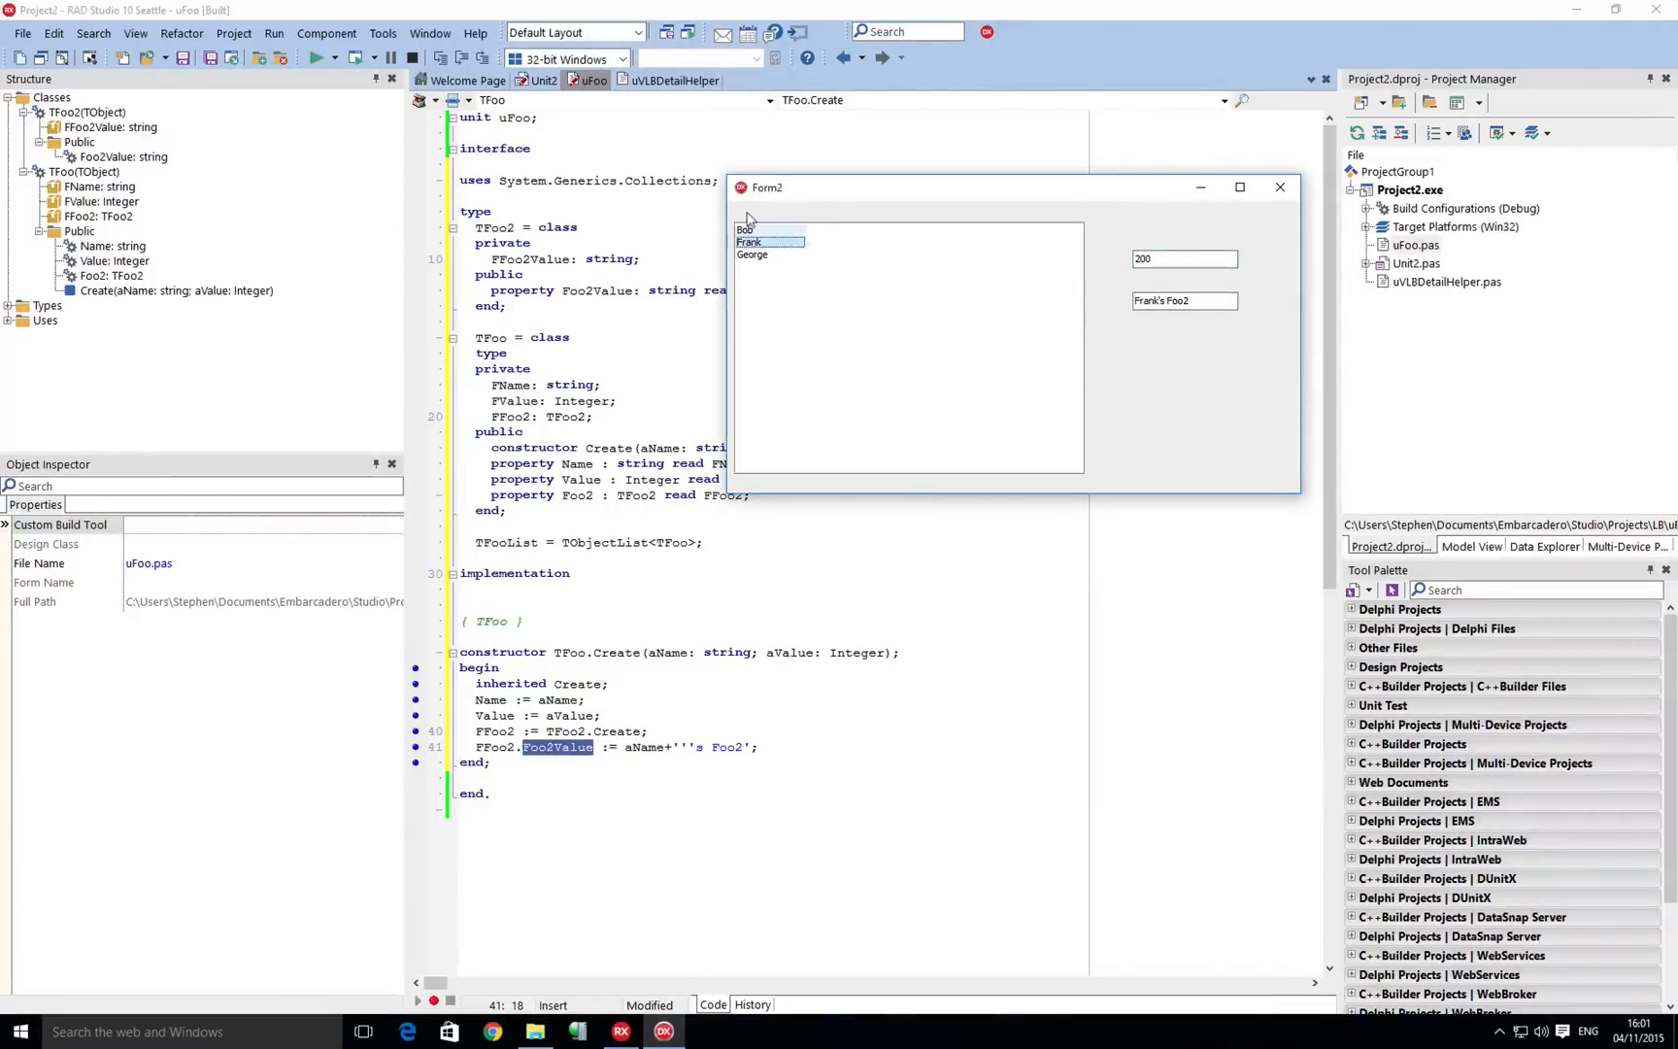
pyautogui.click(746, 229)
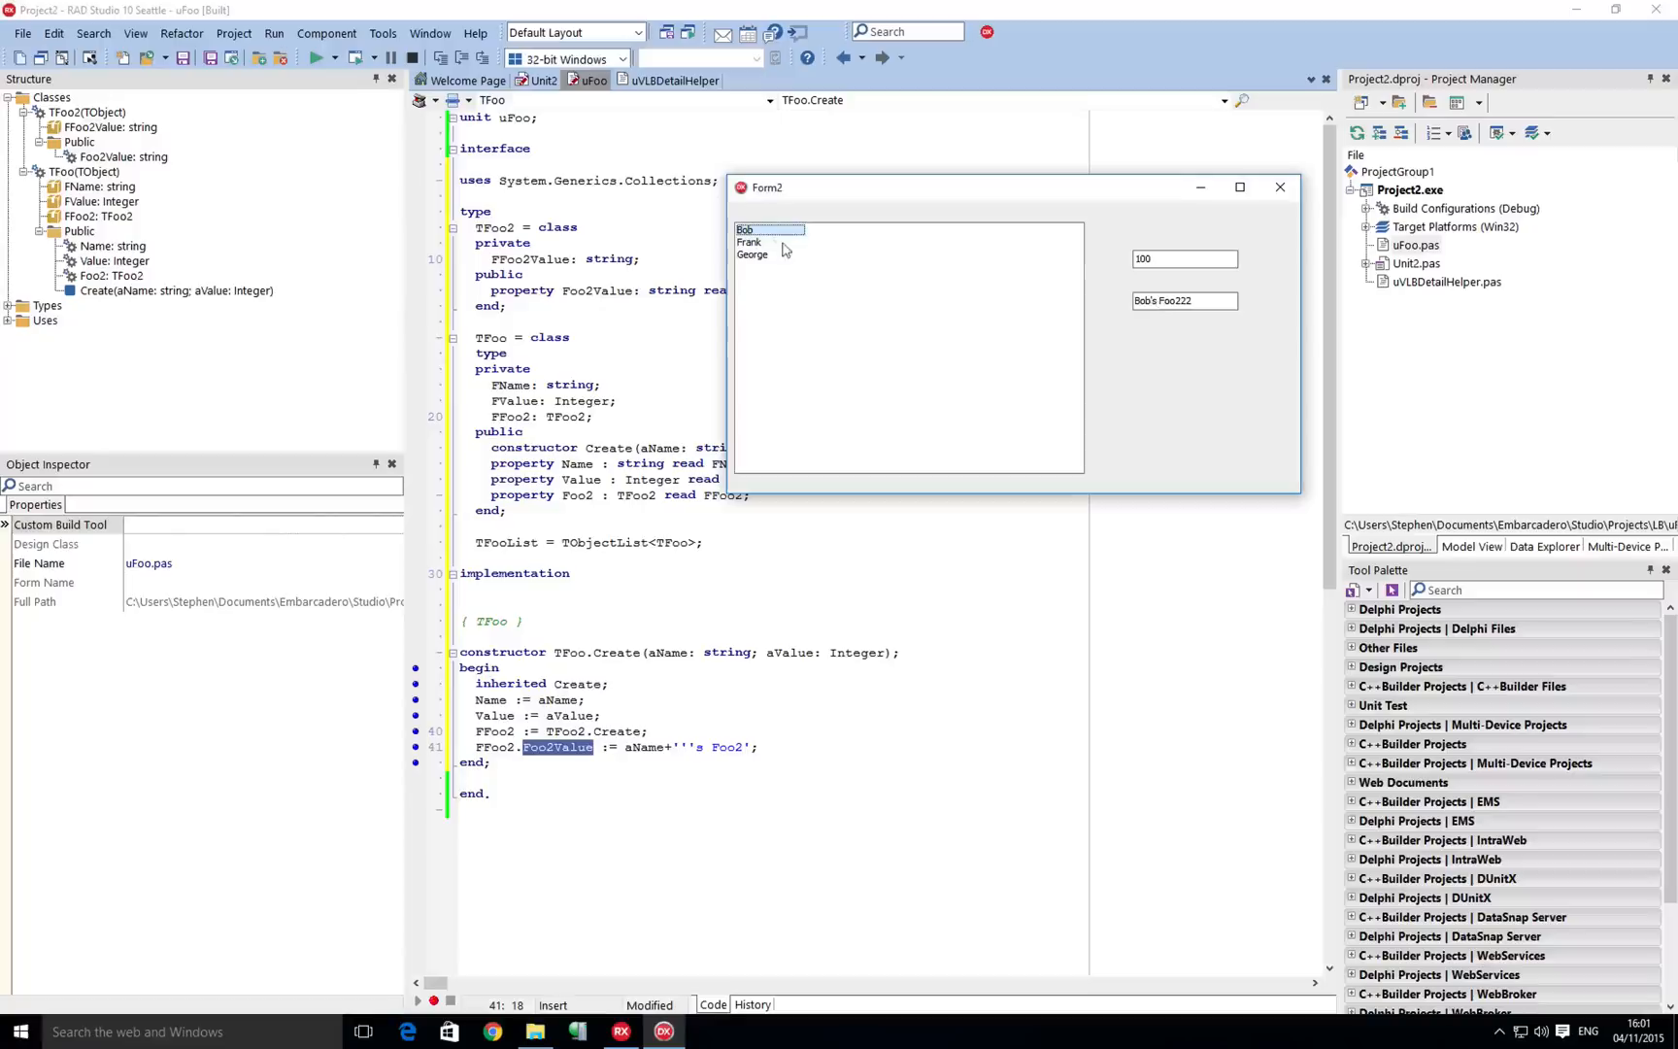
pyautogui.click(749, 242)
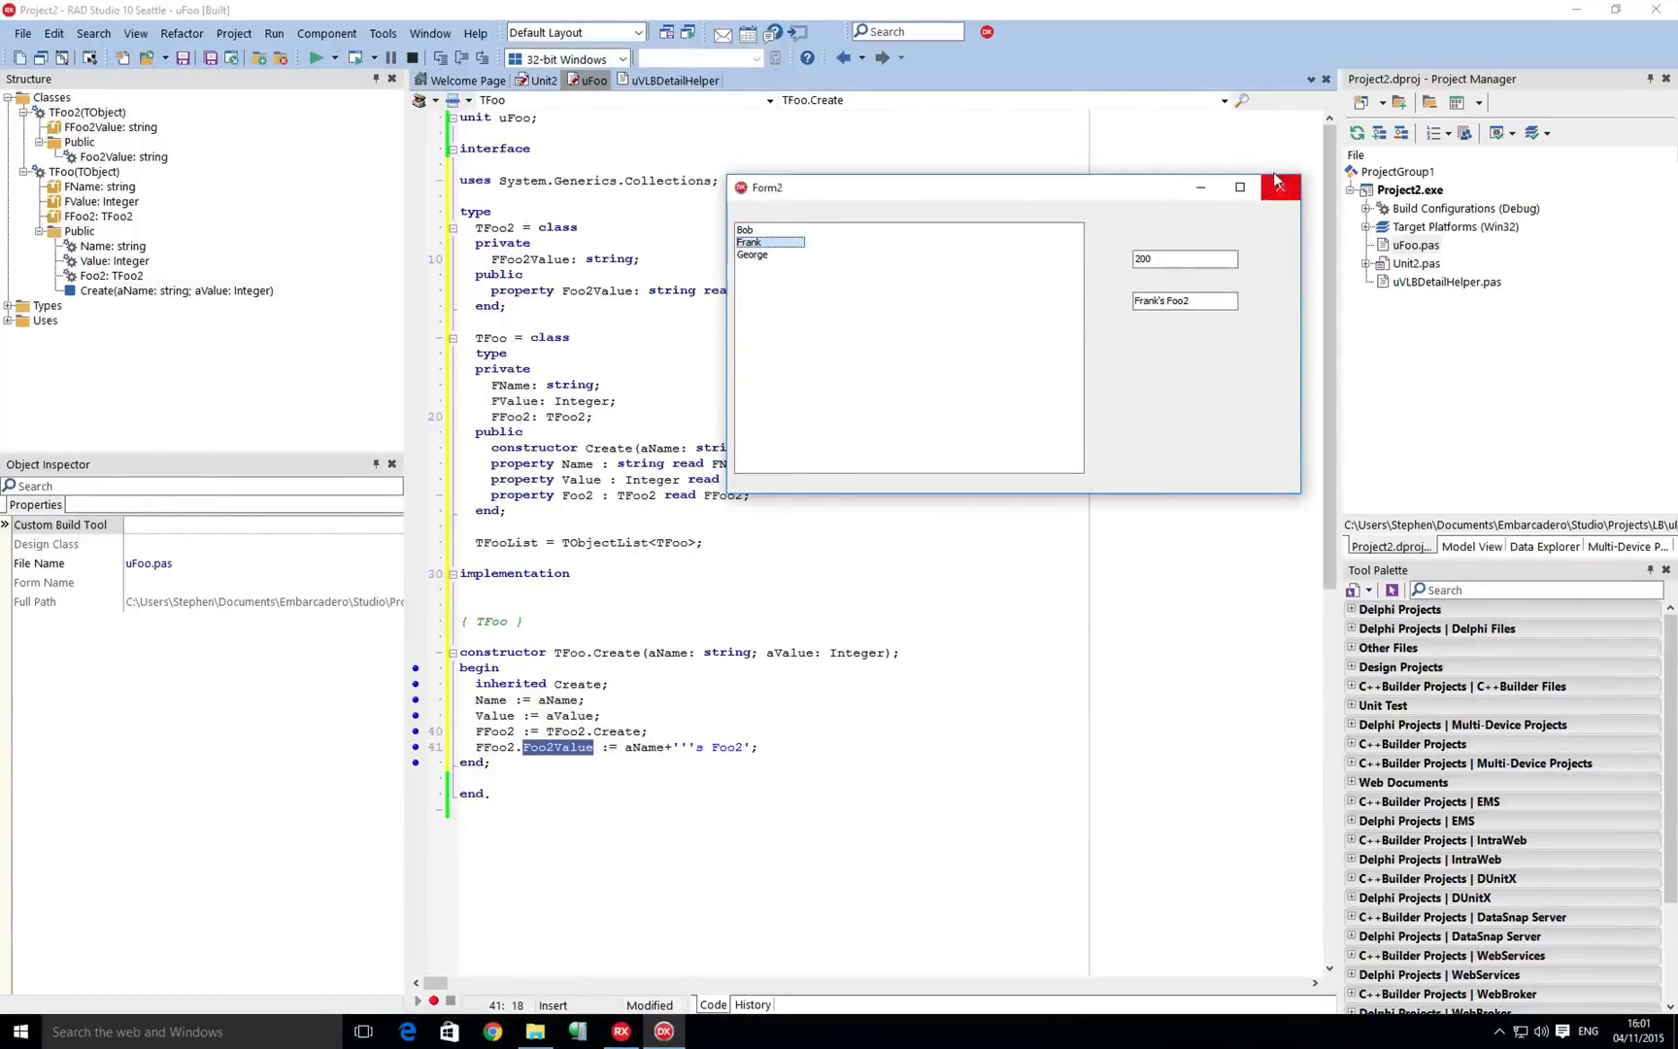
pyautogui.click(1280, 186)
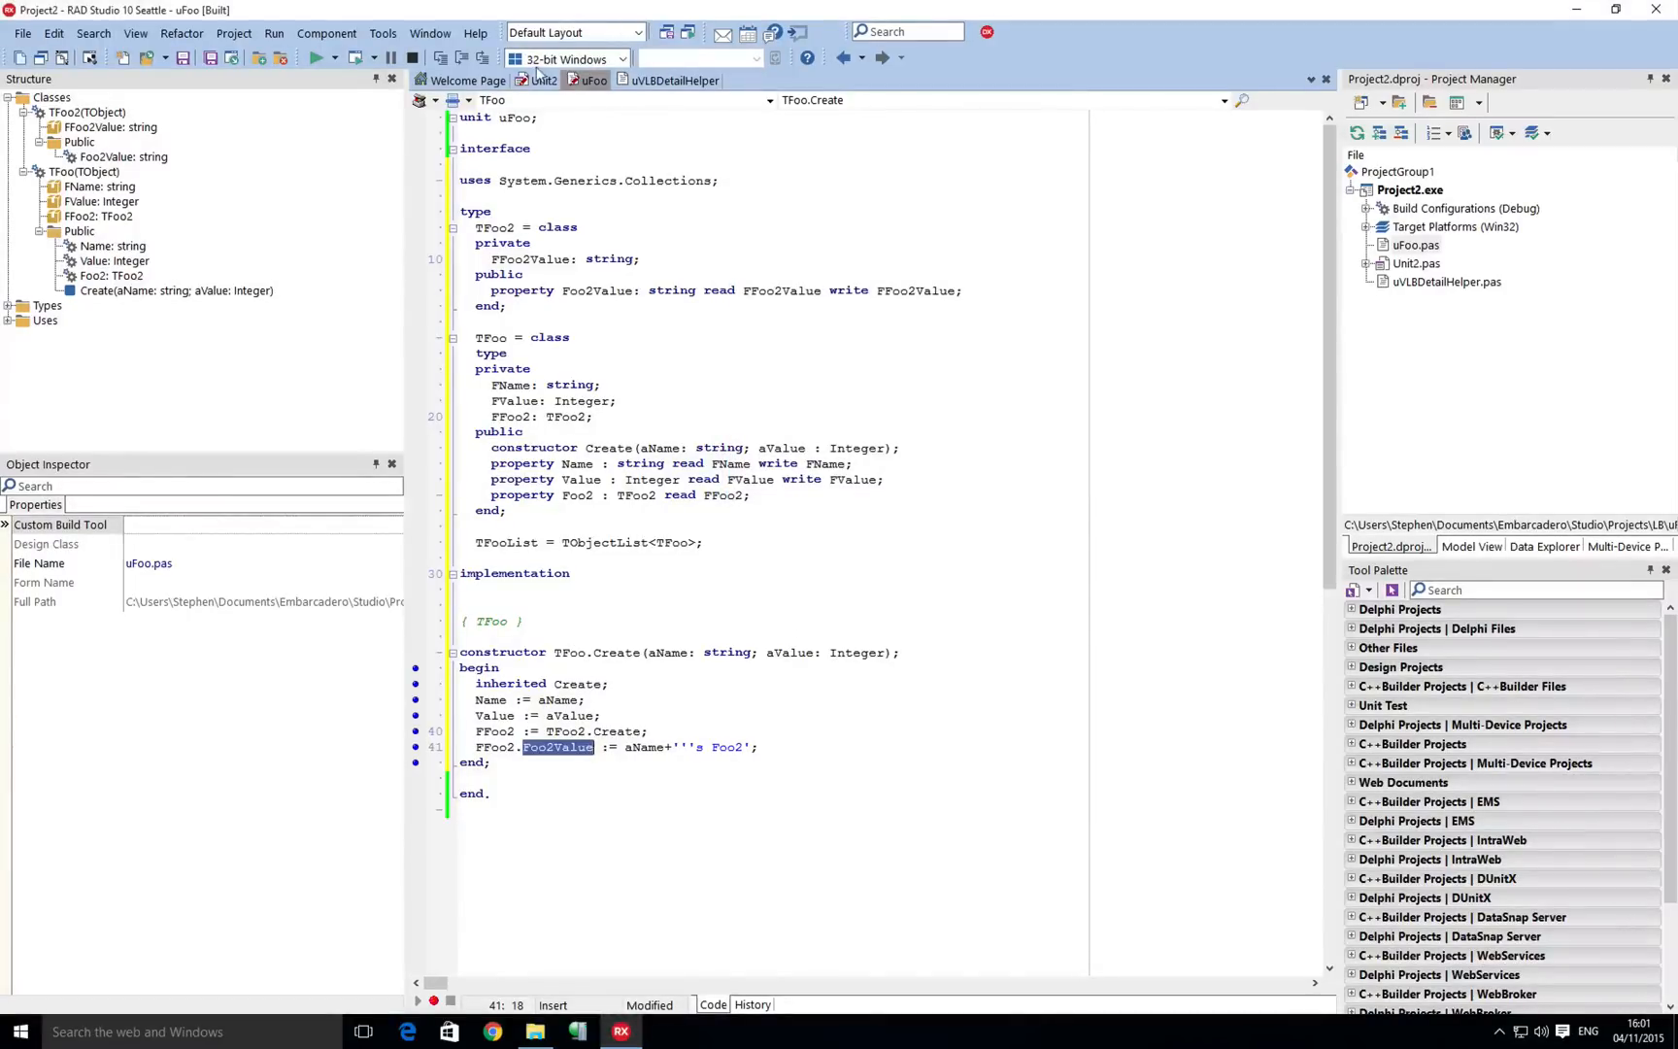
# In Unit2, expand the Create Foo Objects region to show FooList creation, then collapse it.
pyautogui.click(542, 81)
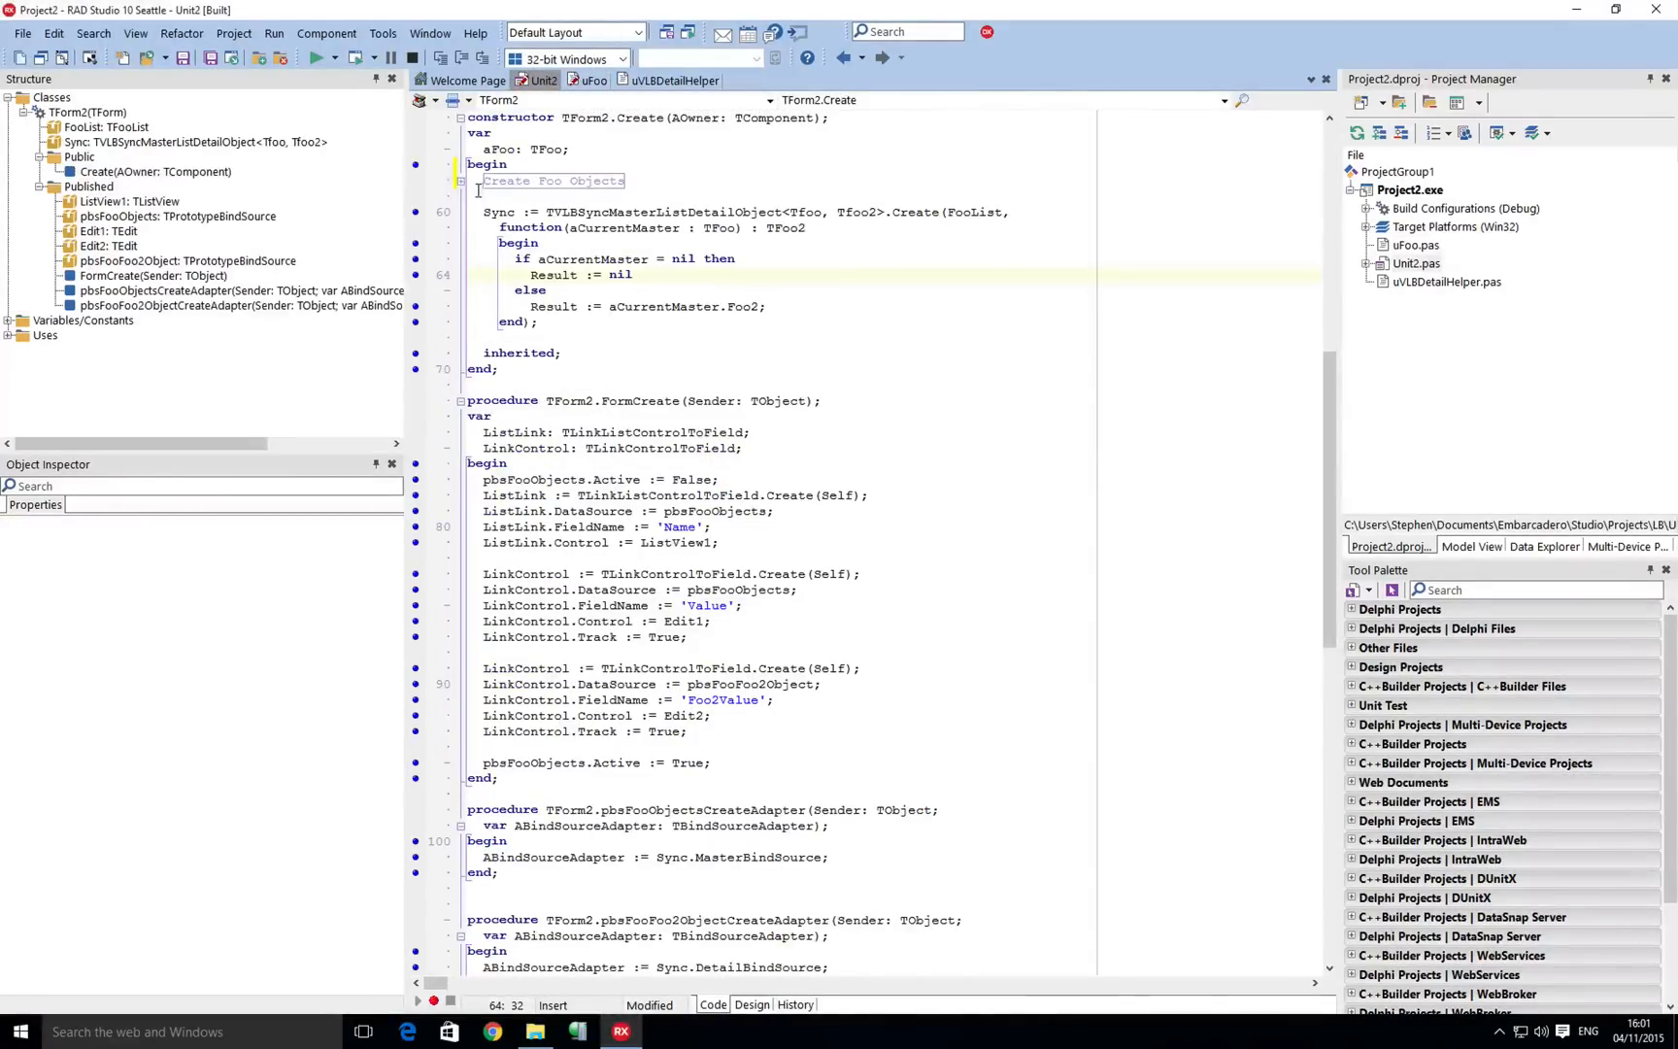
pyautogui.click(461, 180)
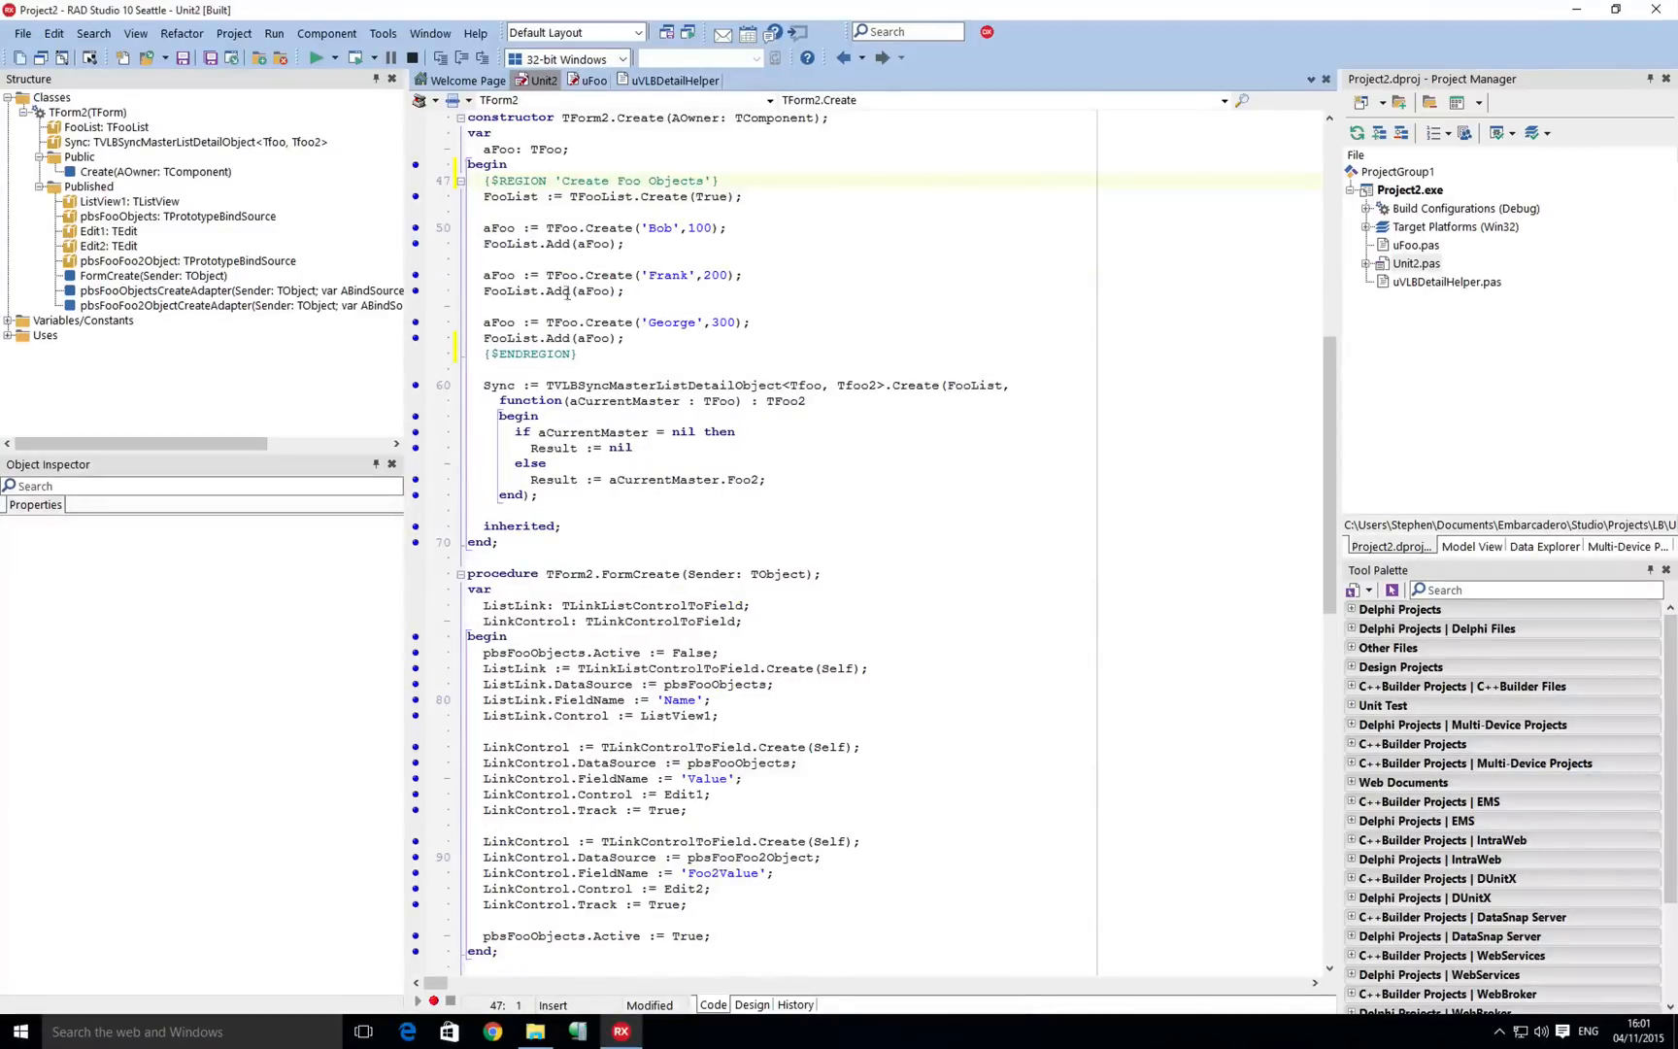
pyautogui.click(516, 196)
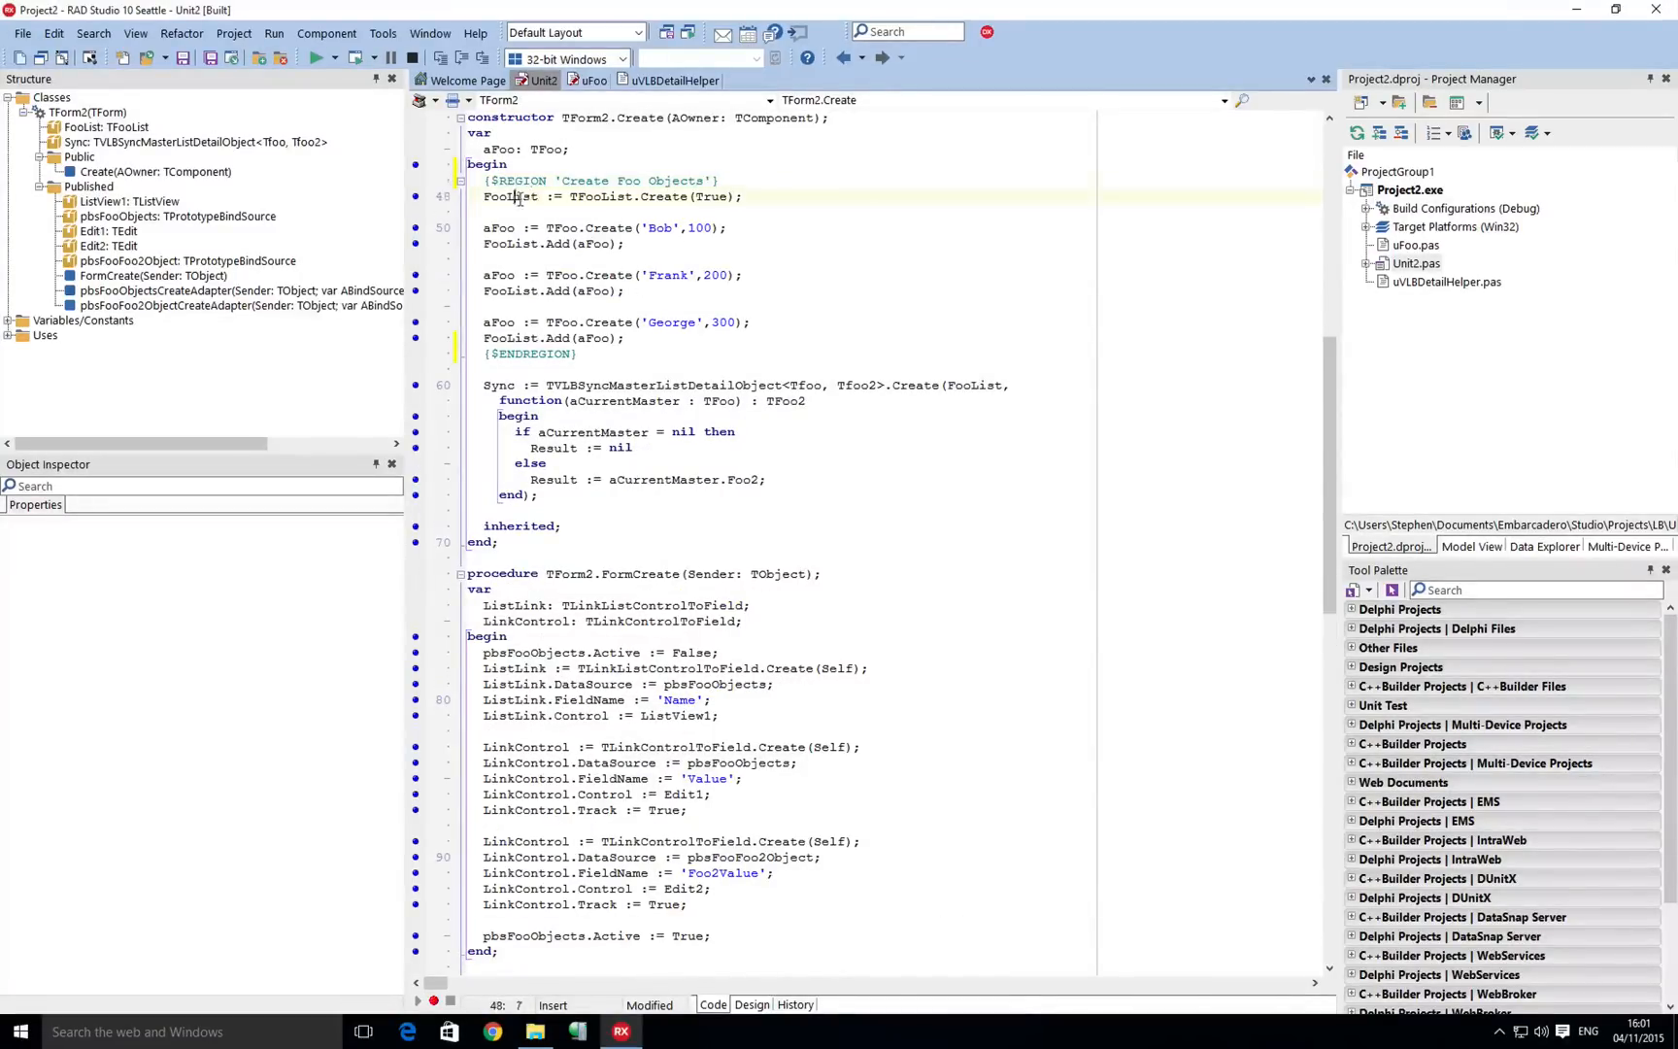
pyautogui.click(458, 179)
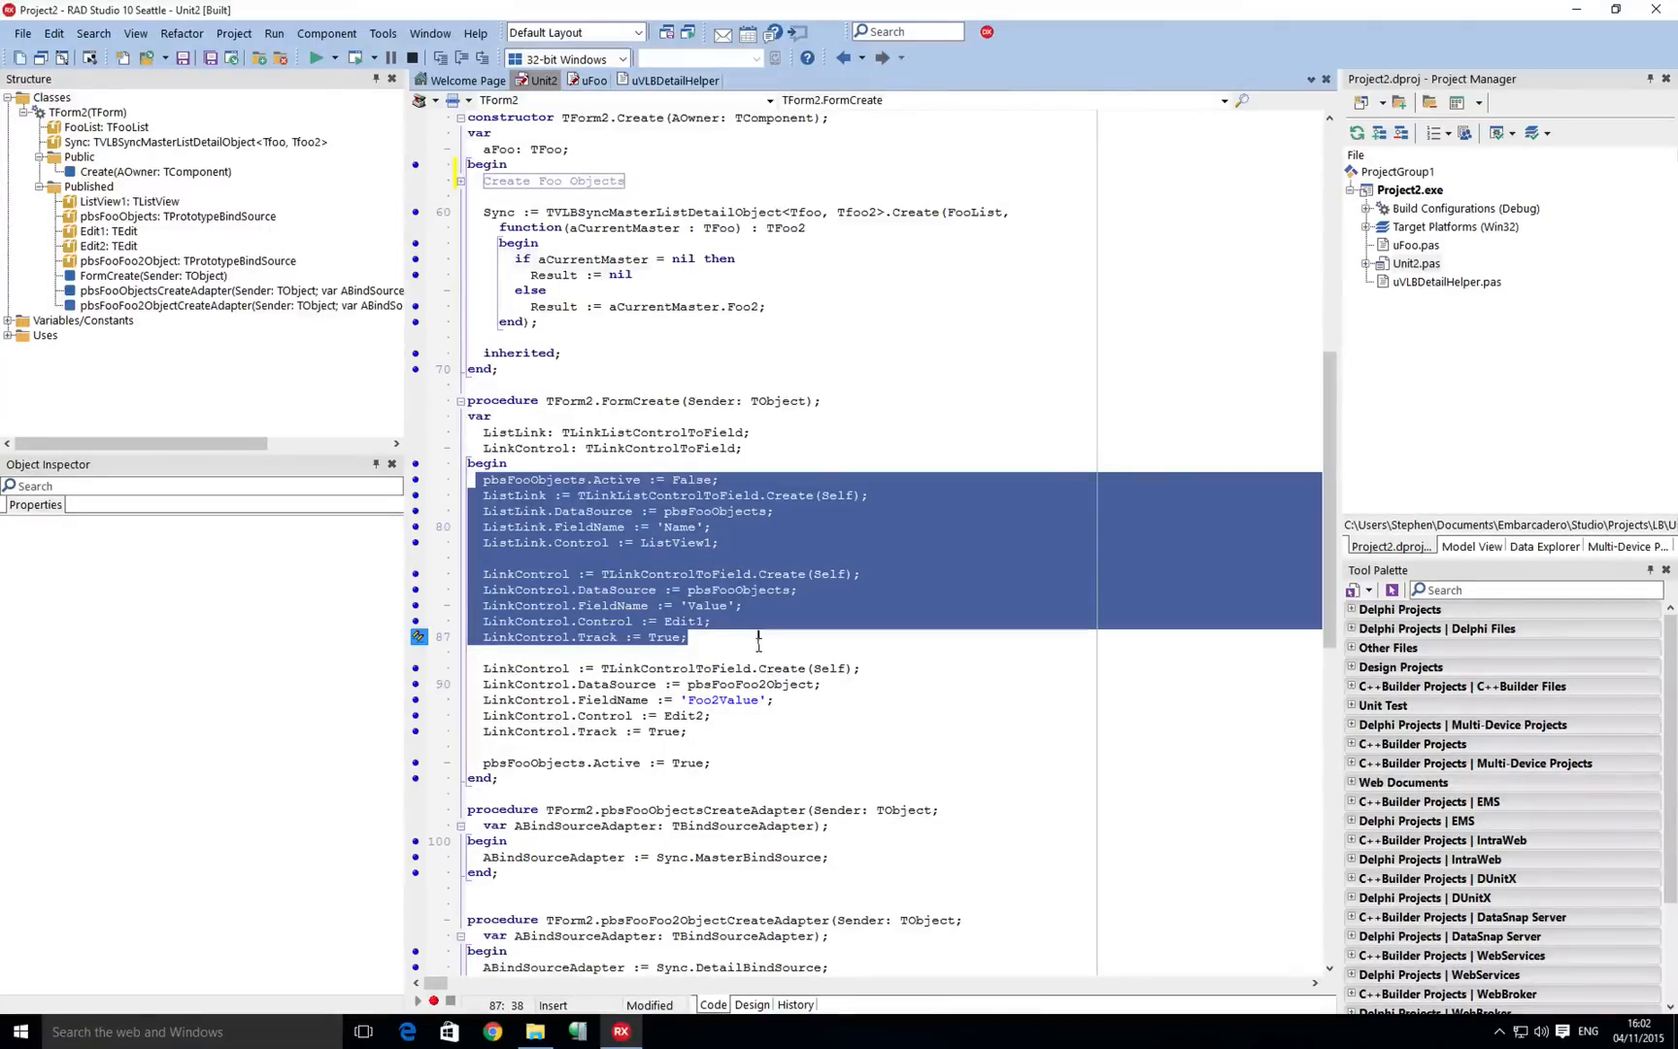
# Open the pbsFooFoo2Object field definitions editor from FormCreate's binding setup.
pyautogui.click(754, 637)
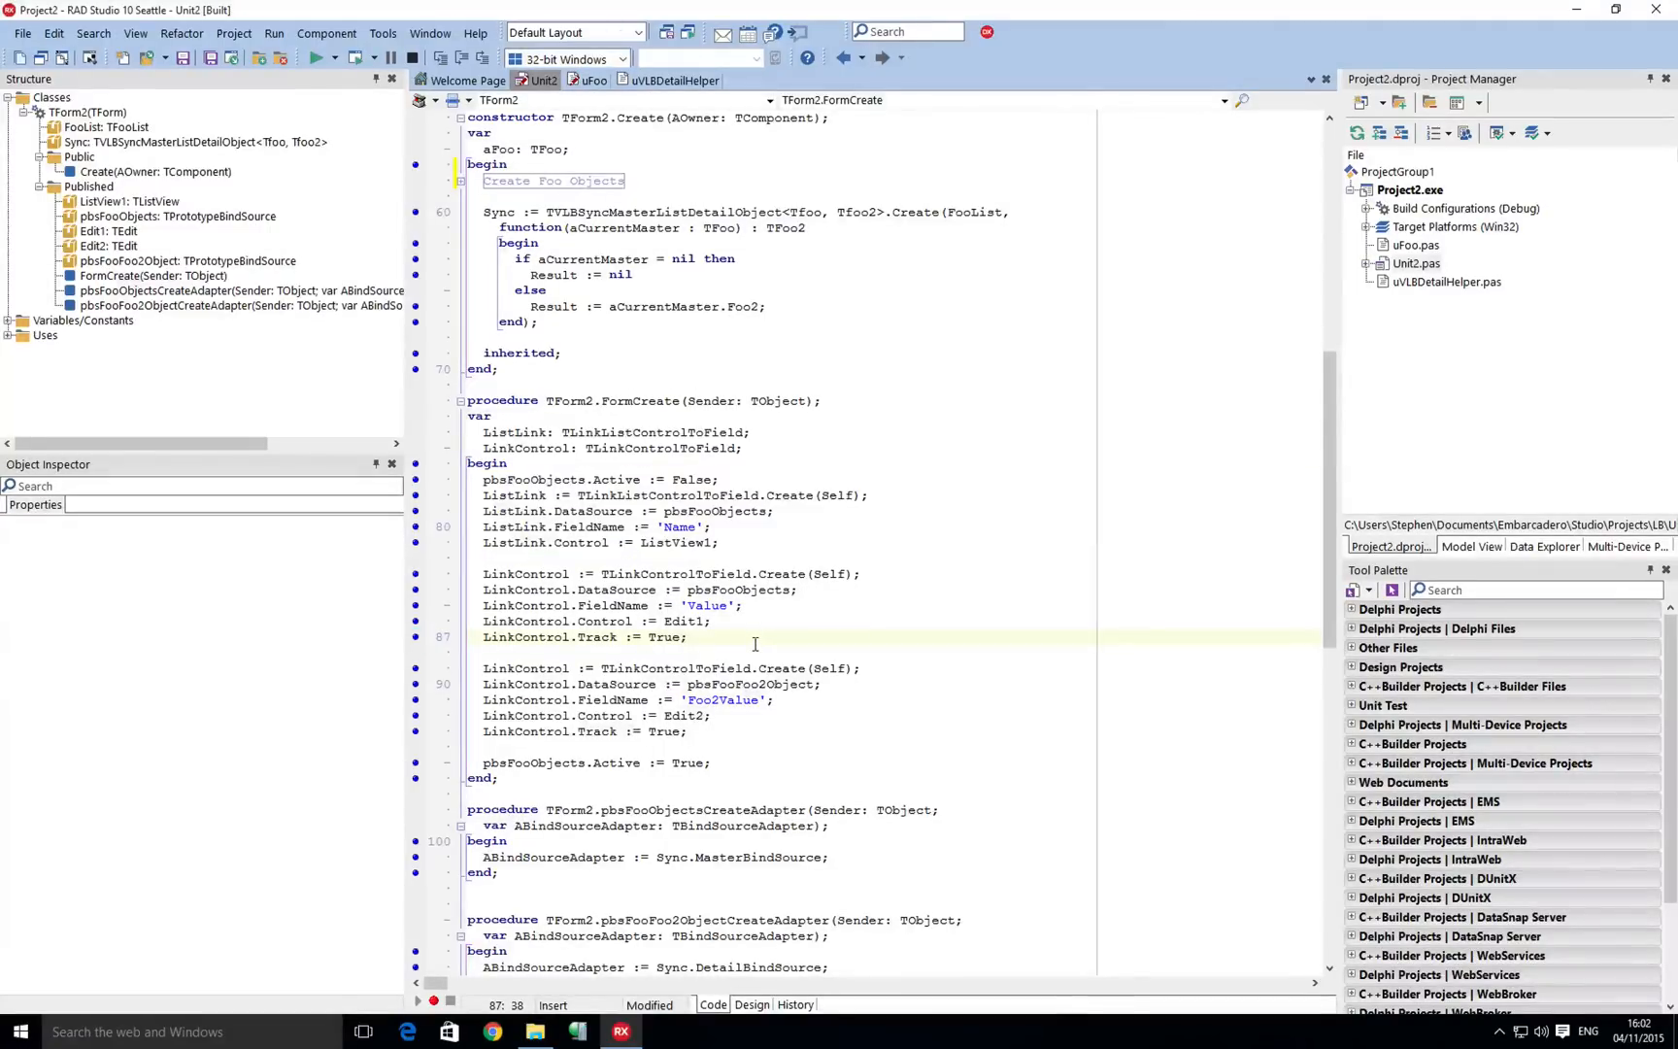
pyautogui.click(758, 637)
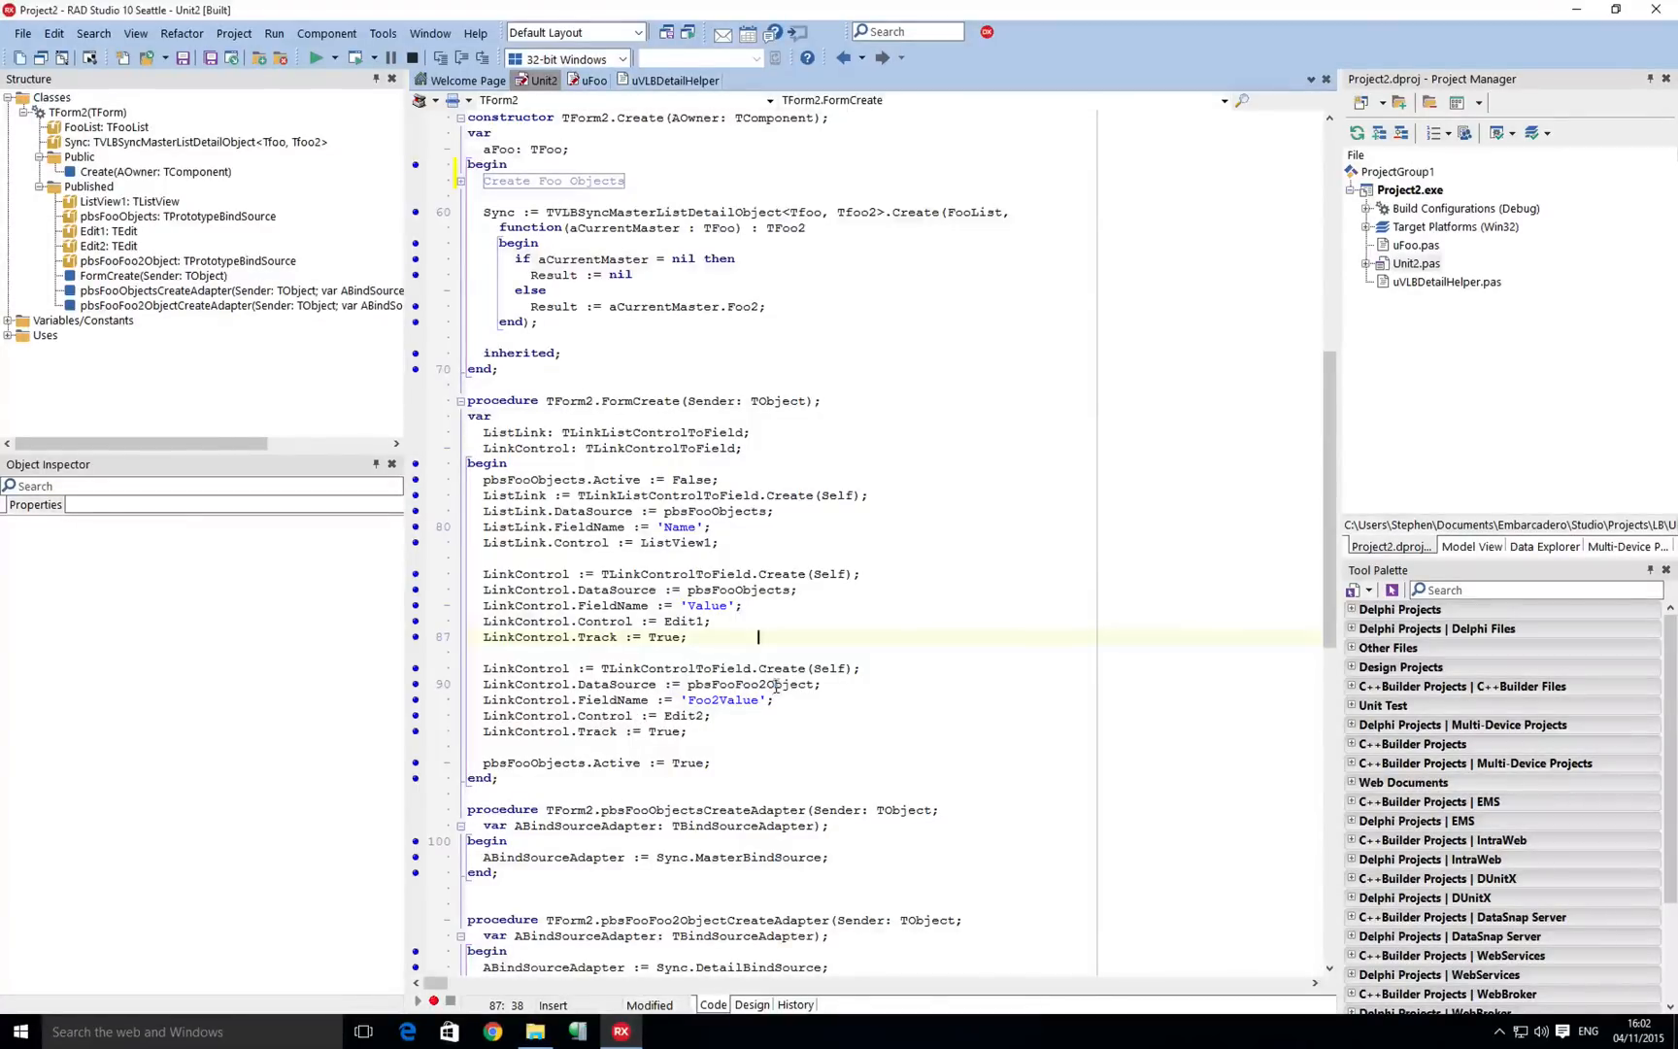
pyautogui.doubleClick(749, 684)
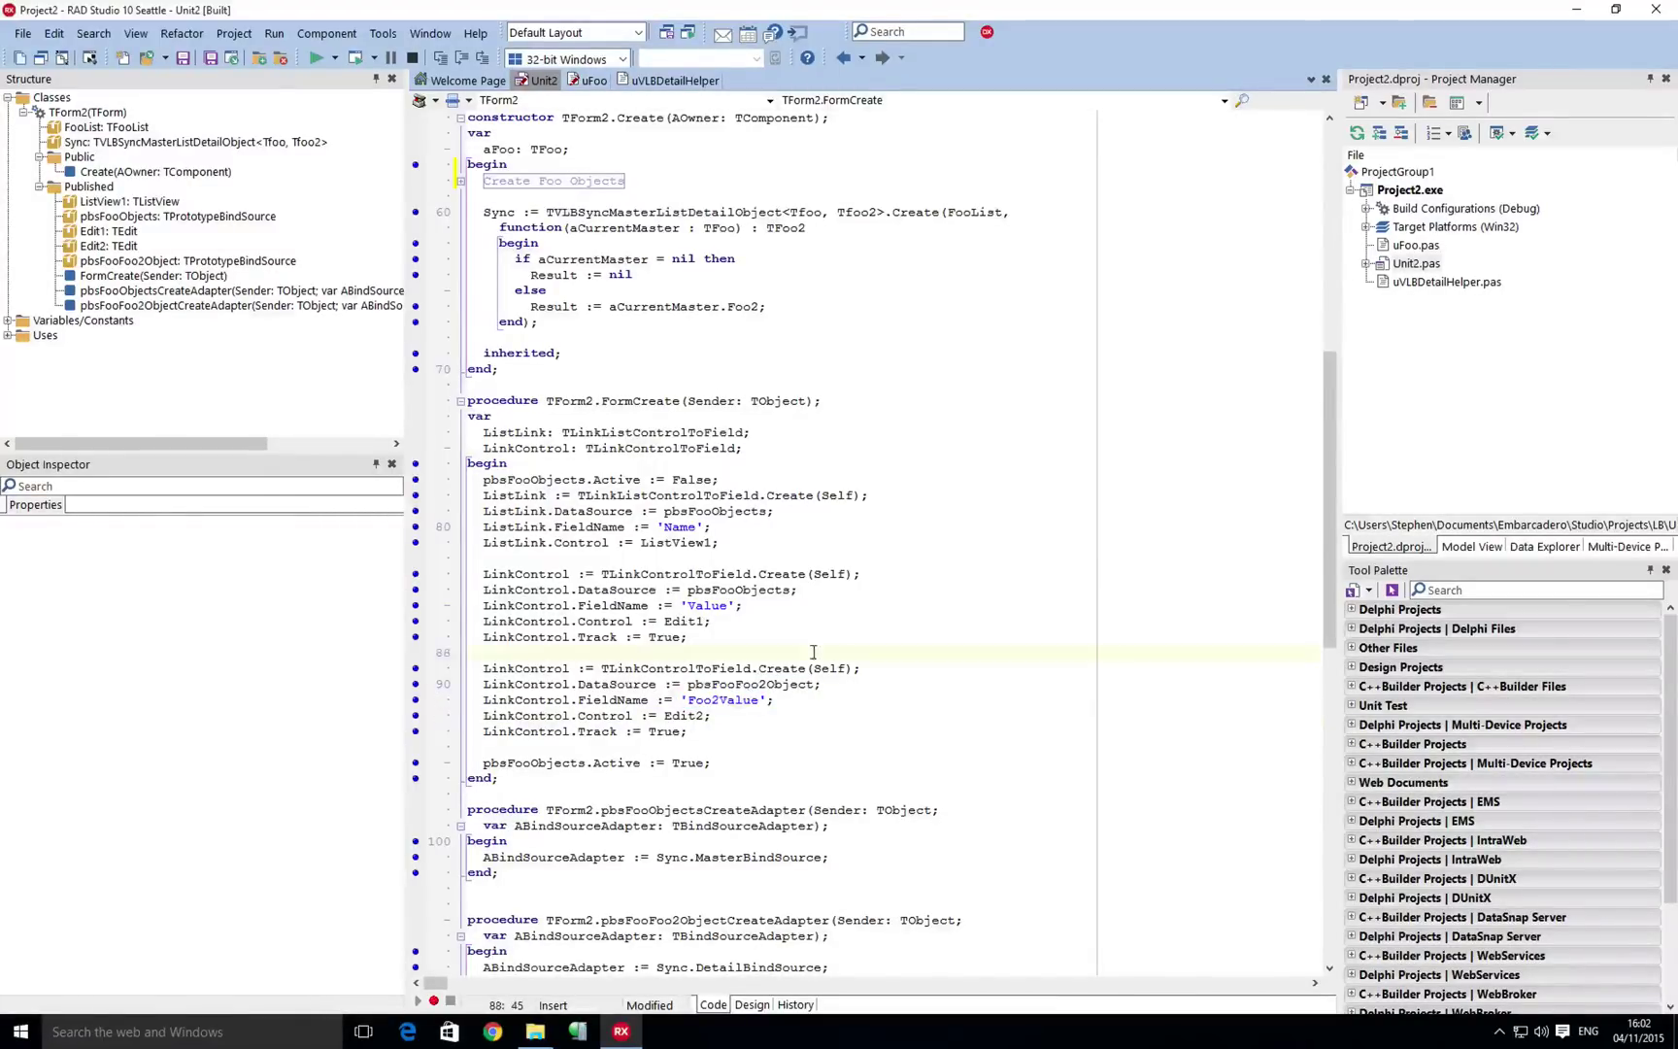
pyautogui.doubleClick(752, 683)
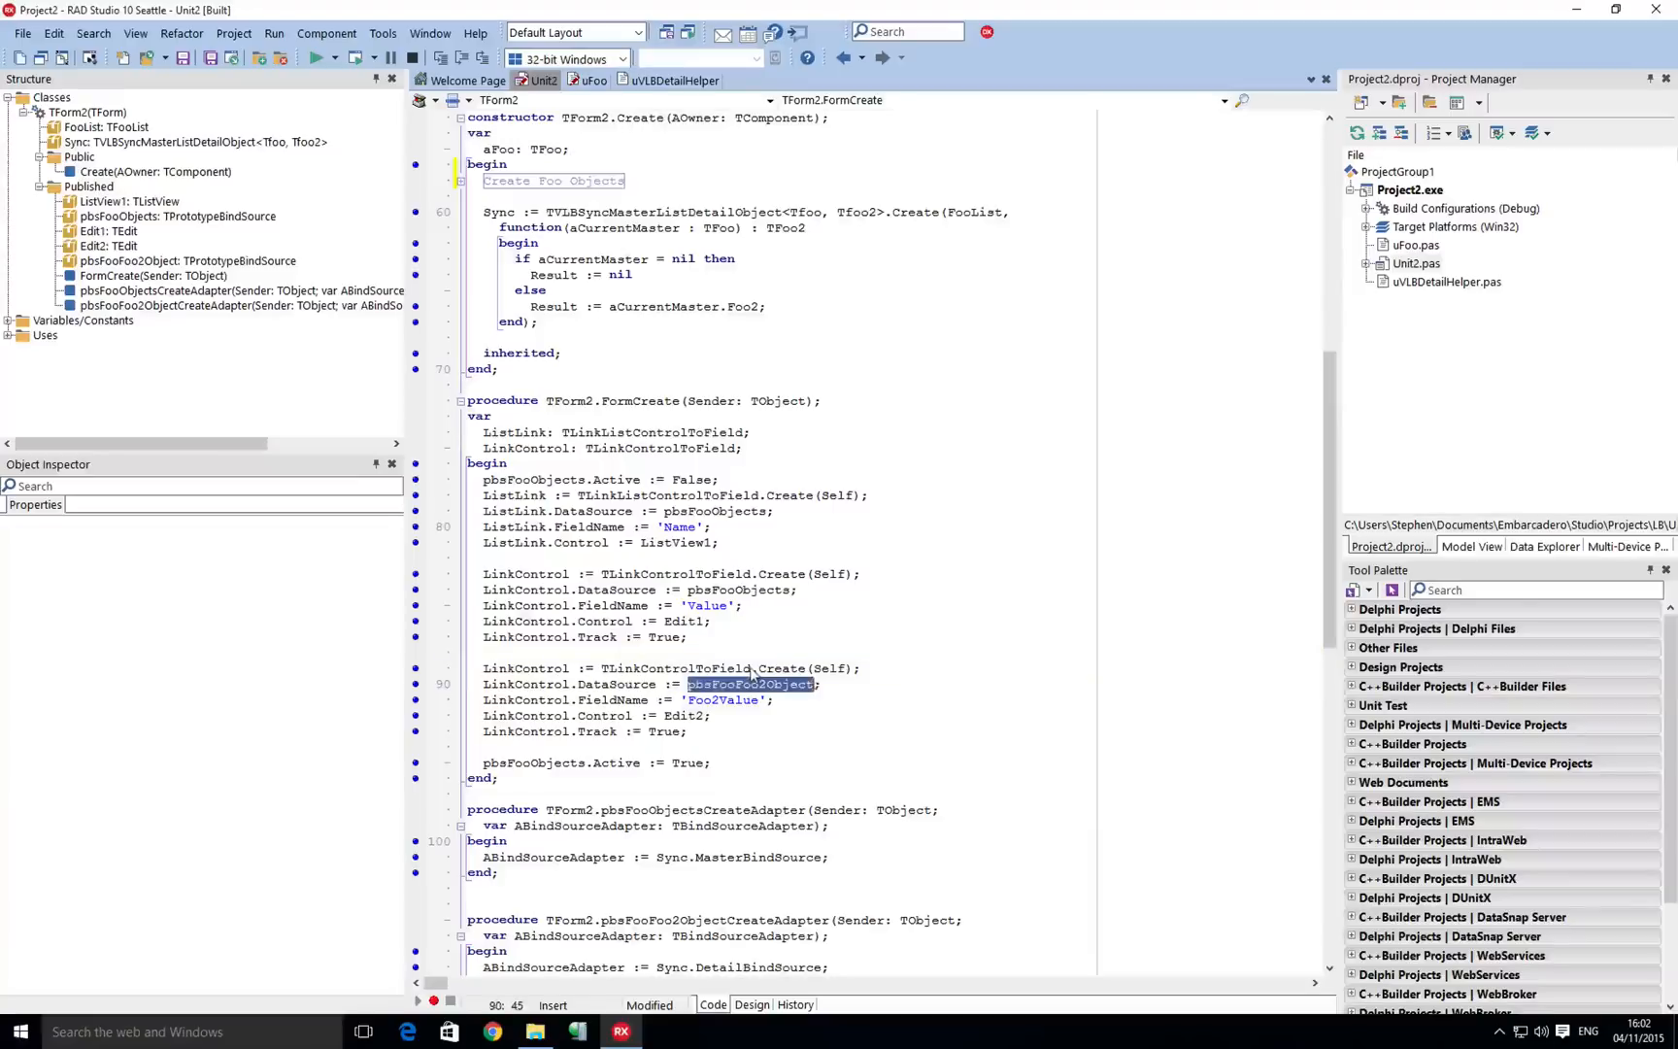
pyautogui.click(750, 1004)
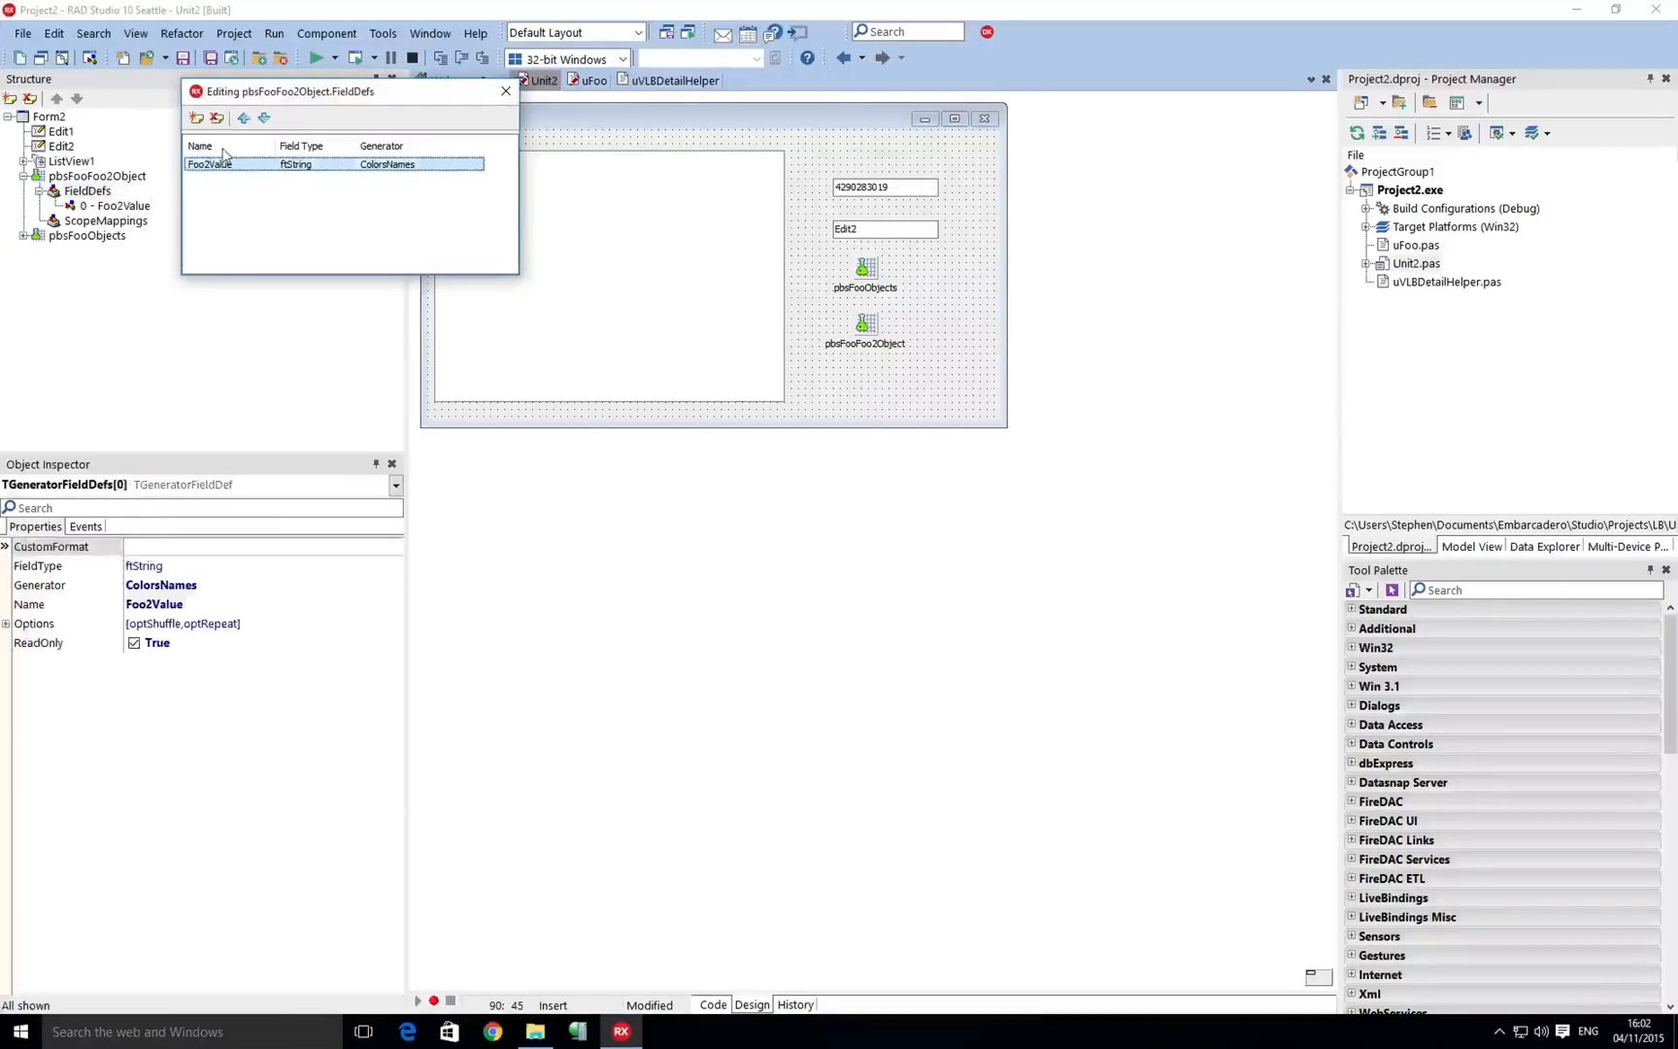
# Close the pbsFooFoo2Object FieldDefs editor and select the pbsFooObjects bind source on the form.
pyautogui.click(505, 91)
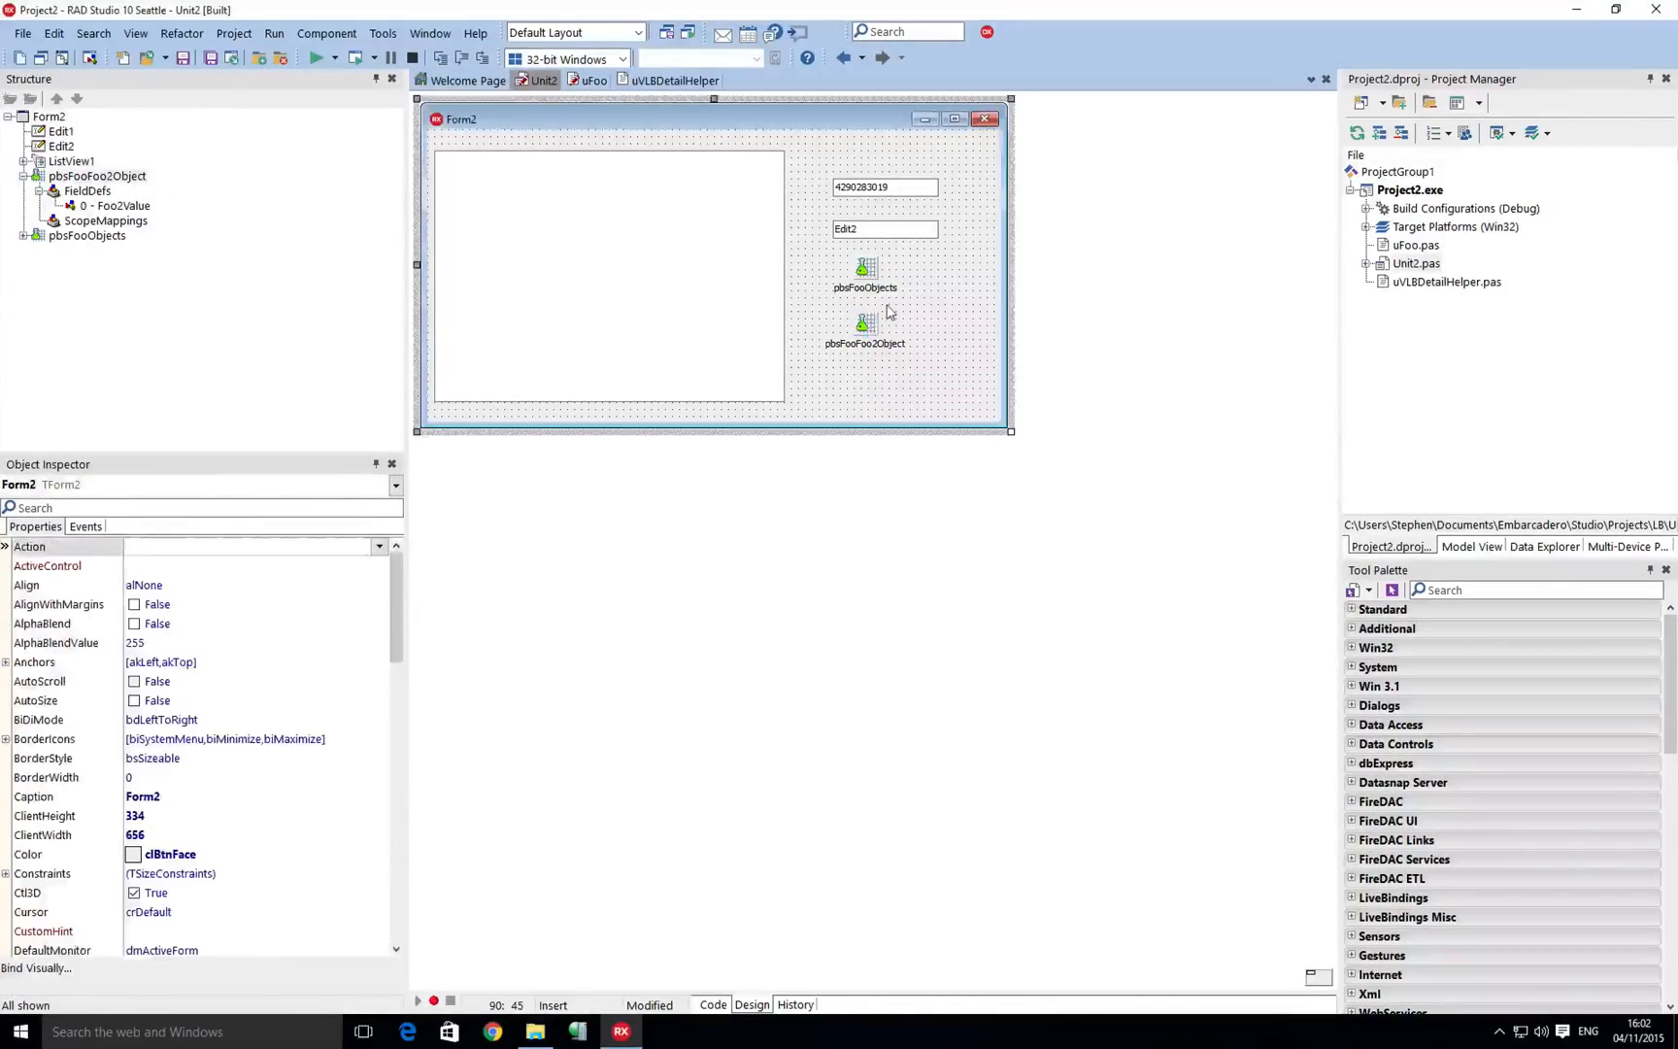
pyautogui.click(864, 268)
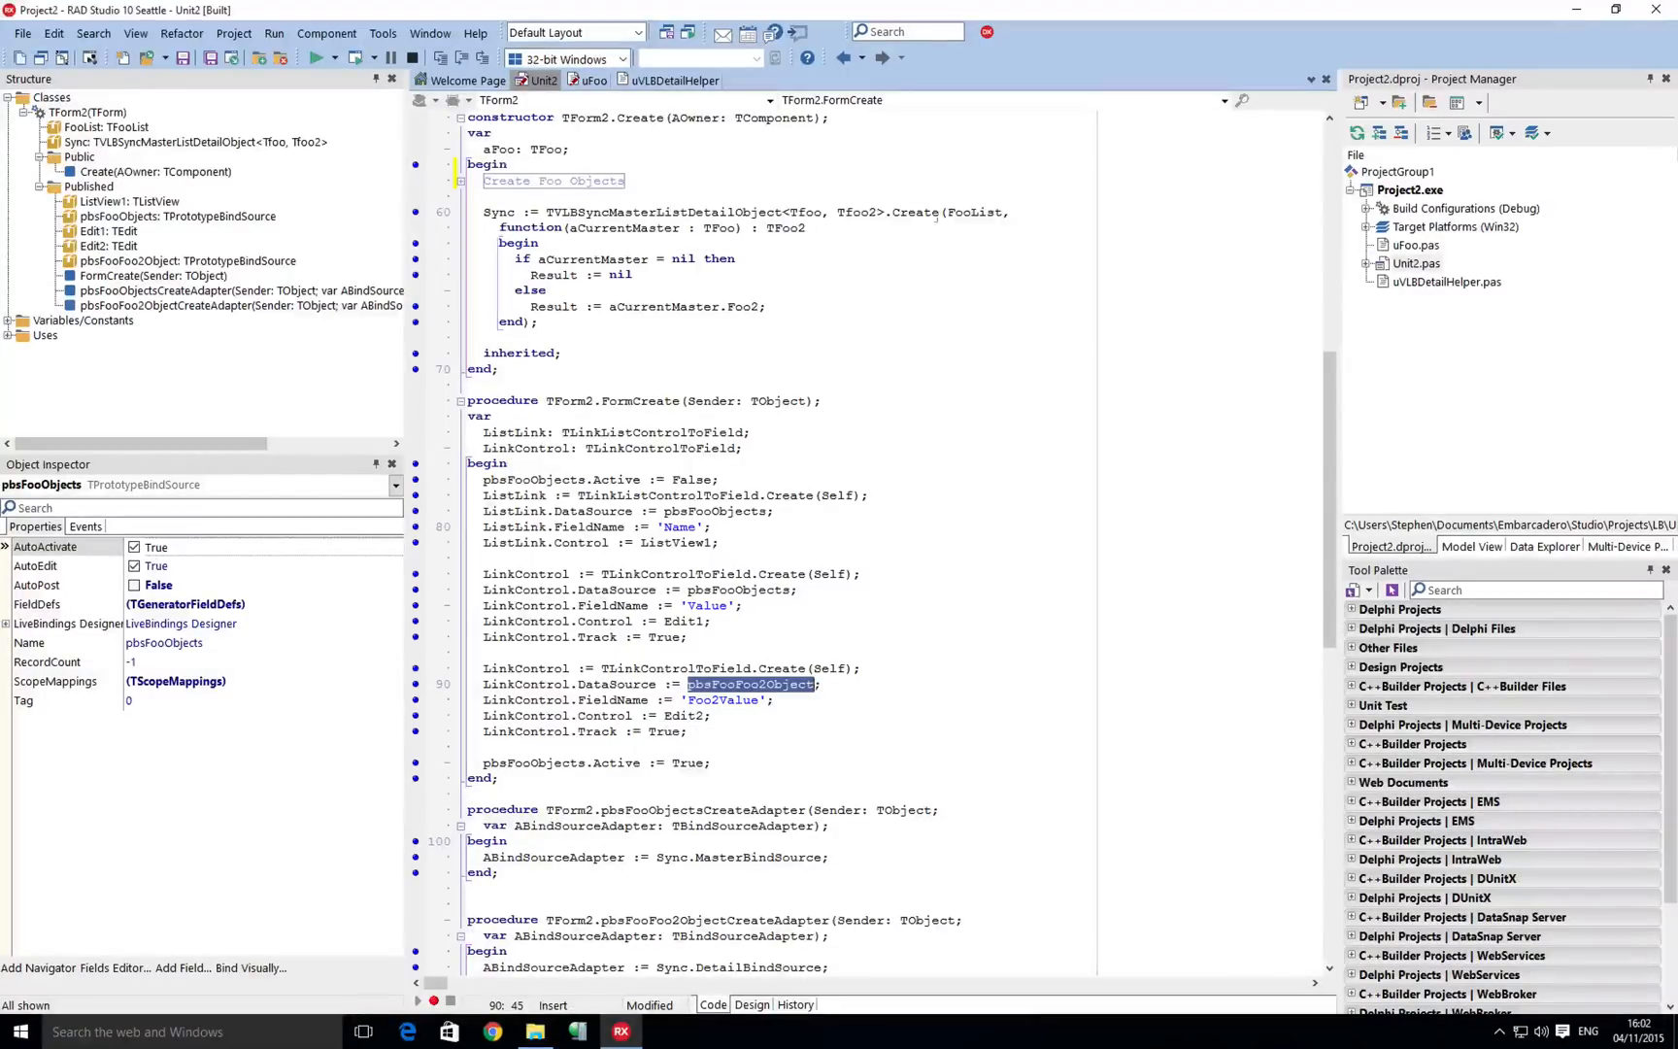
pyautogui.moveTo(1416, 263)
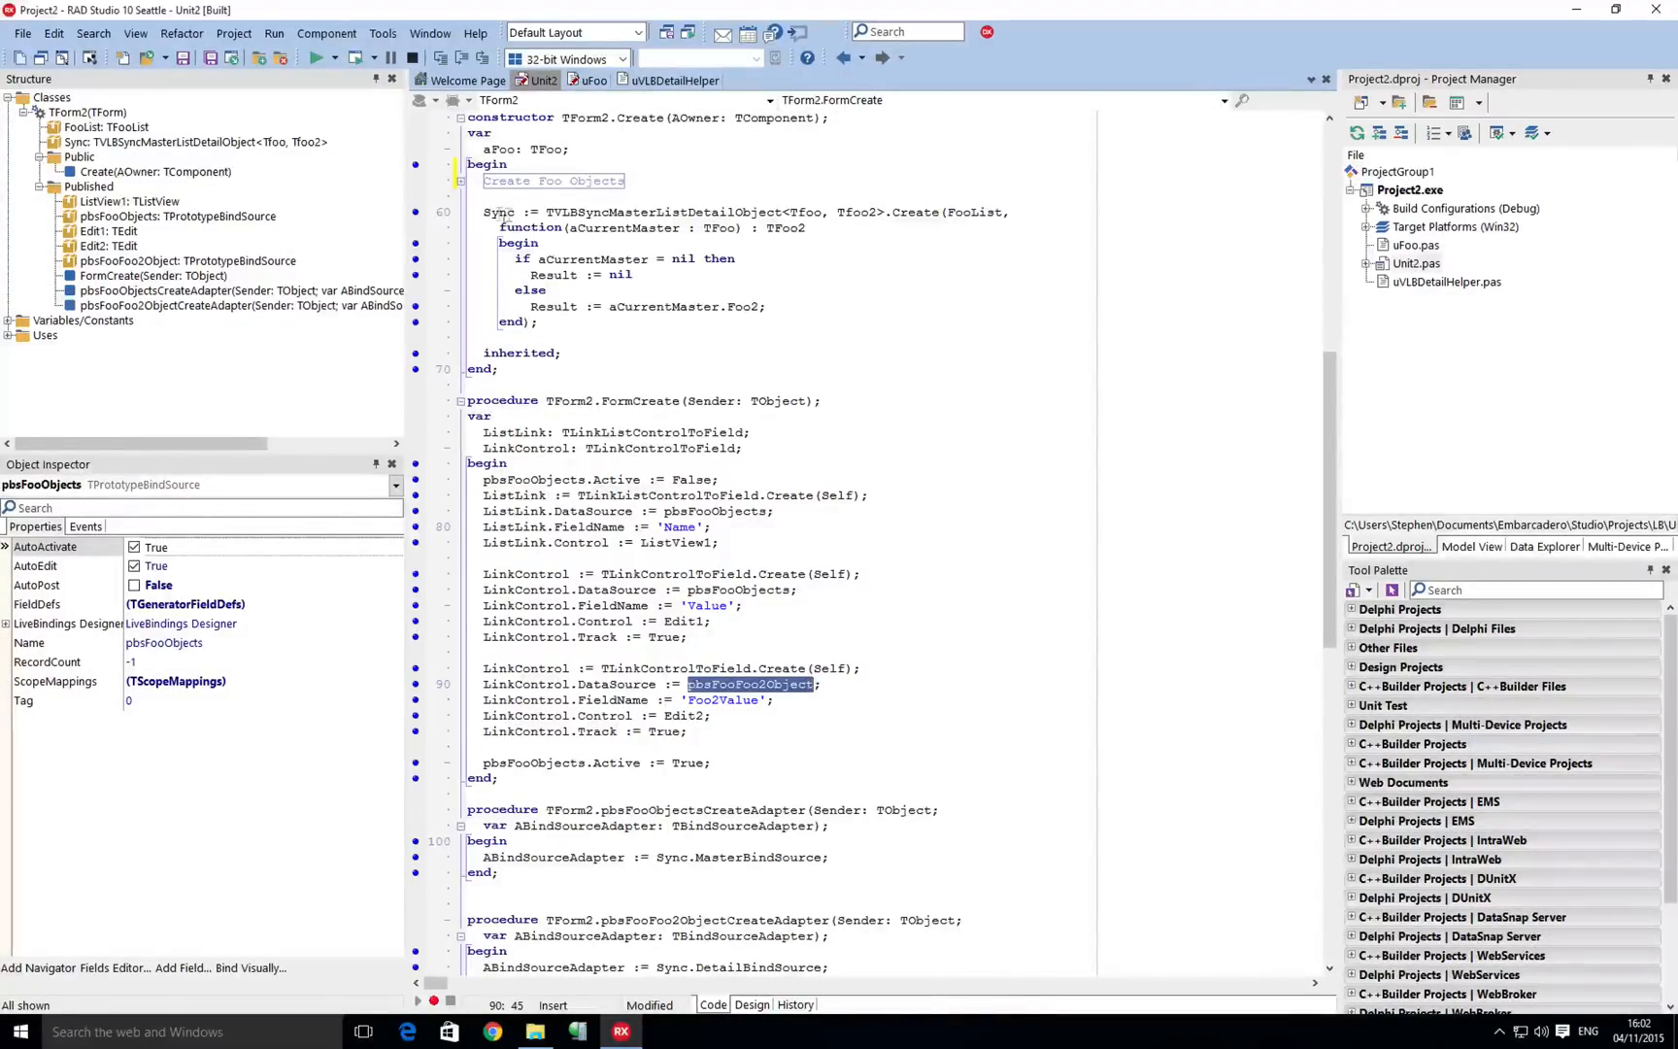
pyautogui.doubleClick(496, 211)
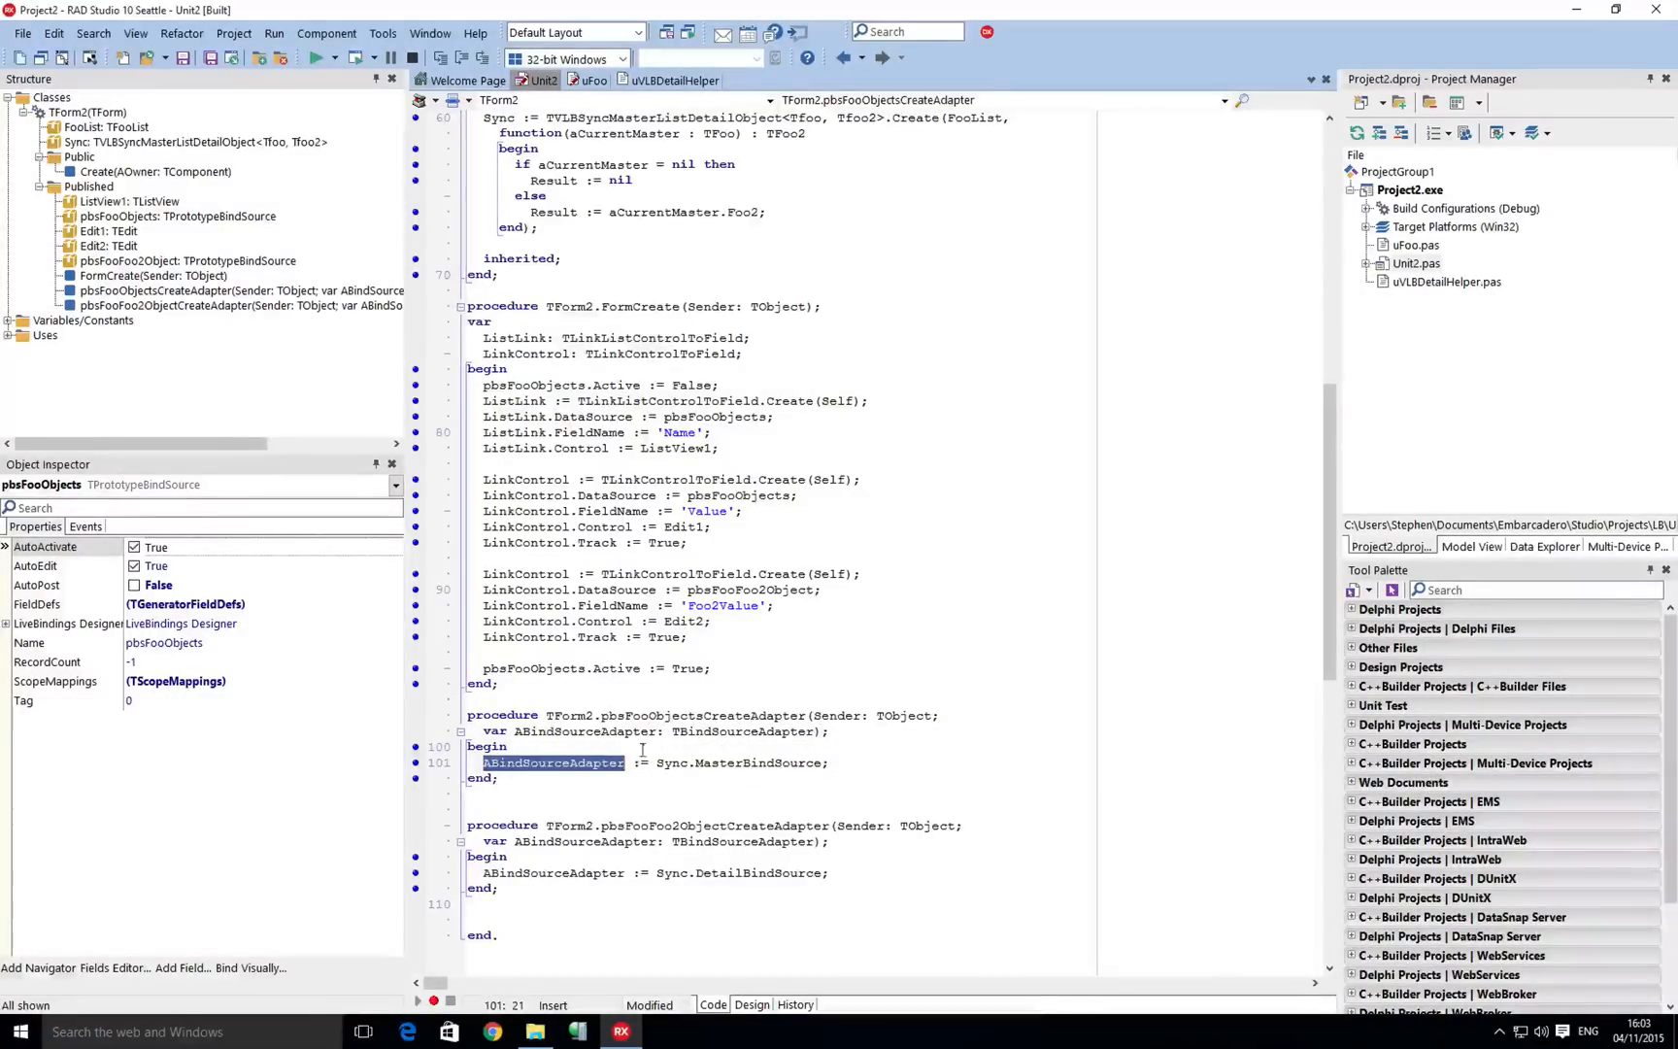
pyautogui.moveTo(552, 872)
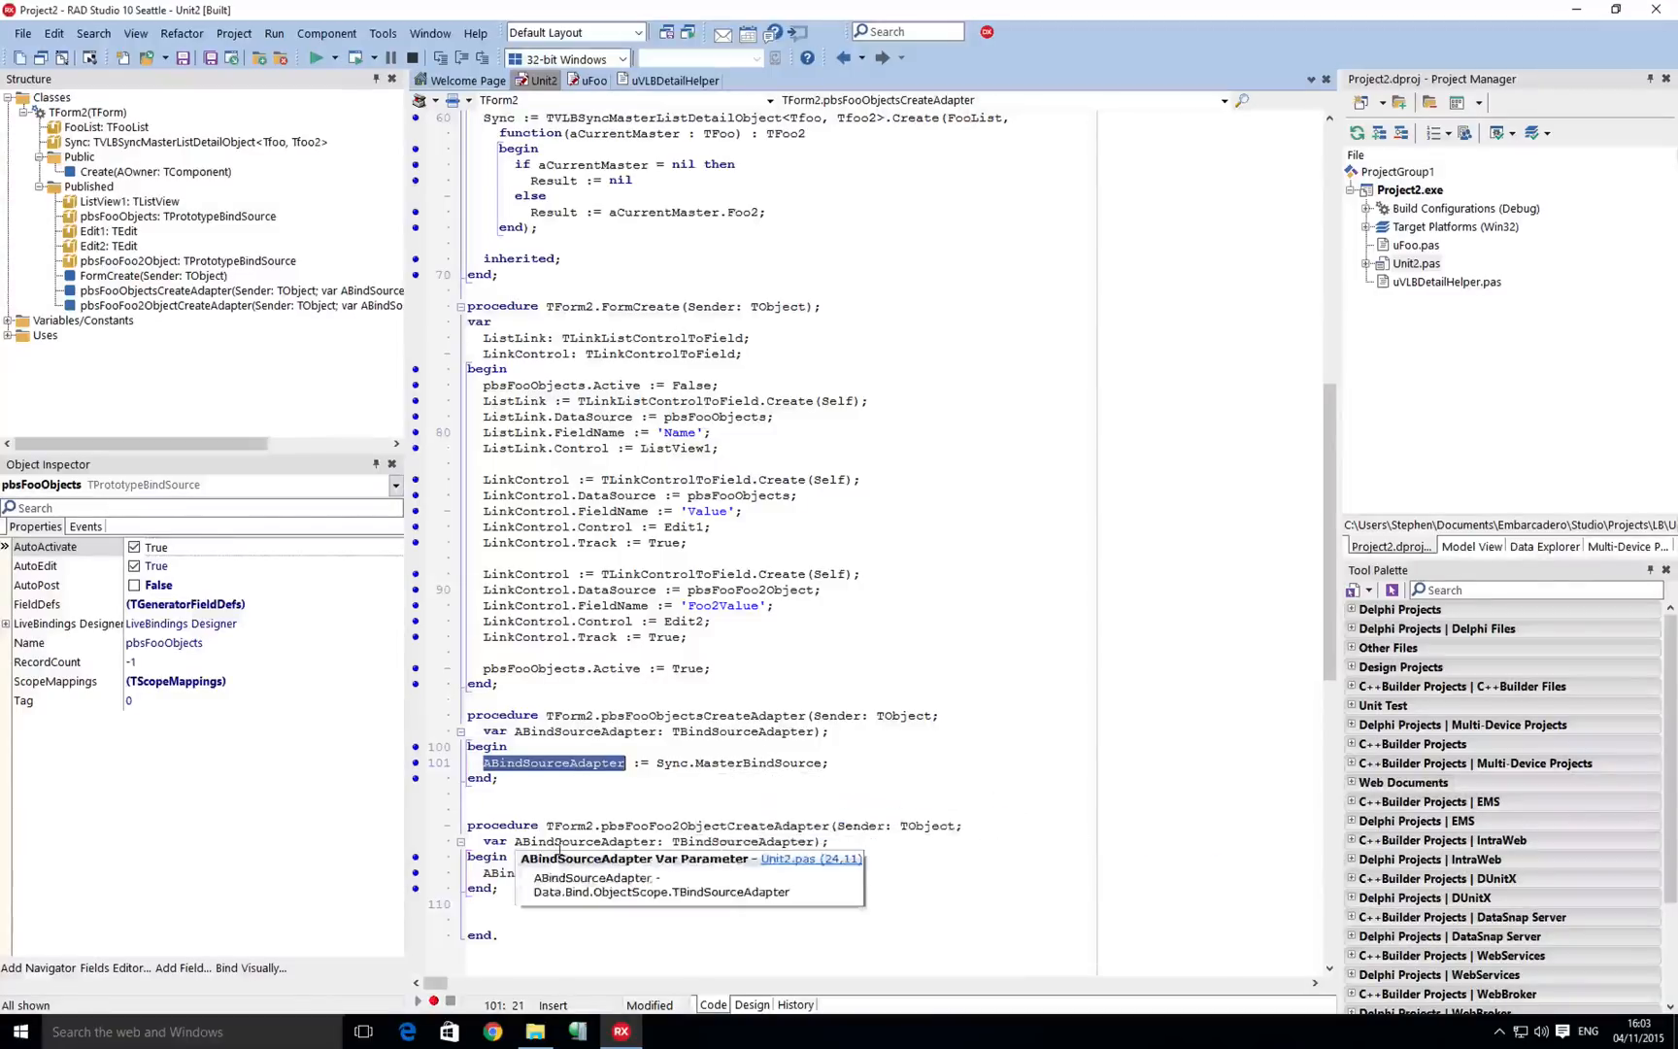
pyautogui.moveTo(759, 763)
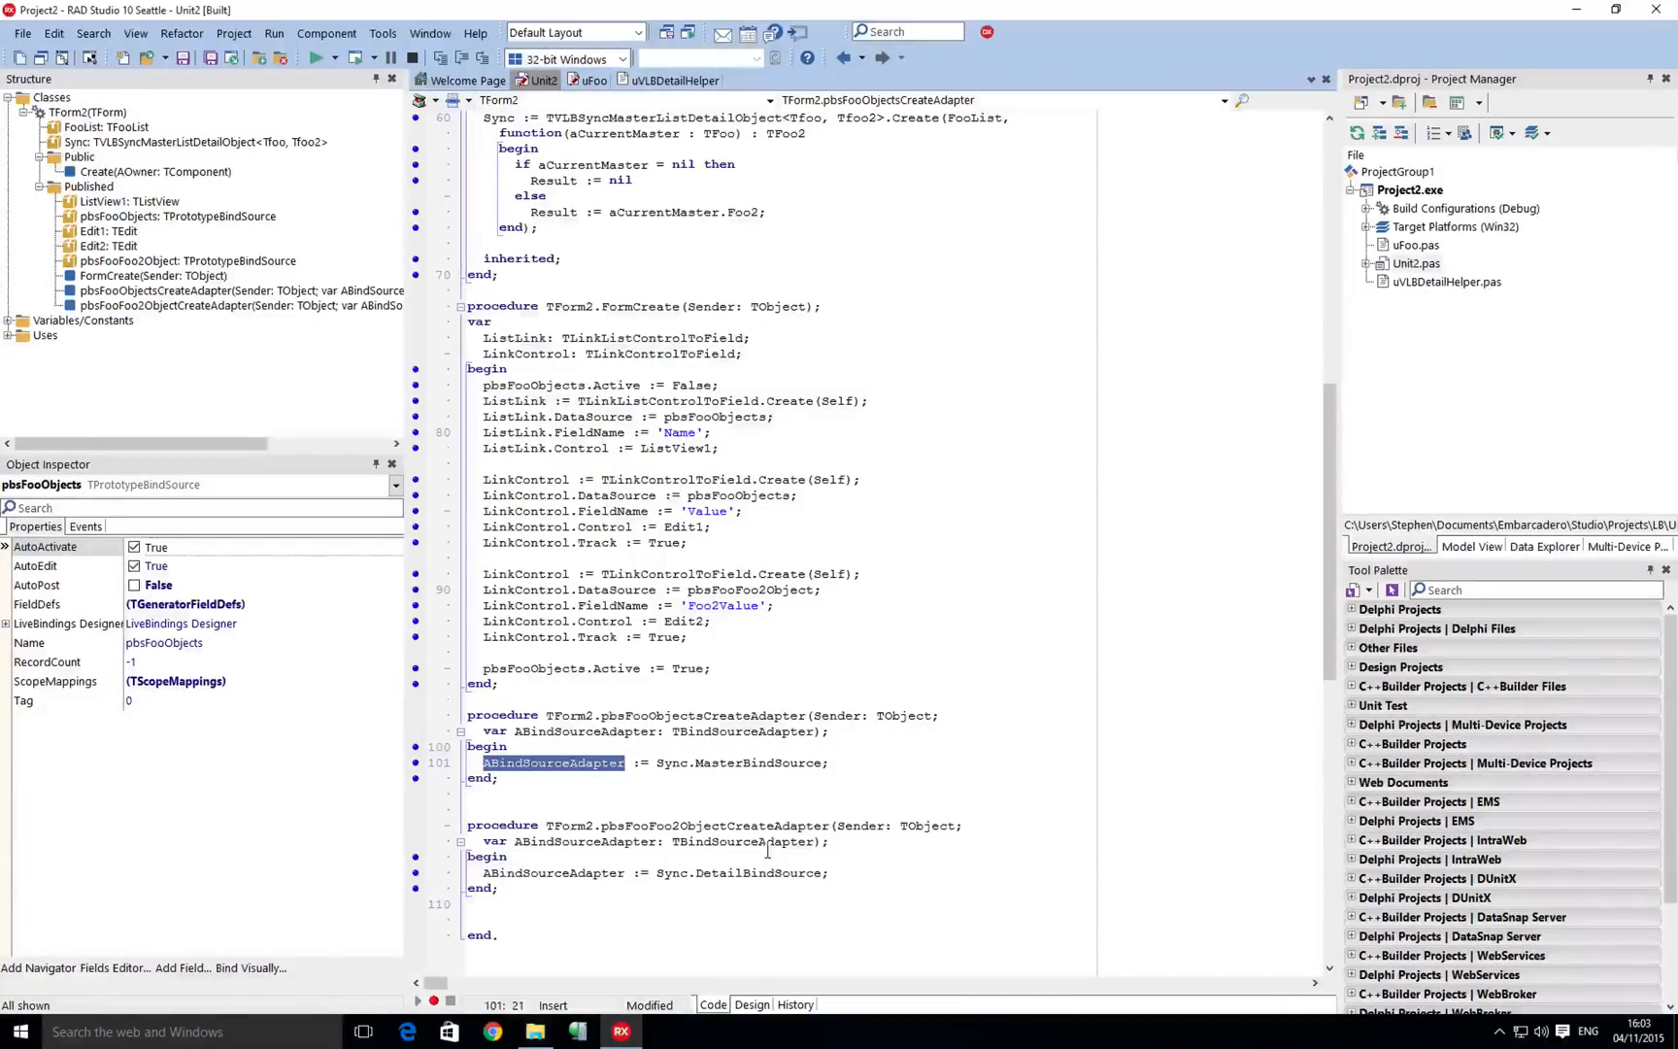
pyautogui.scroll(3)
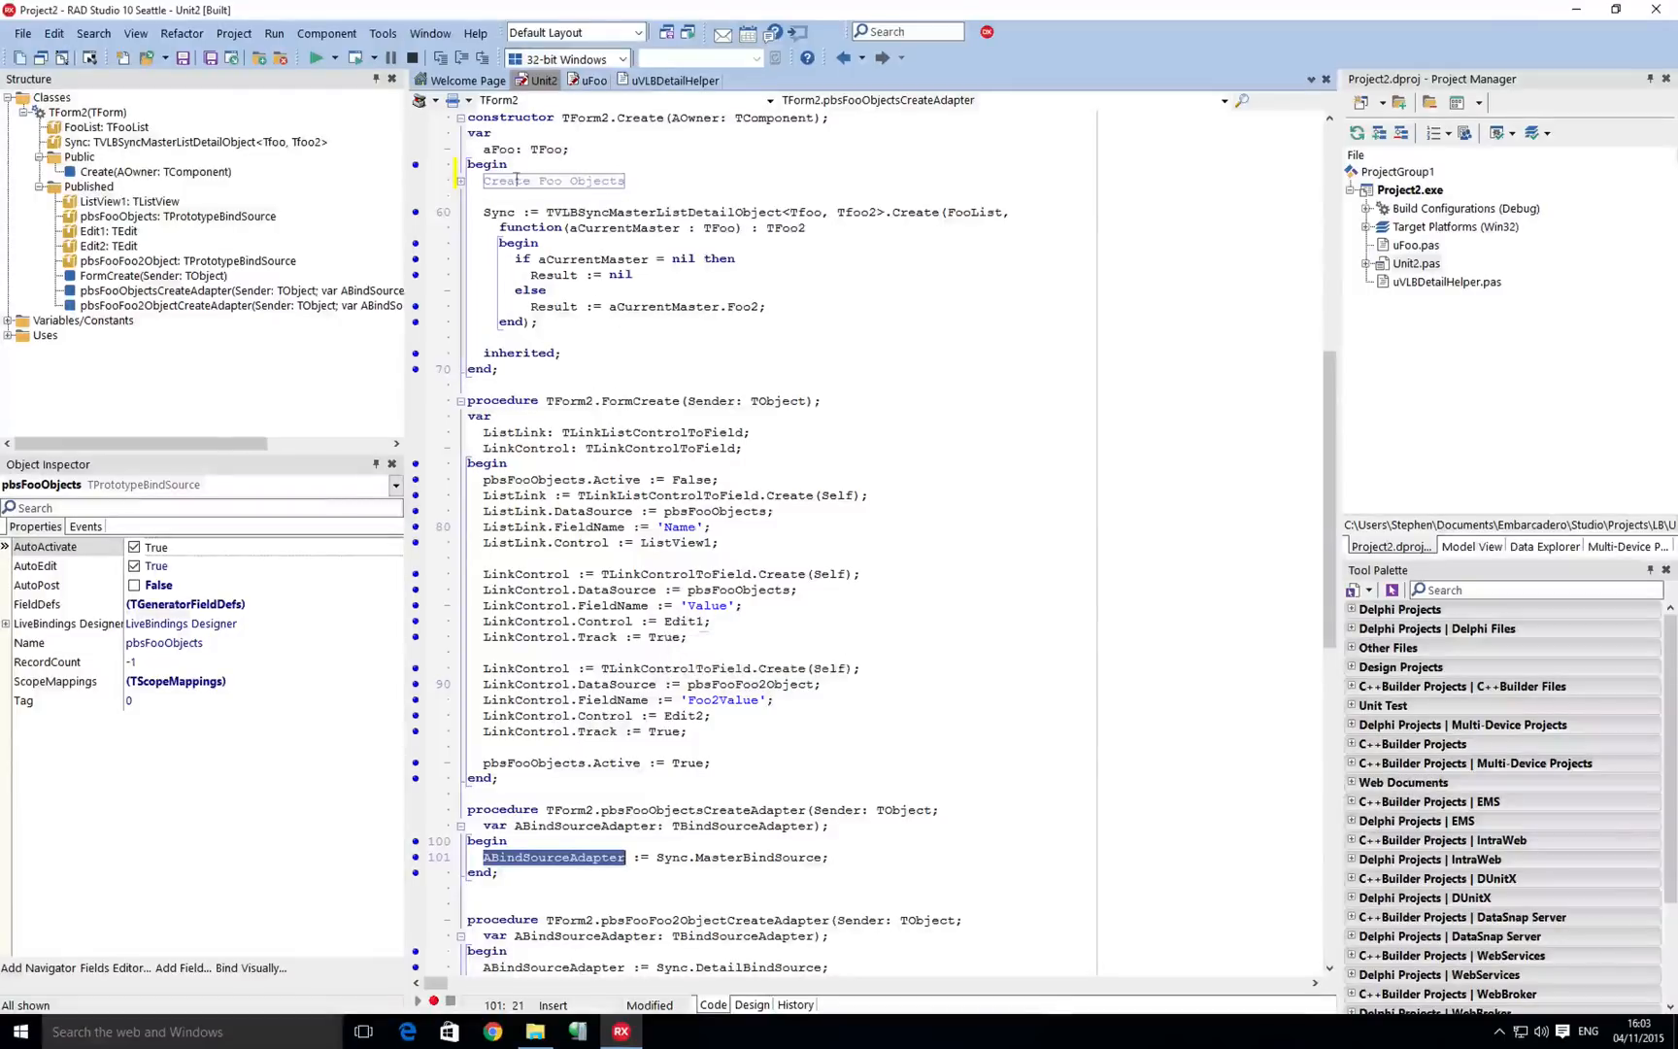
pyautogui.moveTo(822, 203)
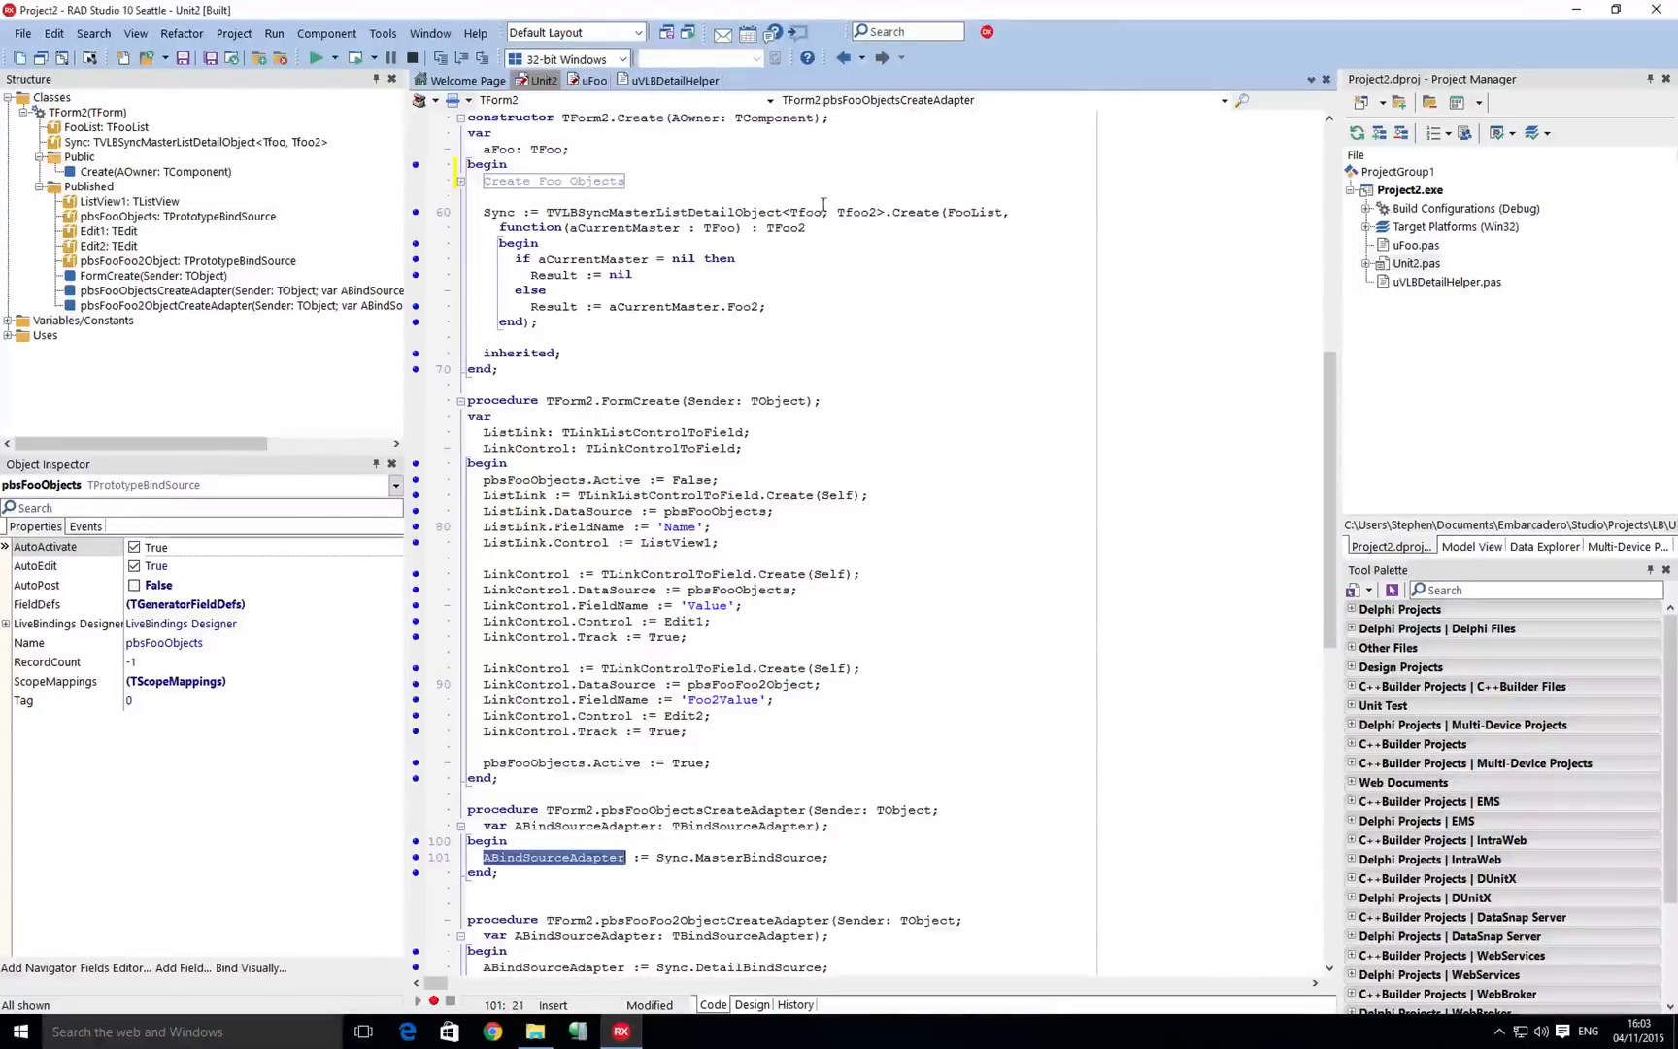
pyautogui.doubleClick(857, 212)
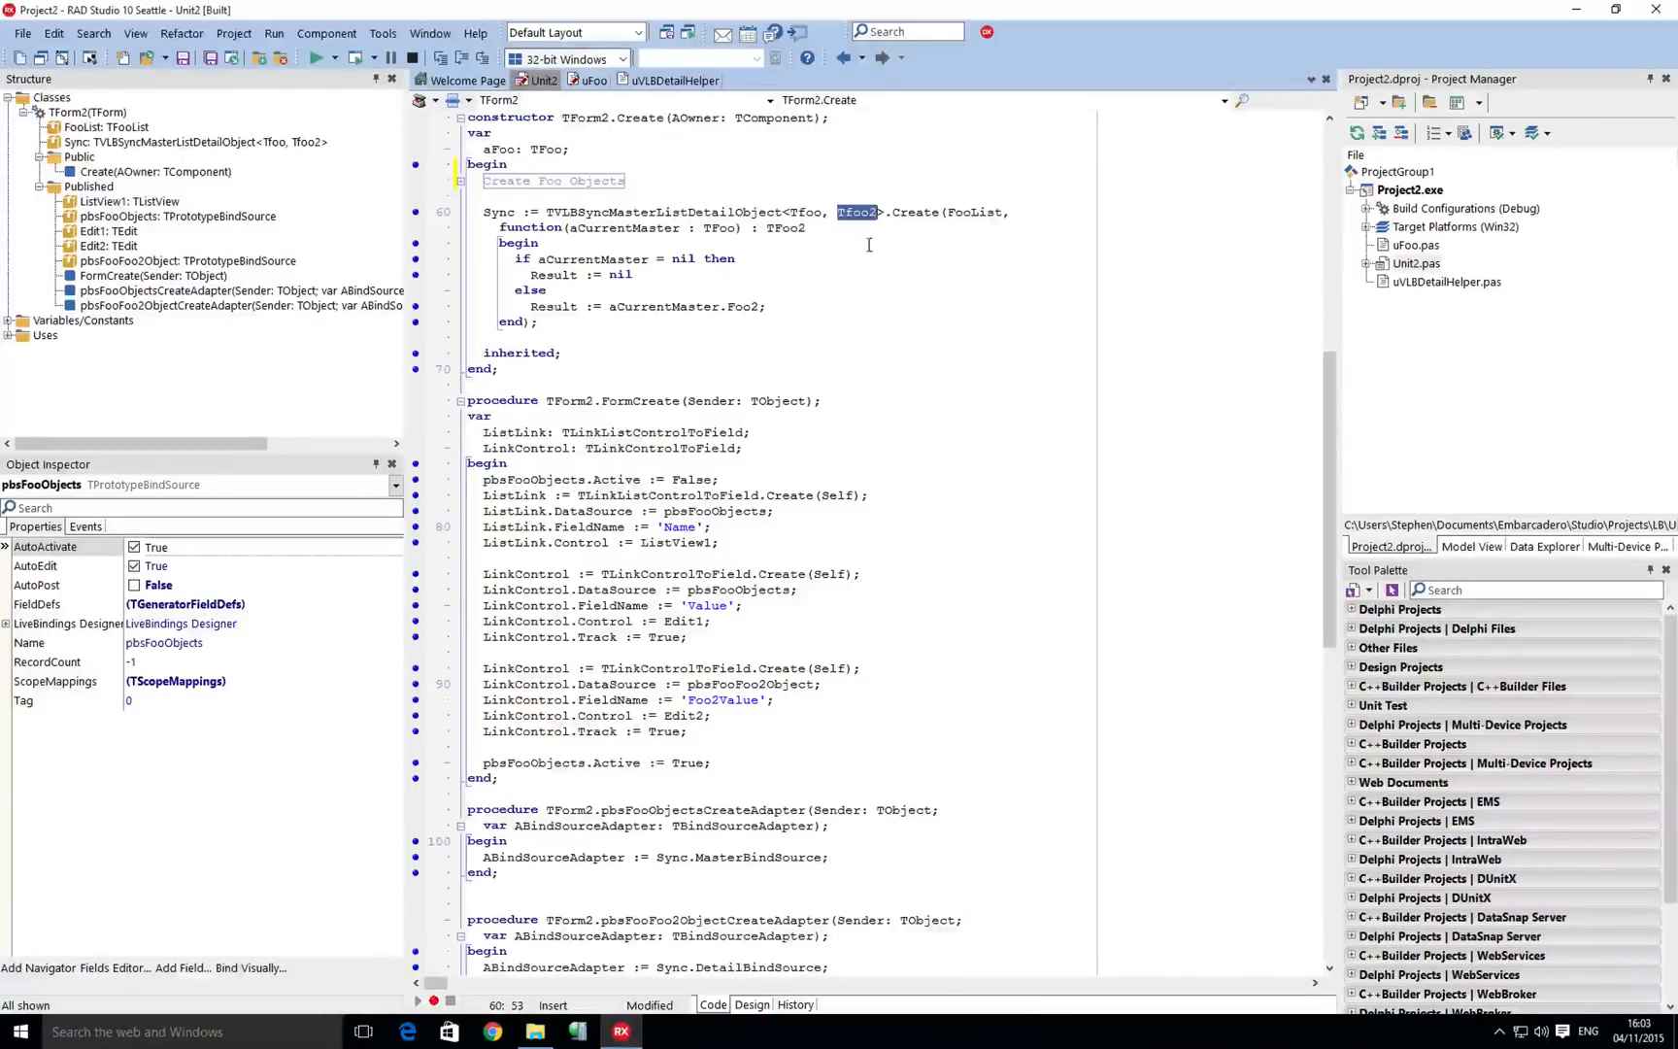
pyautogui.doubleClick(972, 211)
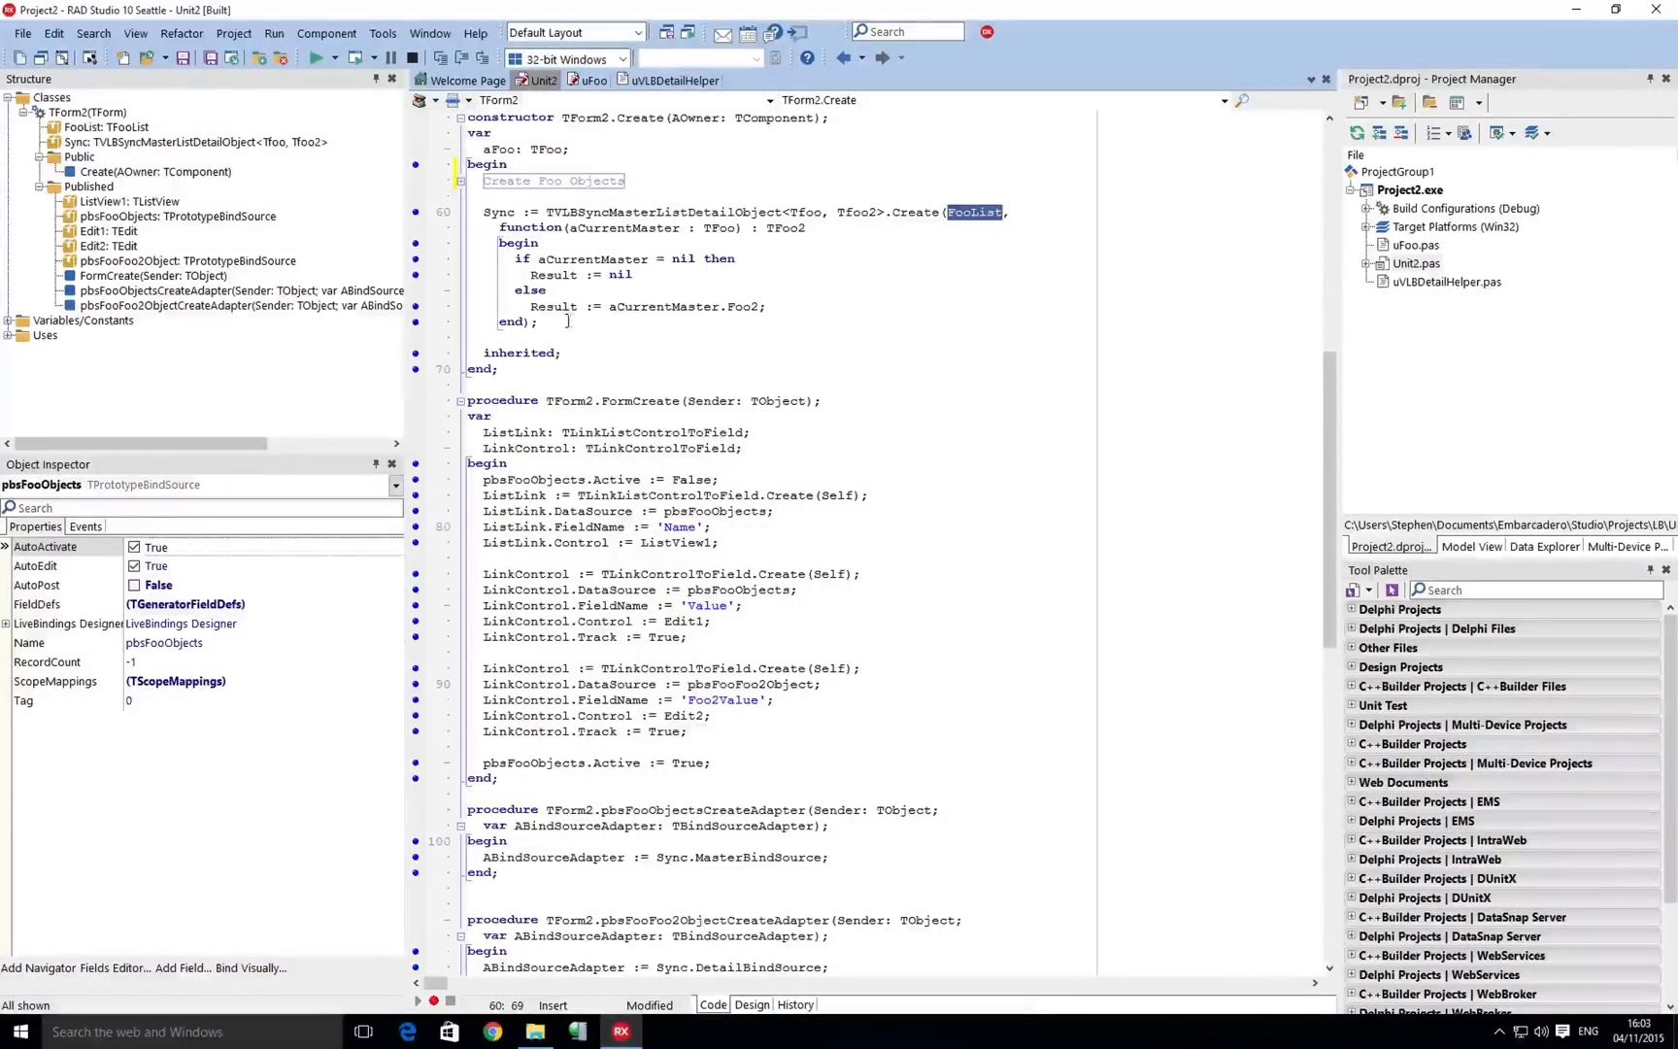
pyautogui.doubleClick(590, 258)
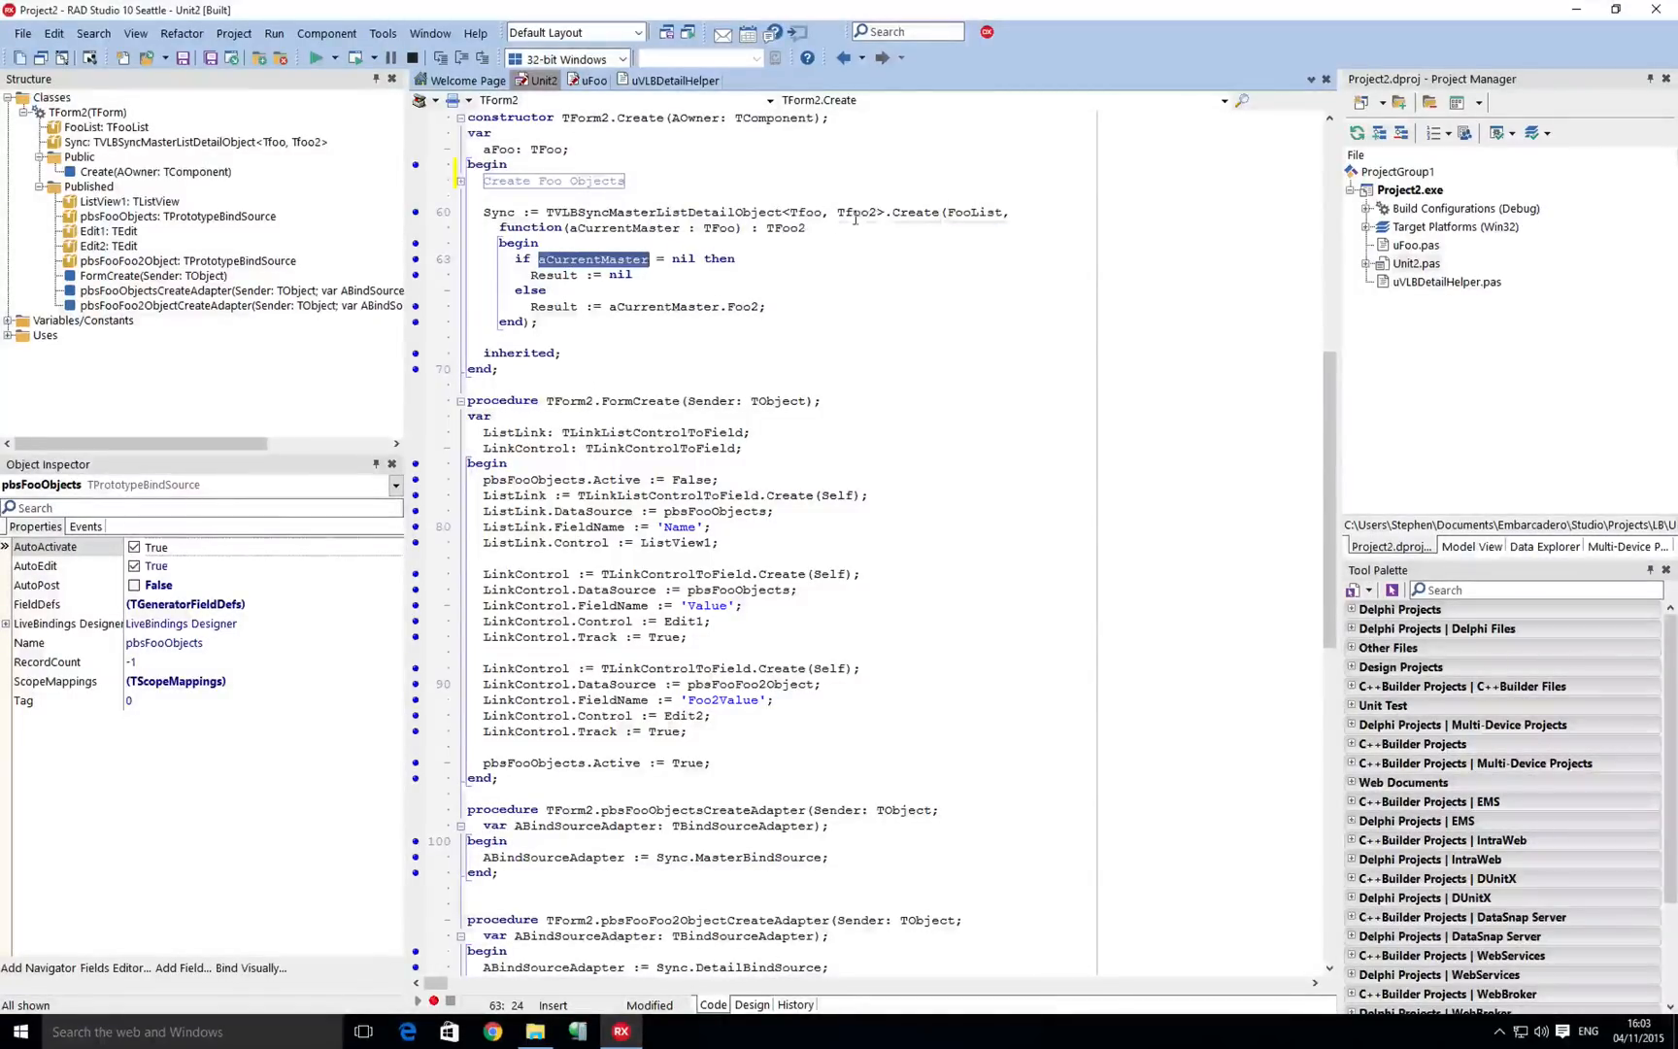
pyautogui.click(725, 307)
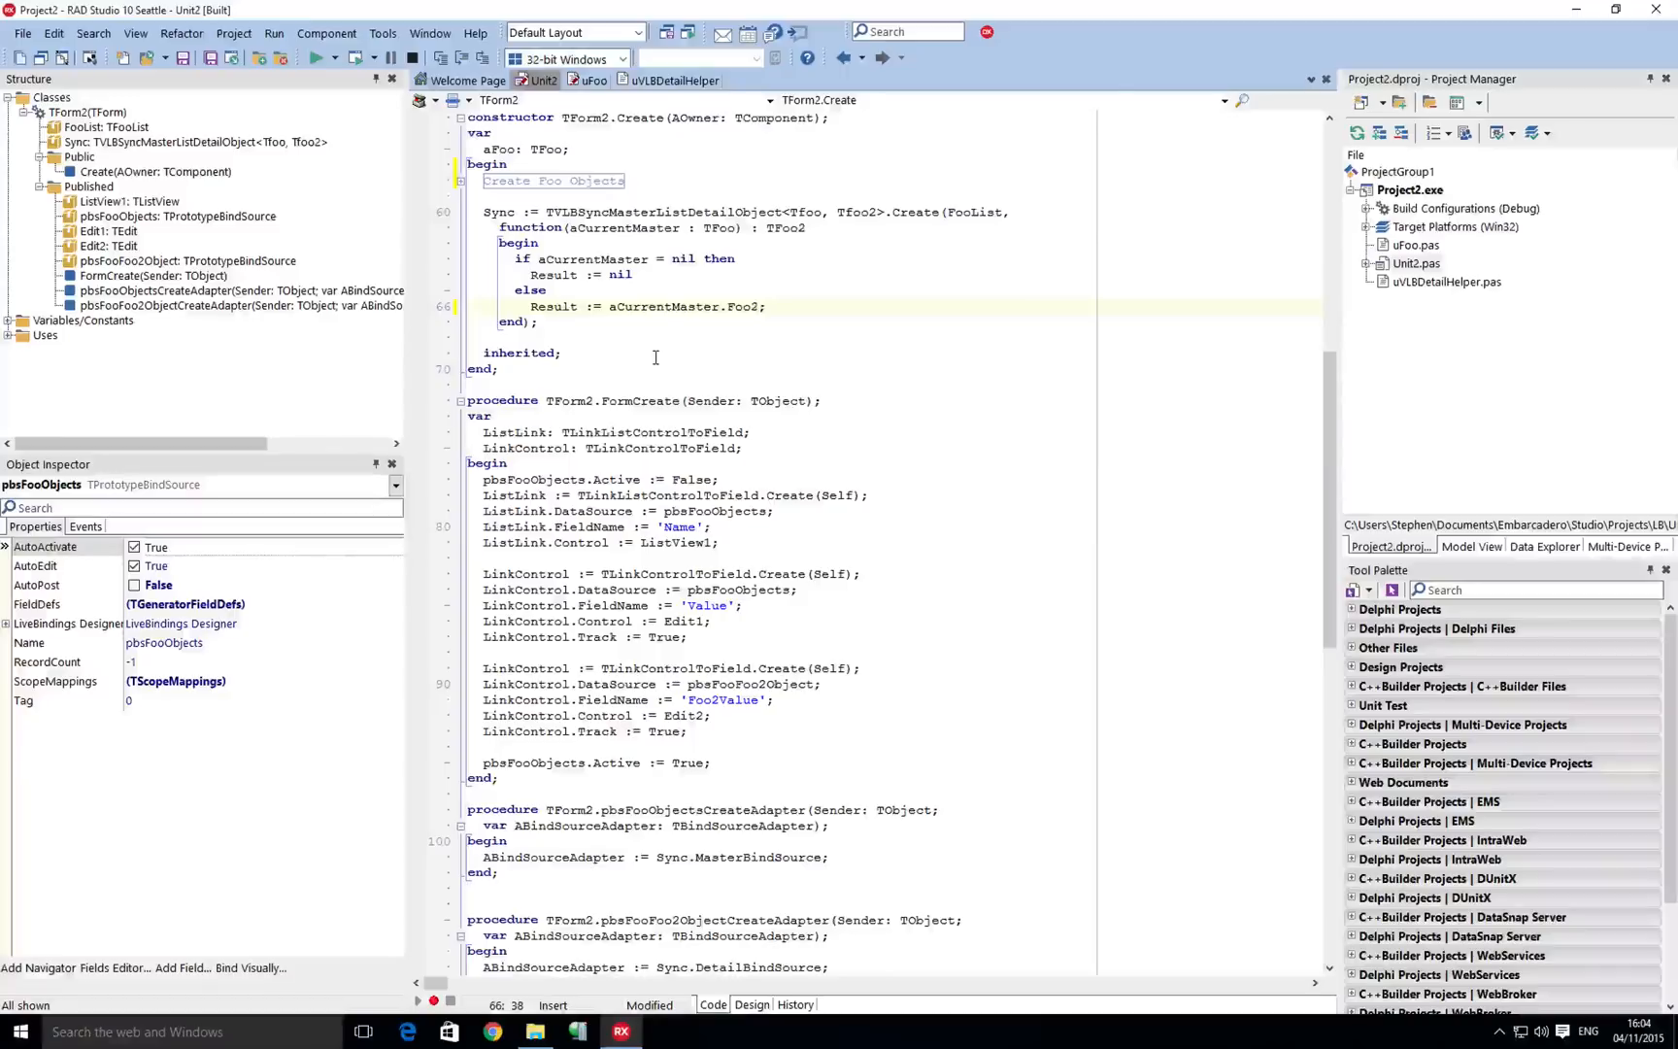
pyautogui.moveTo(1167, 281)
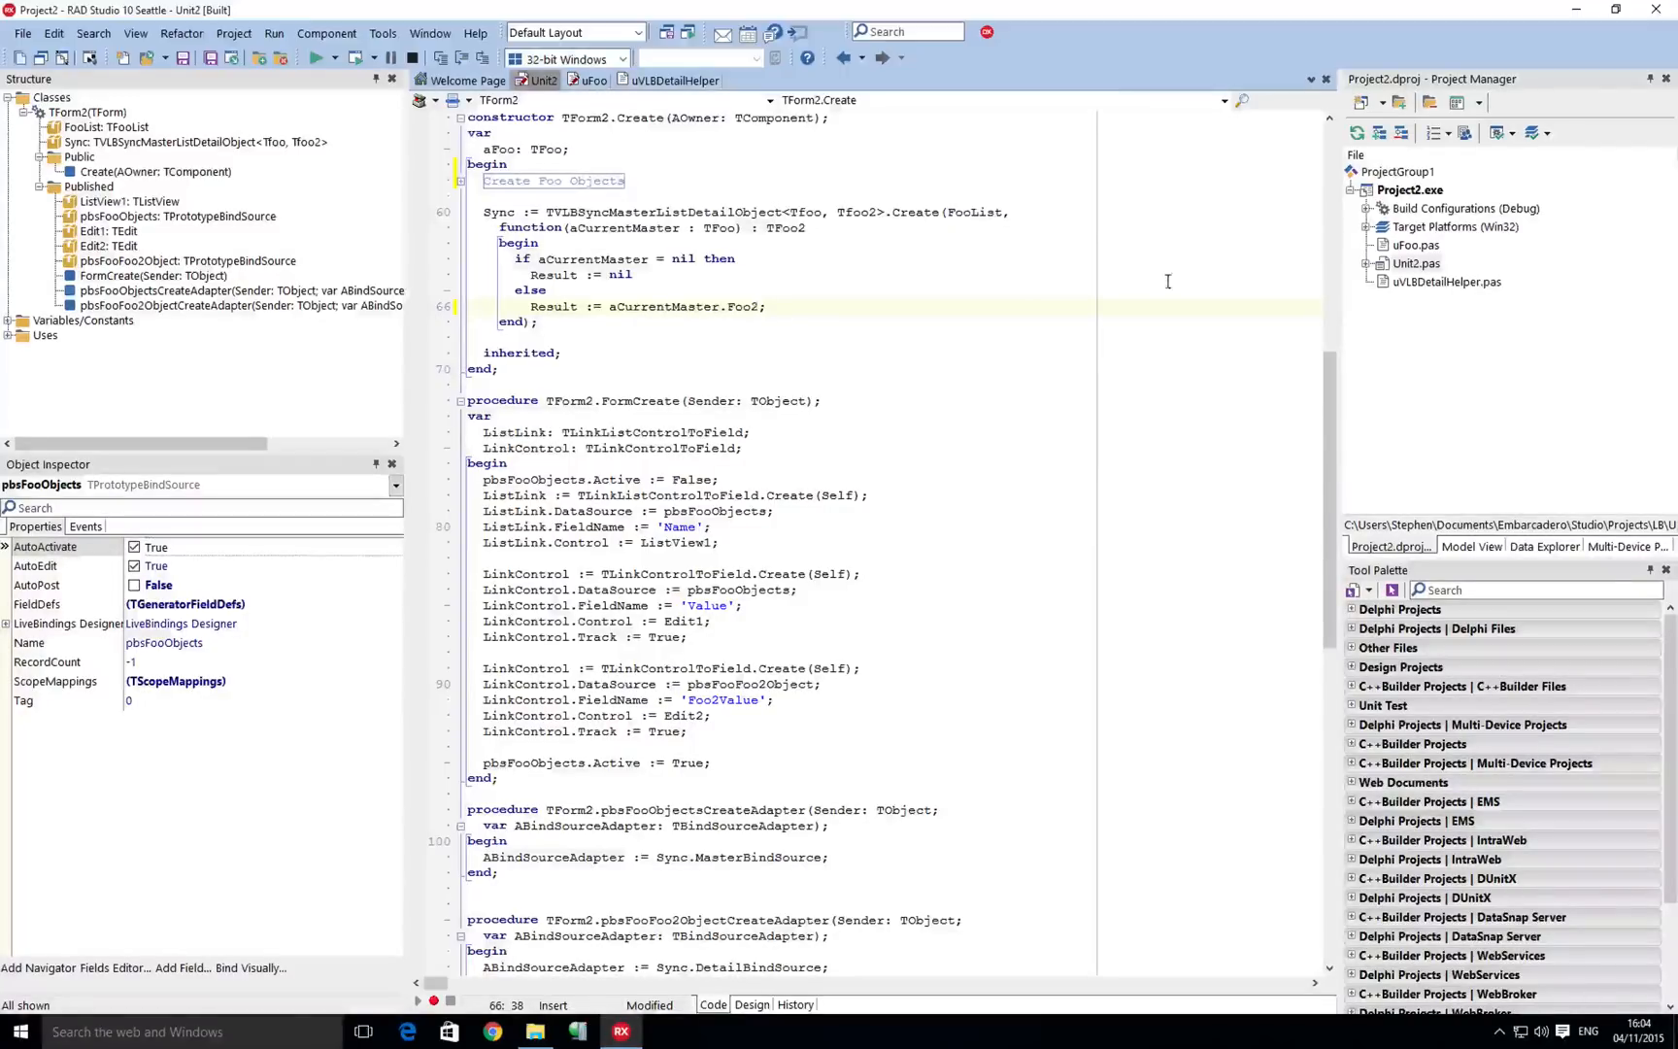
pyautogui.moveTo(1447, 281)
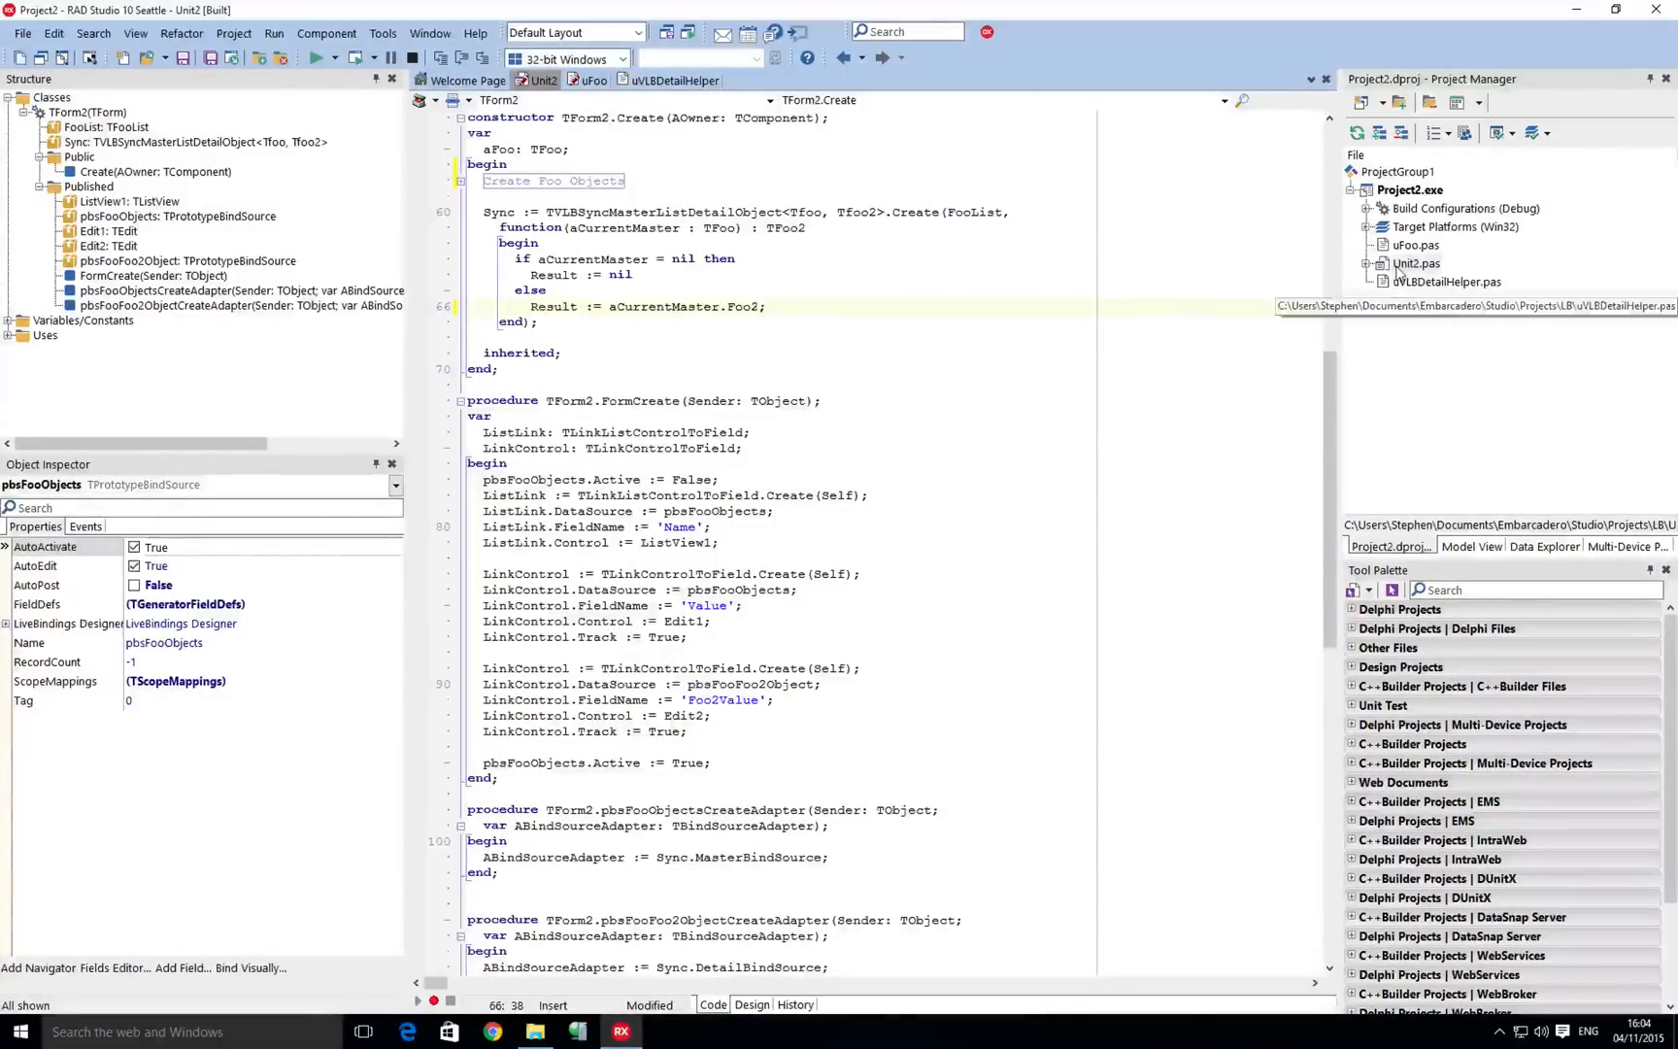
# Open uVLBDetailHelper and mark the TD detail bind source type in the sync classes.
pyautogui.click(674, 80)
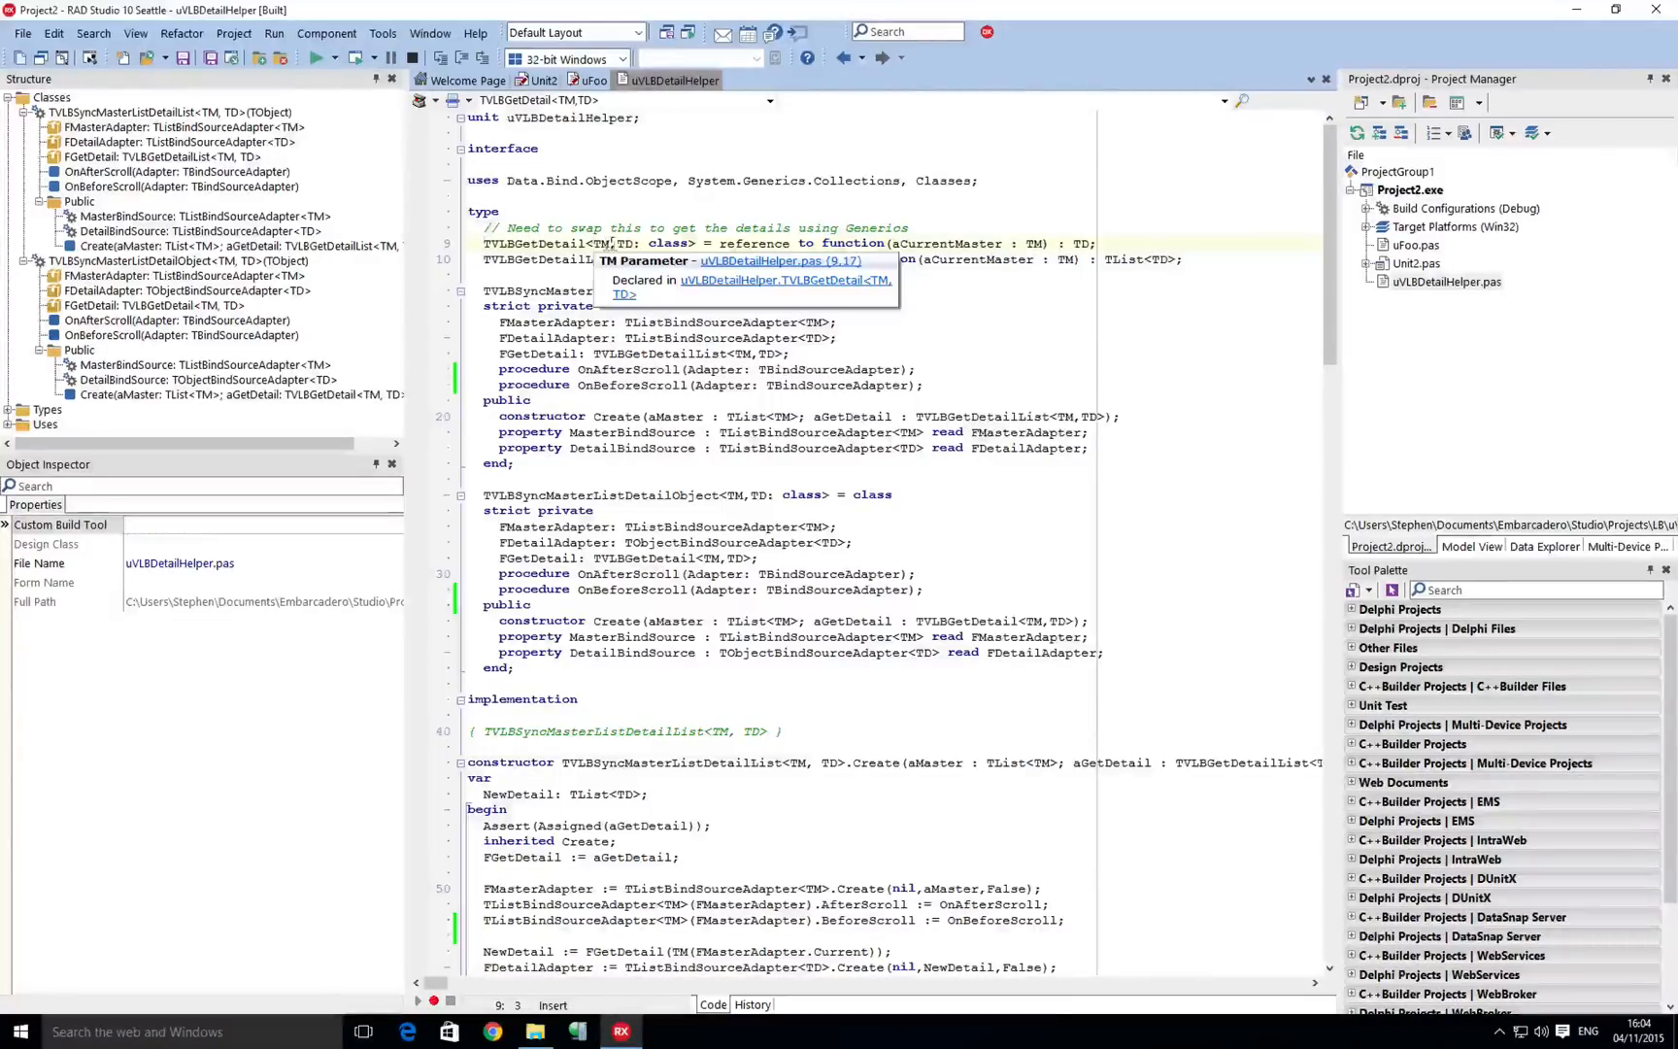
pyautogui.moveTo(631, 242)
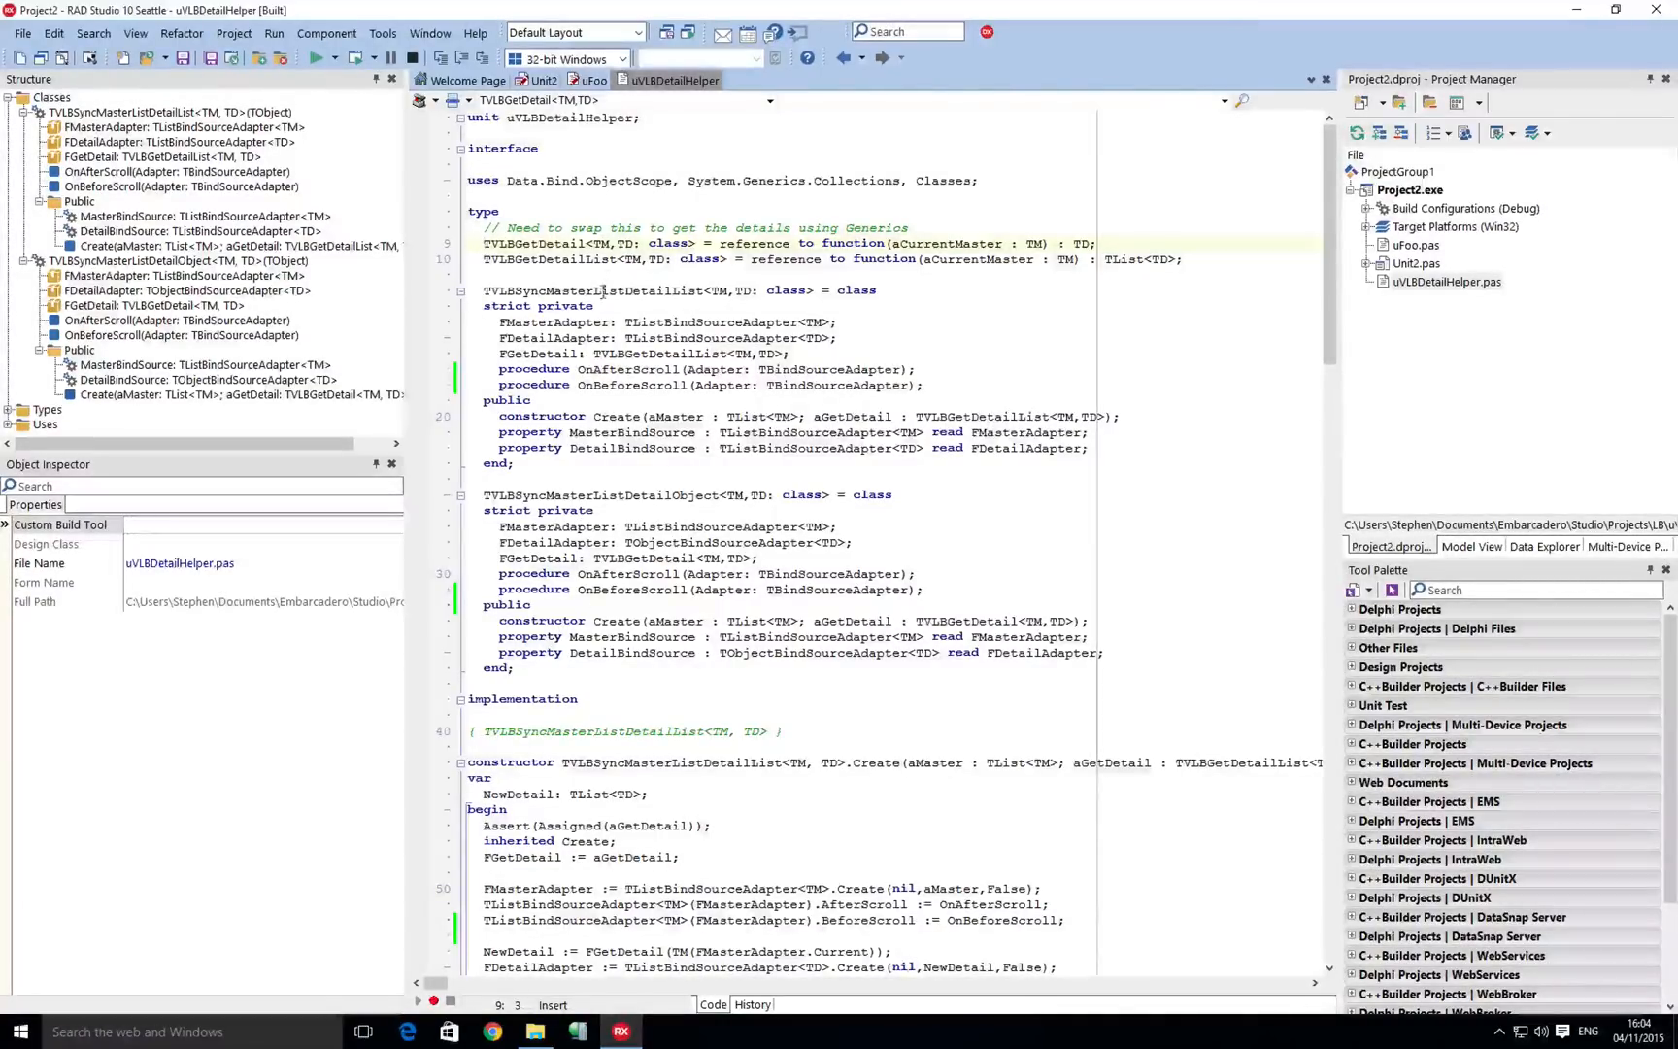
pyautogui.moveTo(597, 290)
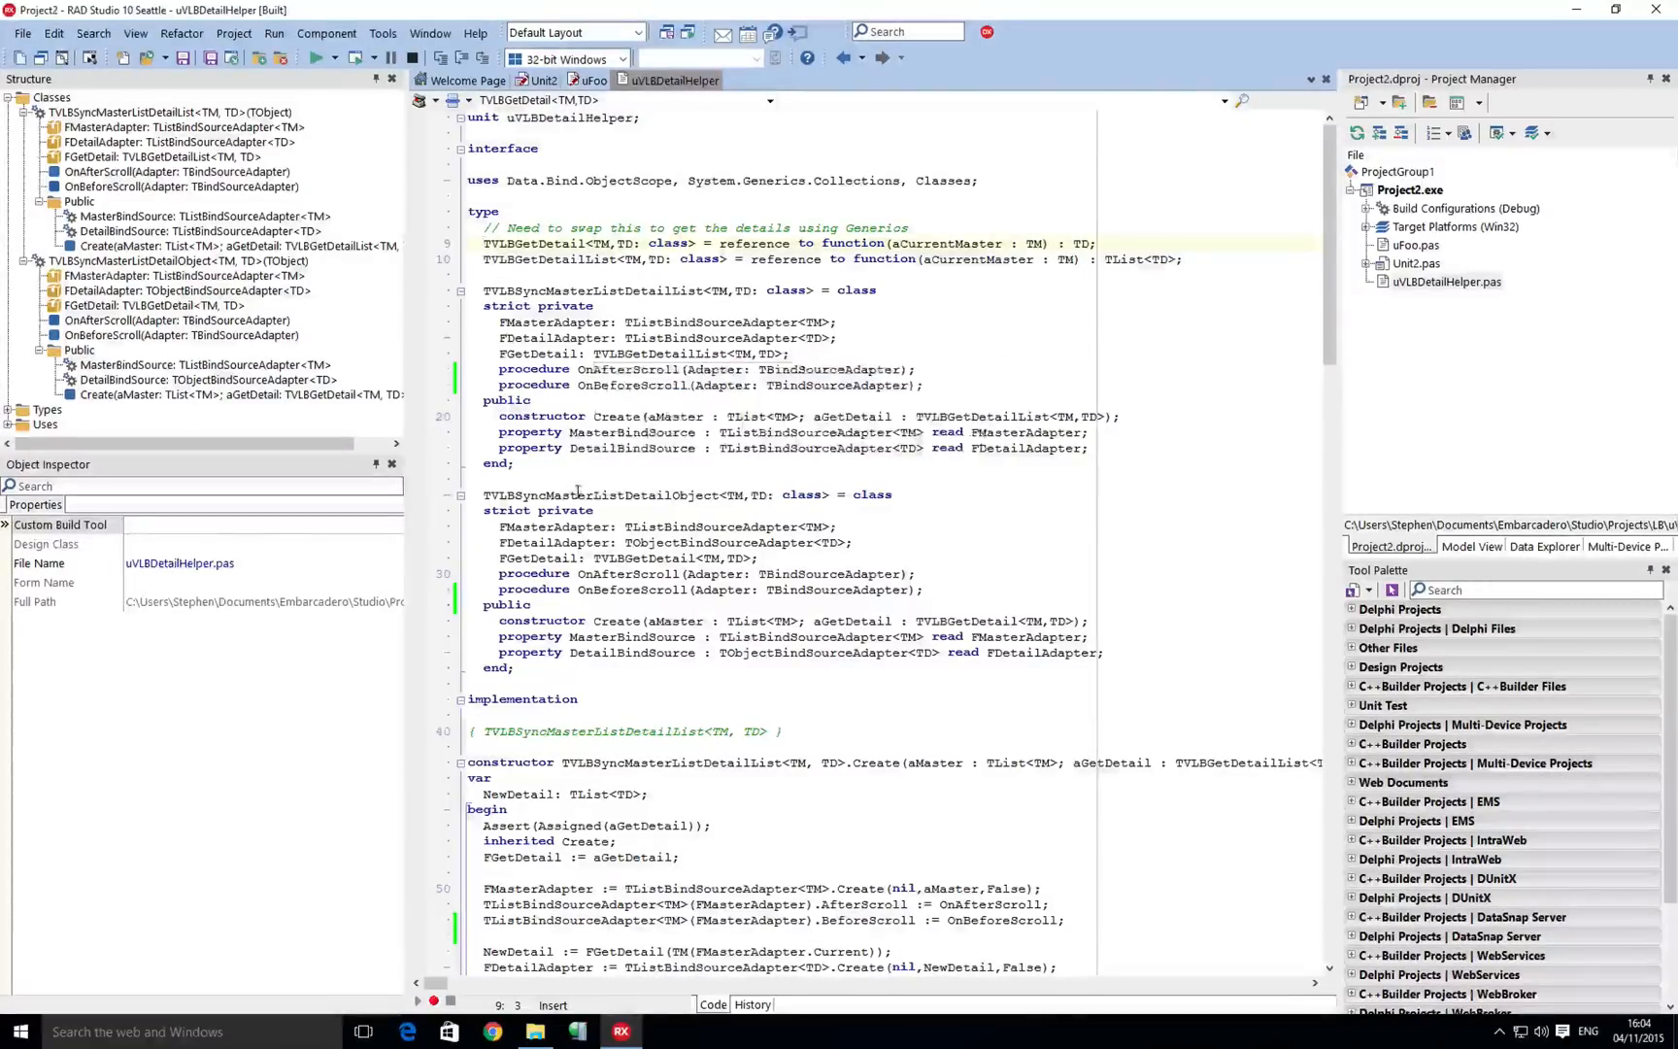
pyautogui.moveTo(618, 494)
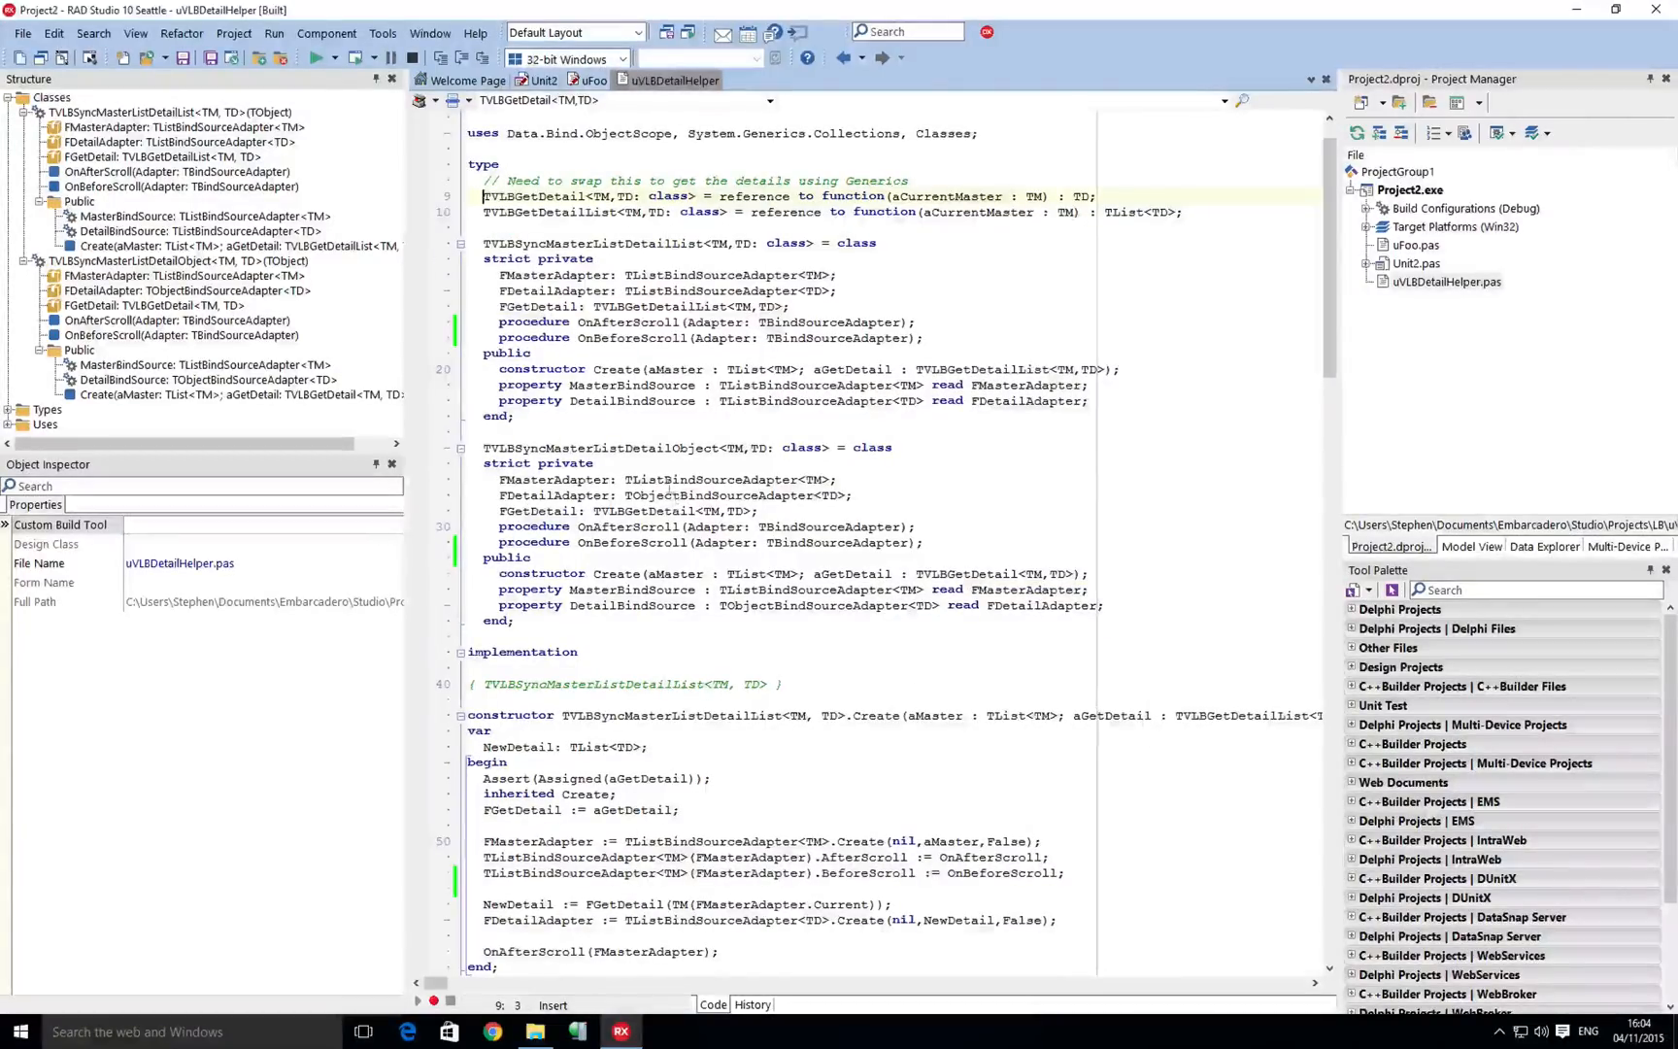
pyautogui.moveTo(682, 365)
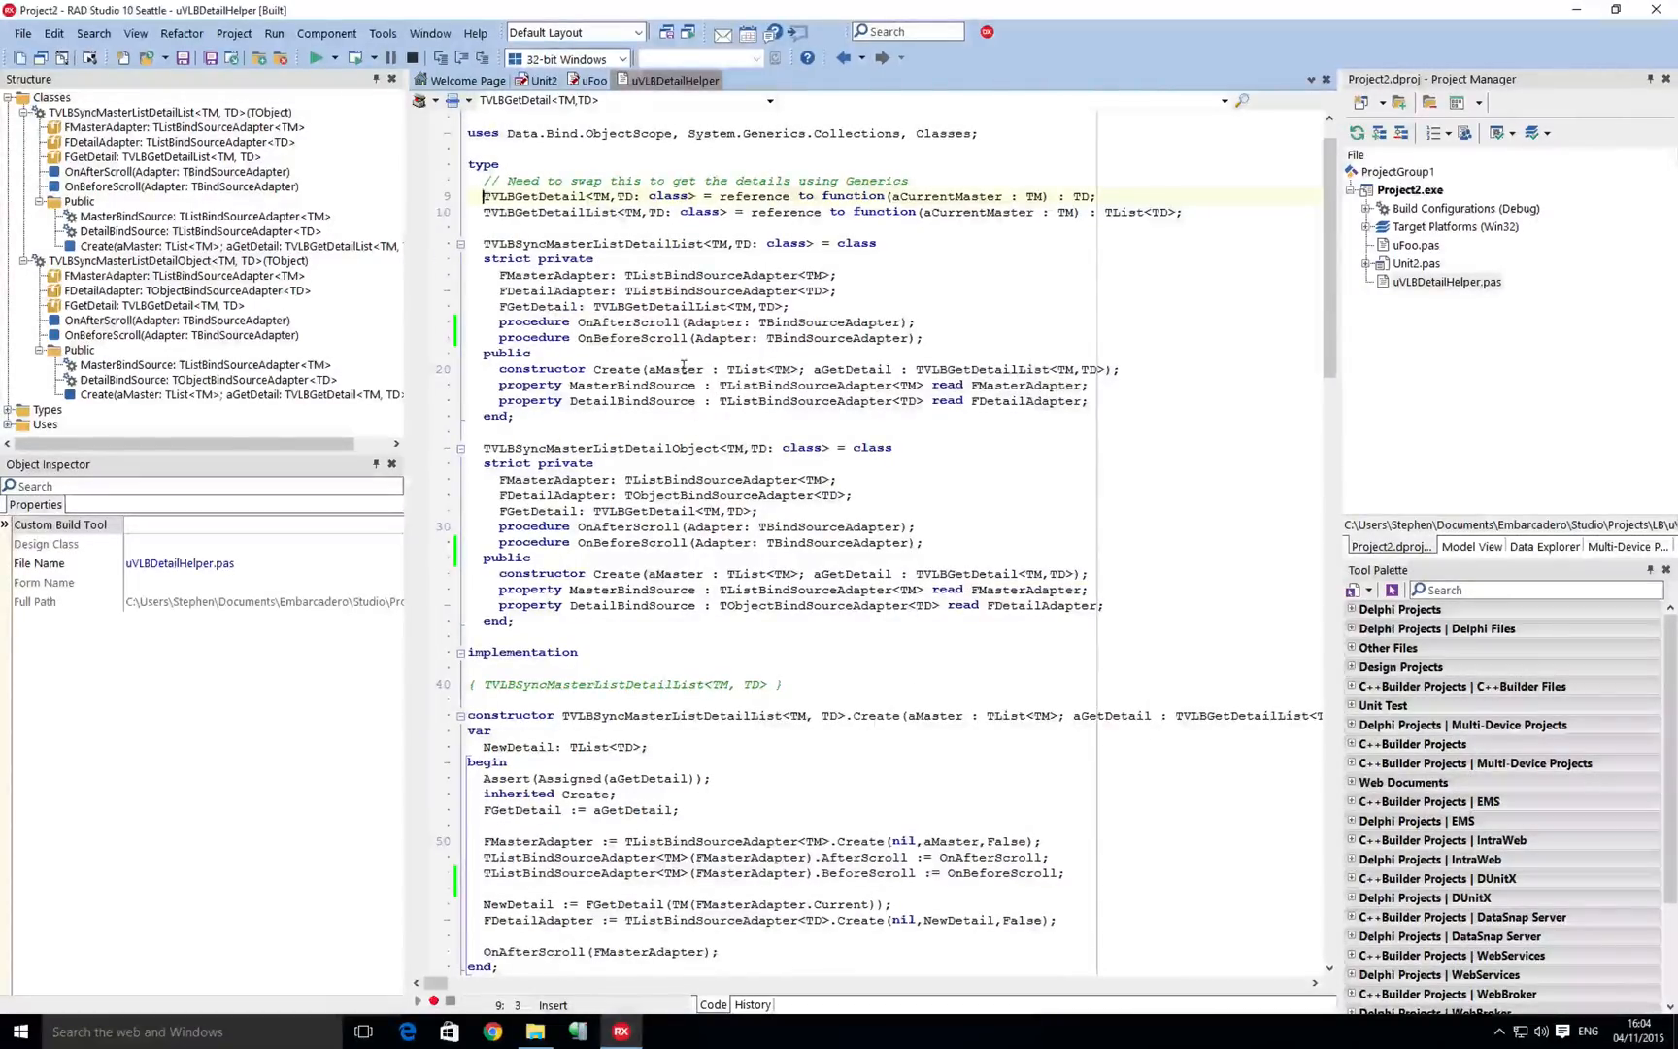
pyautogui.click(904, 385)
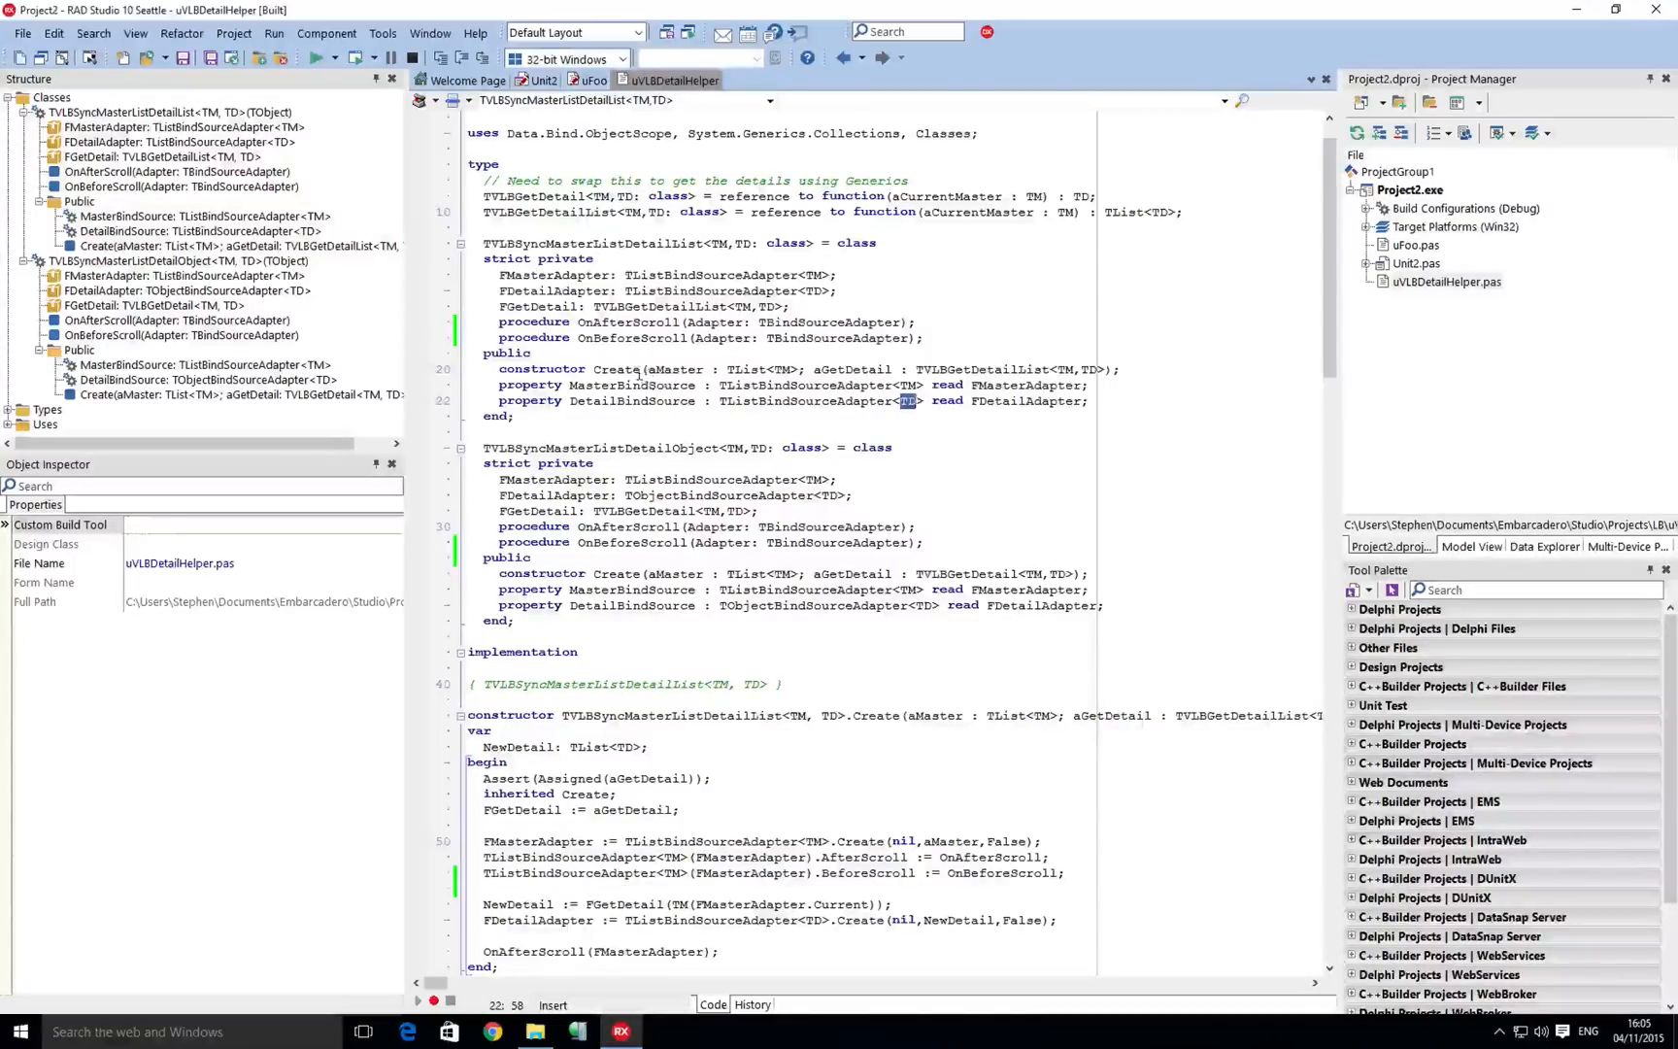
pyautogui.scroll(-3)
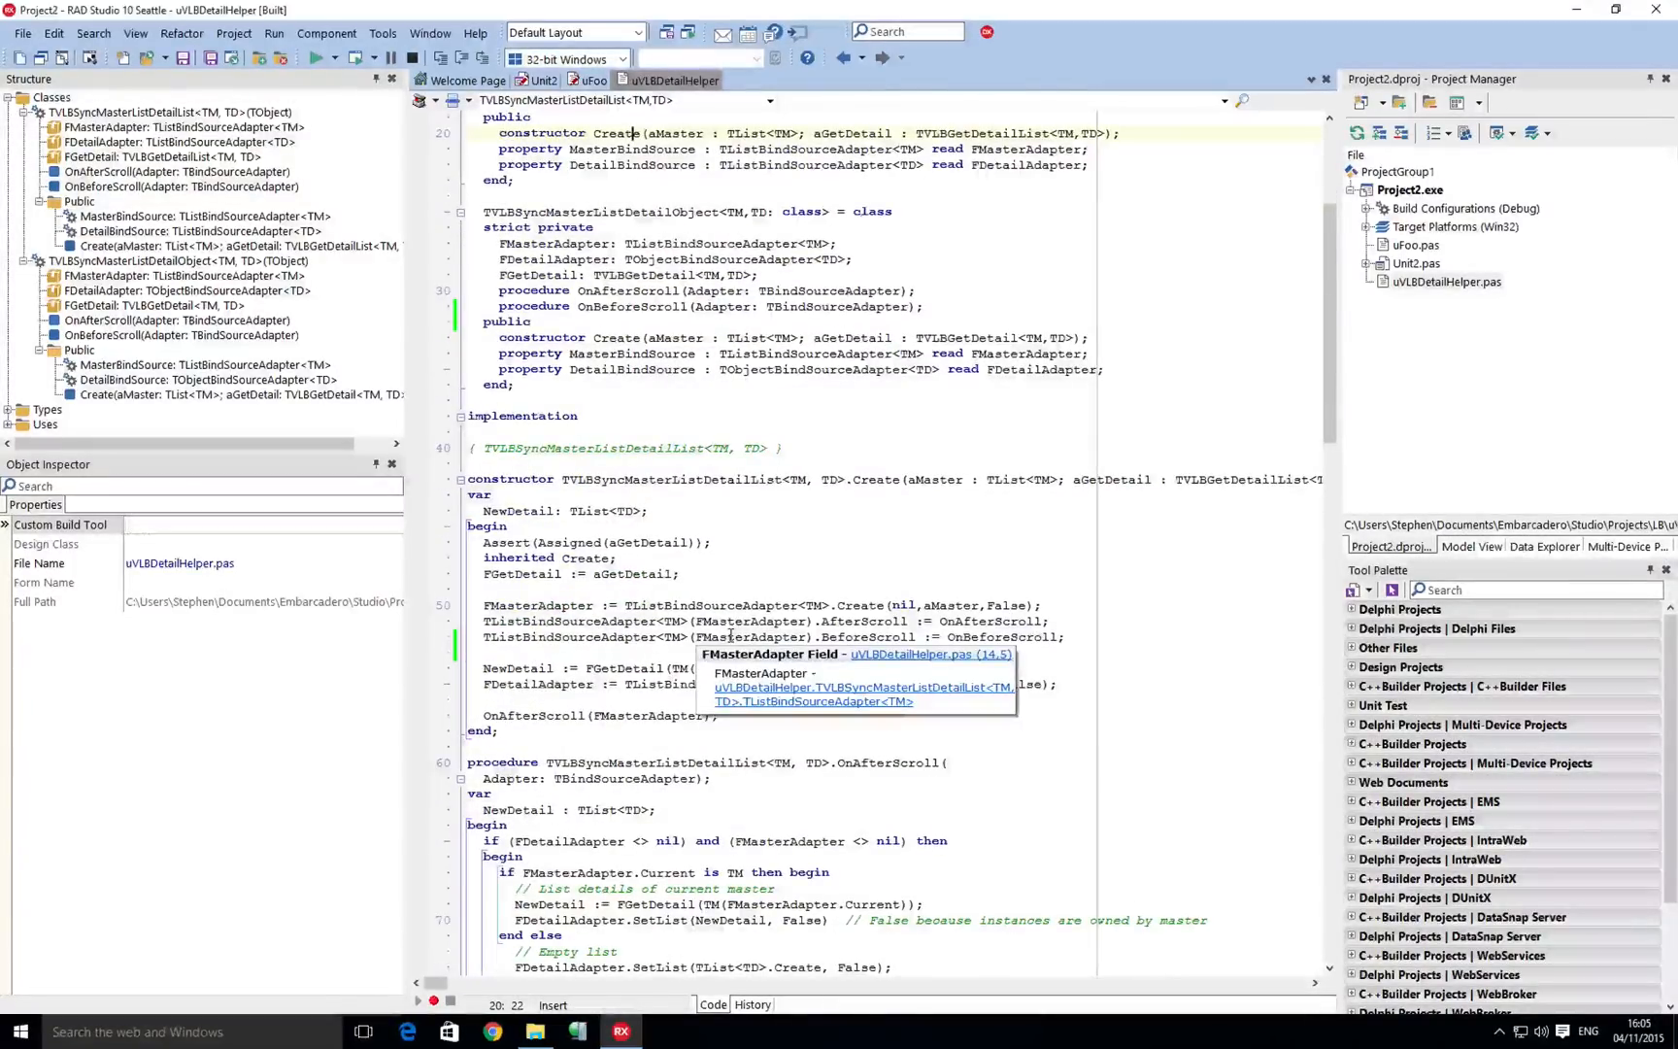
pyautogui.click(1097, 637)
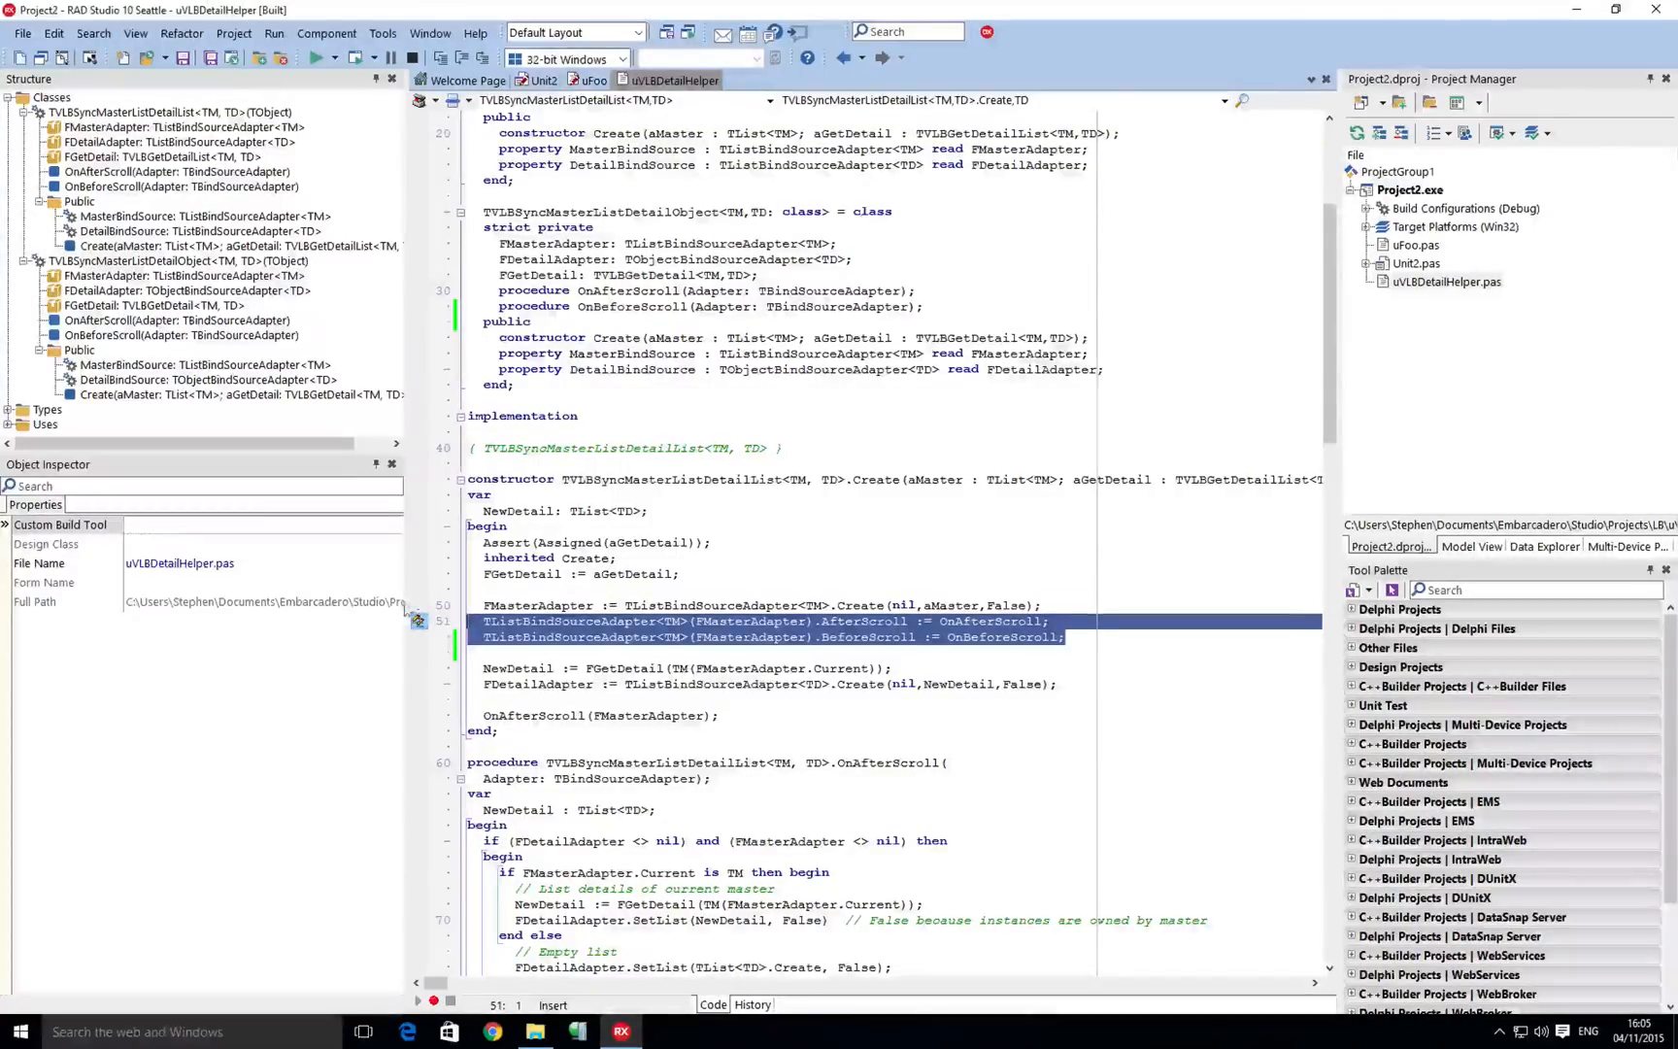
pyautogui.click(752, 589)
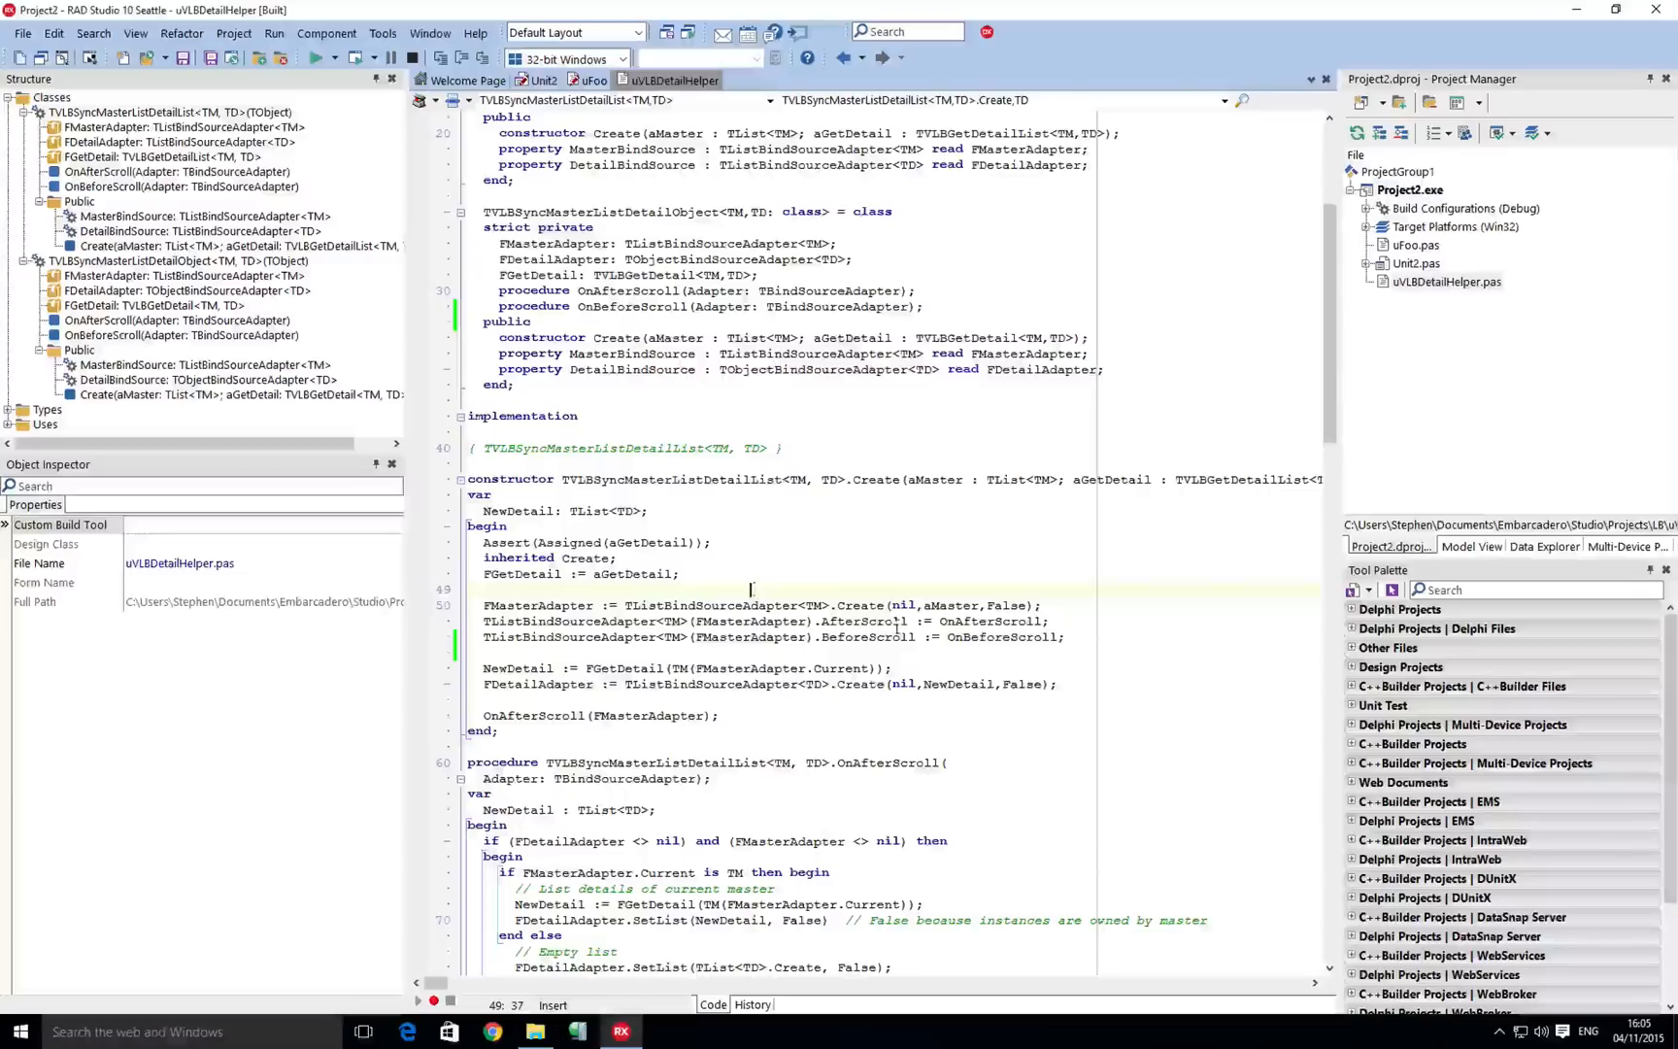
pyautogui.doubleClick(864, 621)
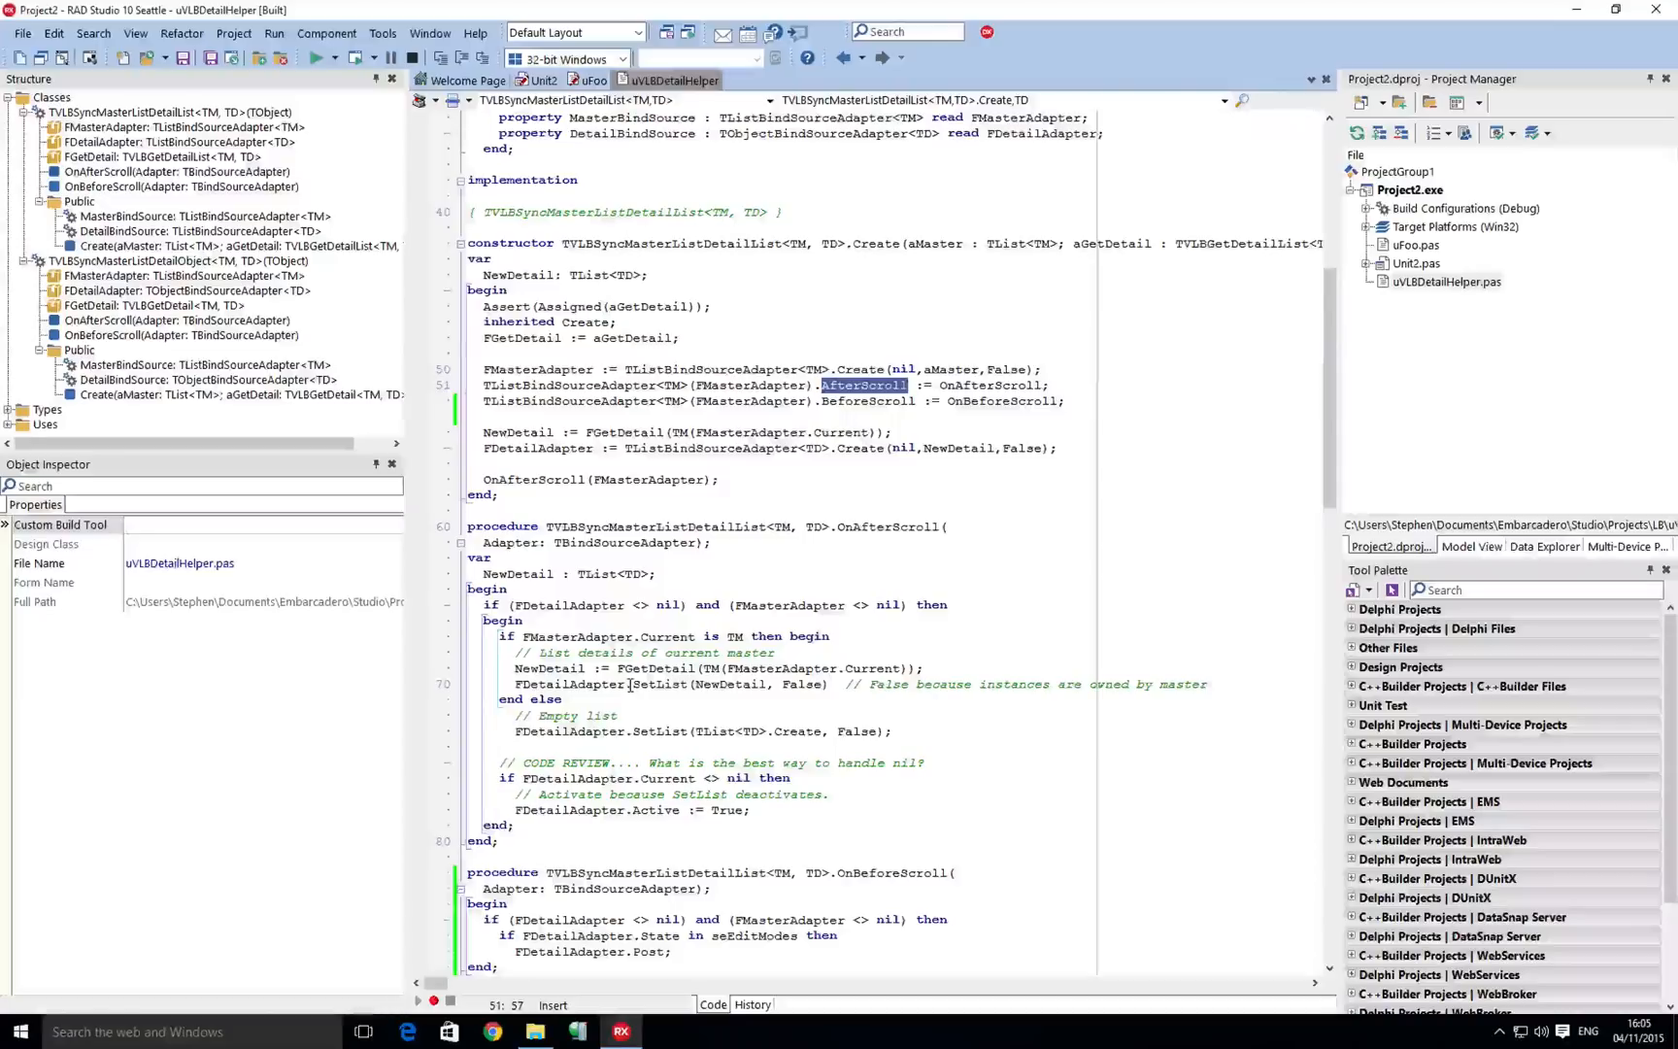
pyautogui.moveTo(567, 684)
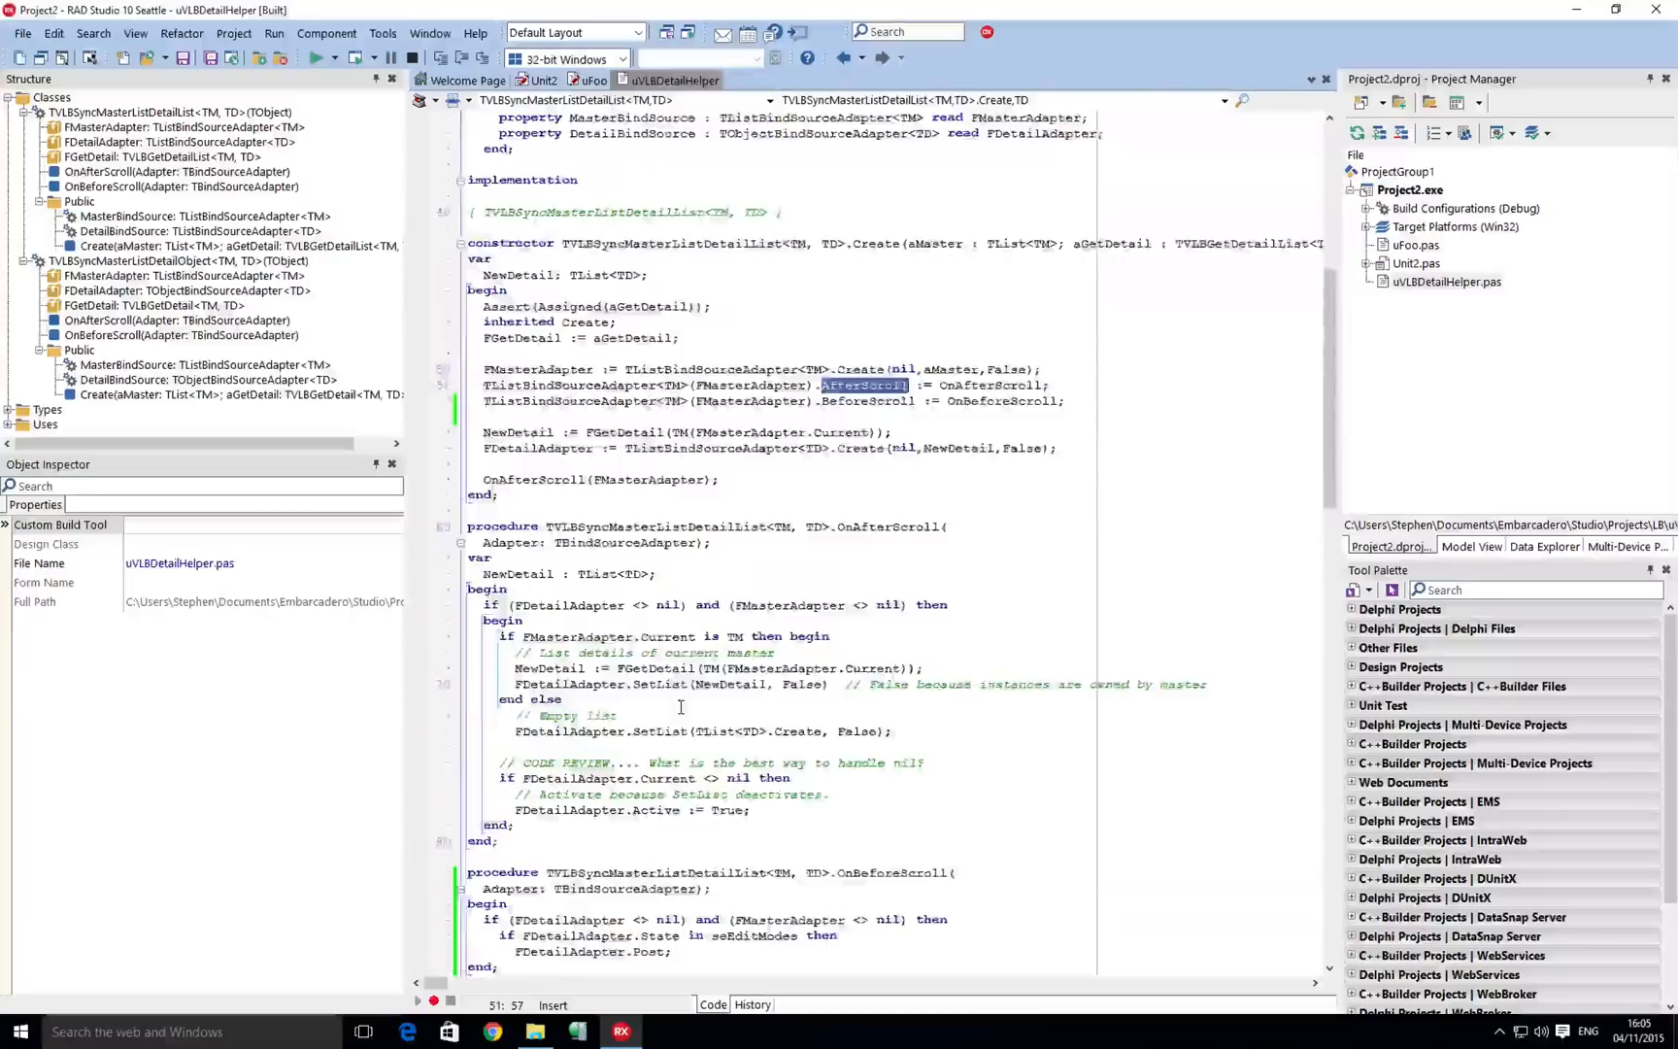
# Scroll past the OnBeforeScroll handler and back to the top, then bring up uFoo.
pyautogui.scroll(-3)
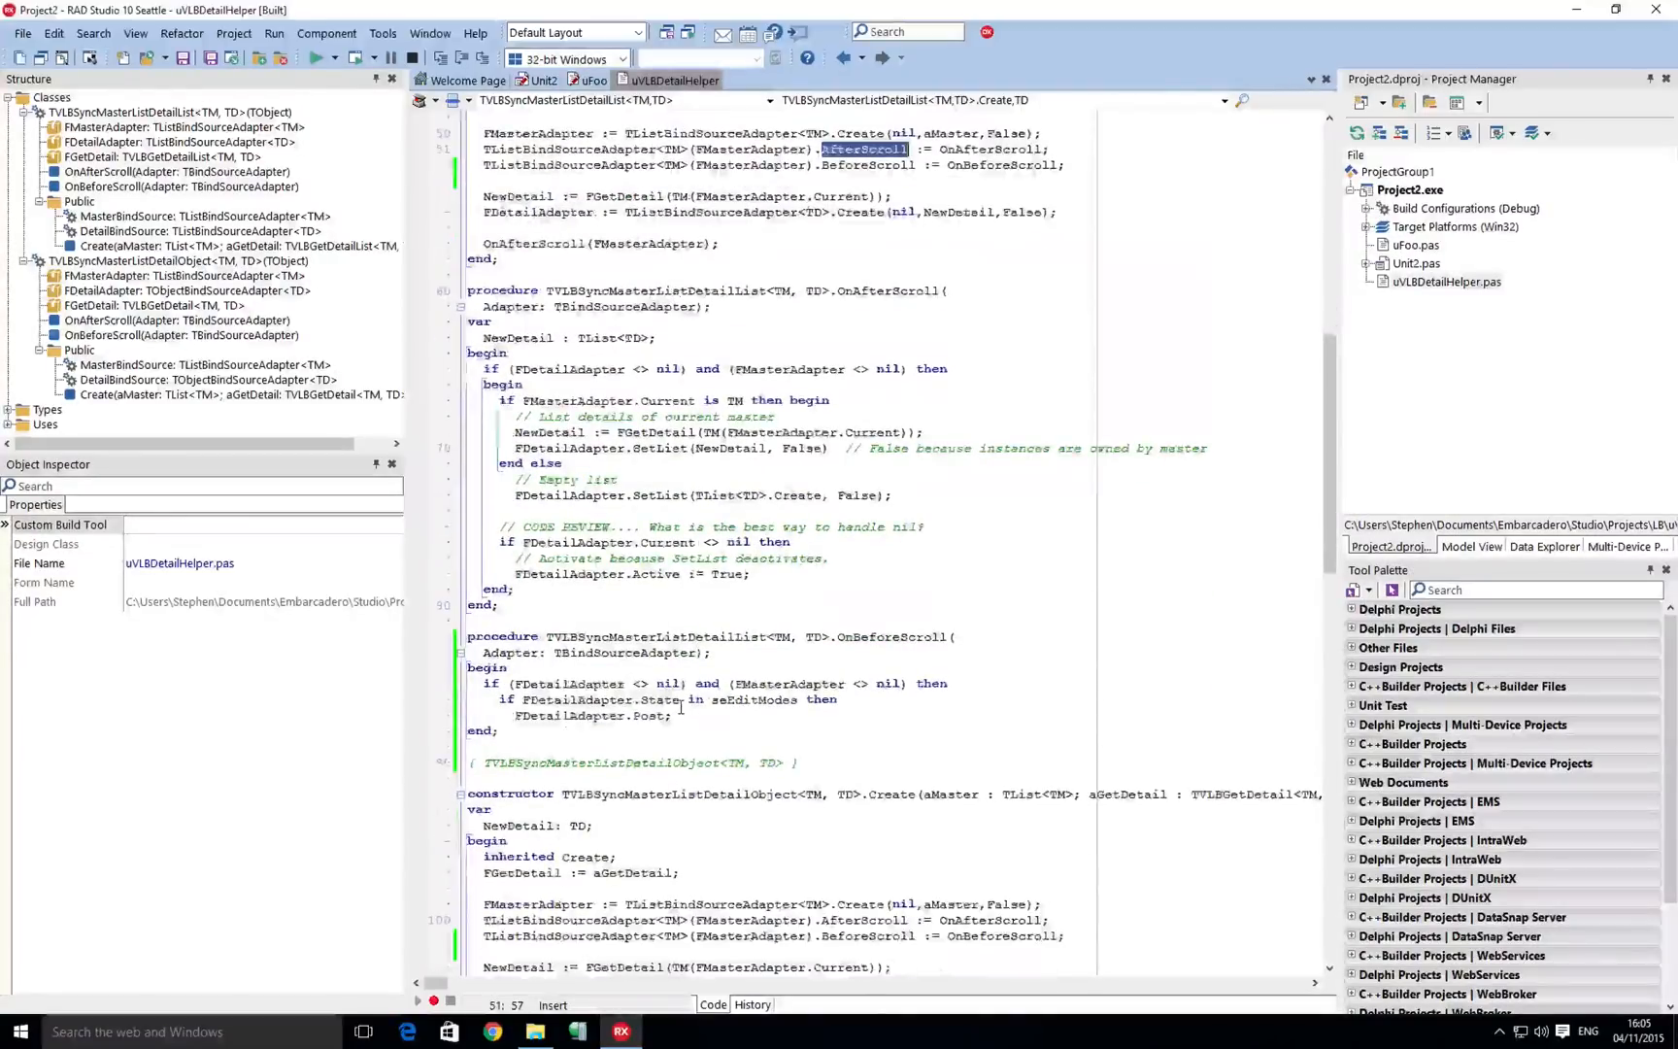
pyautogui.scroll(-3)
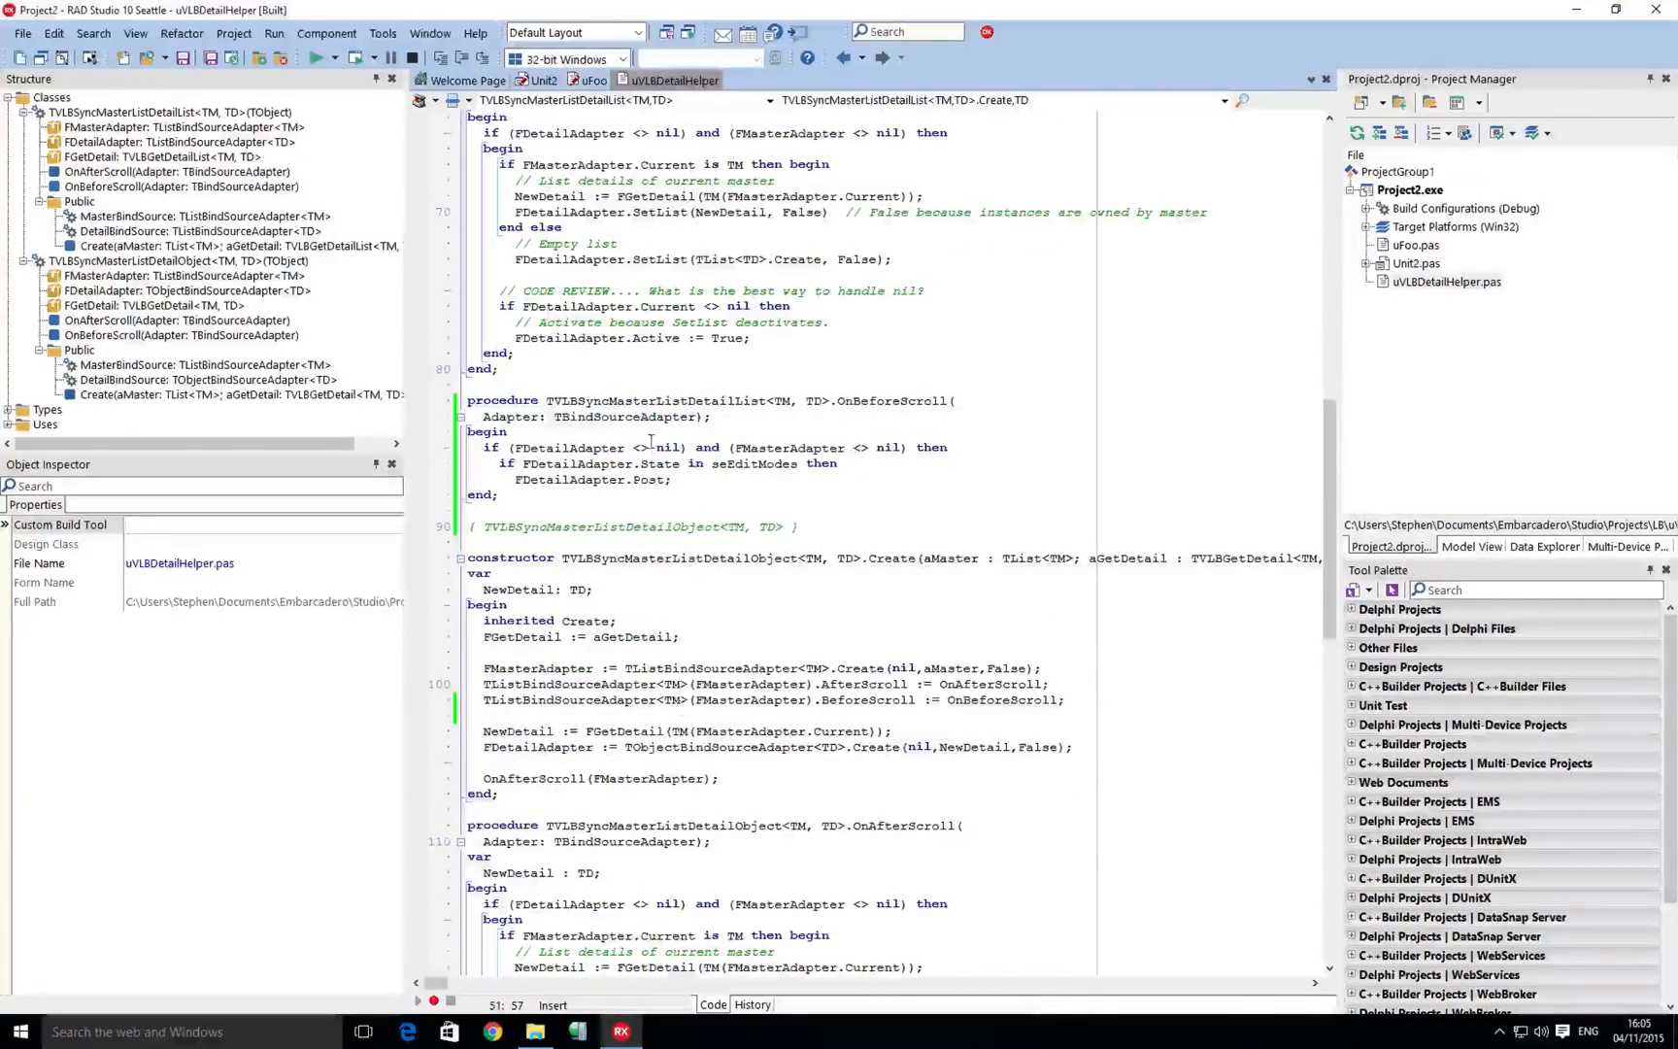
pyautogui.moveTo(663, 463)
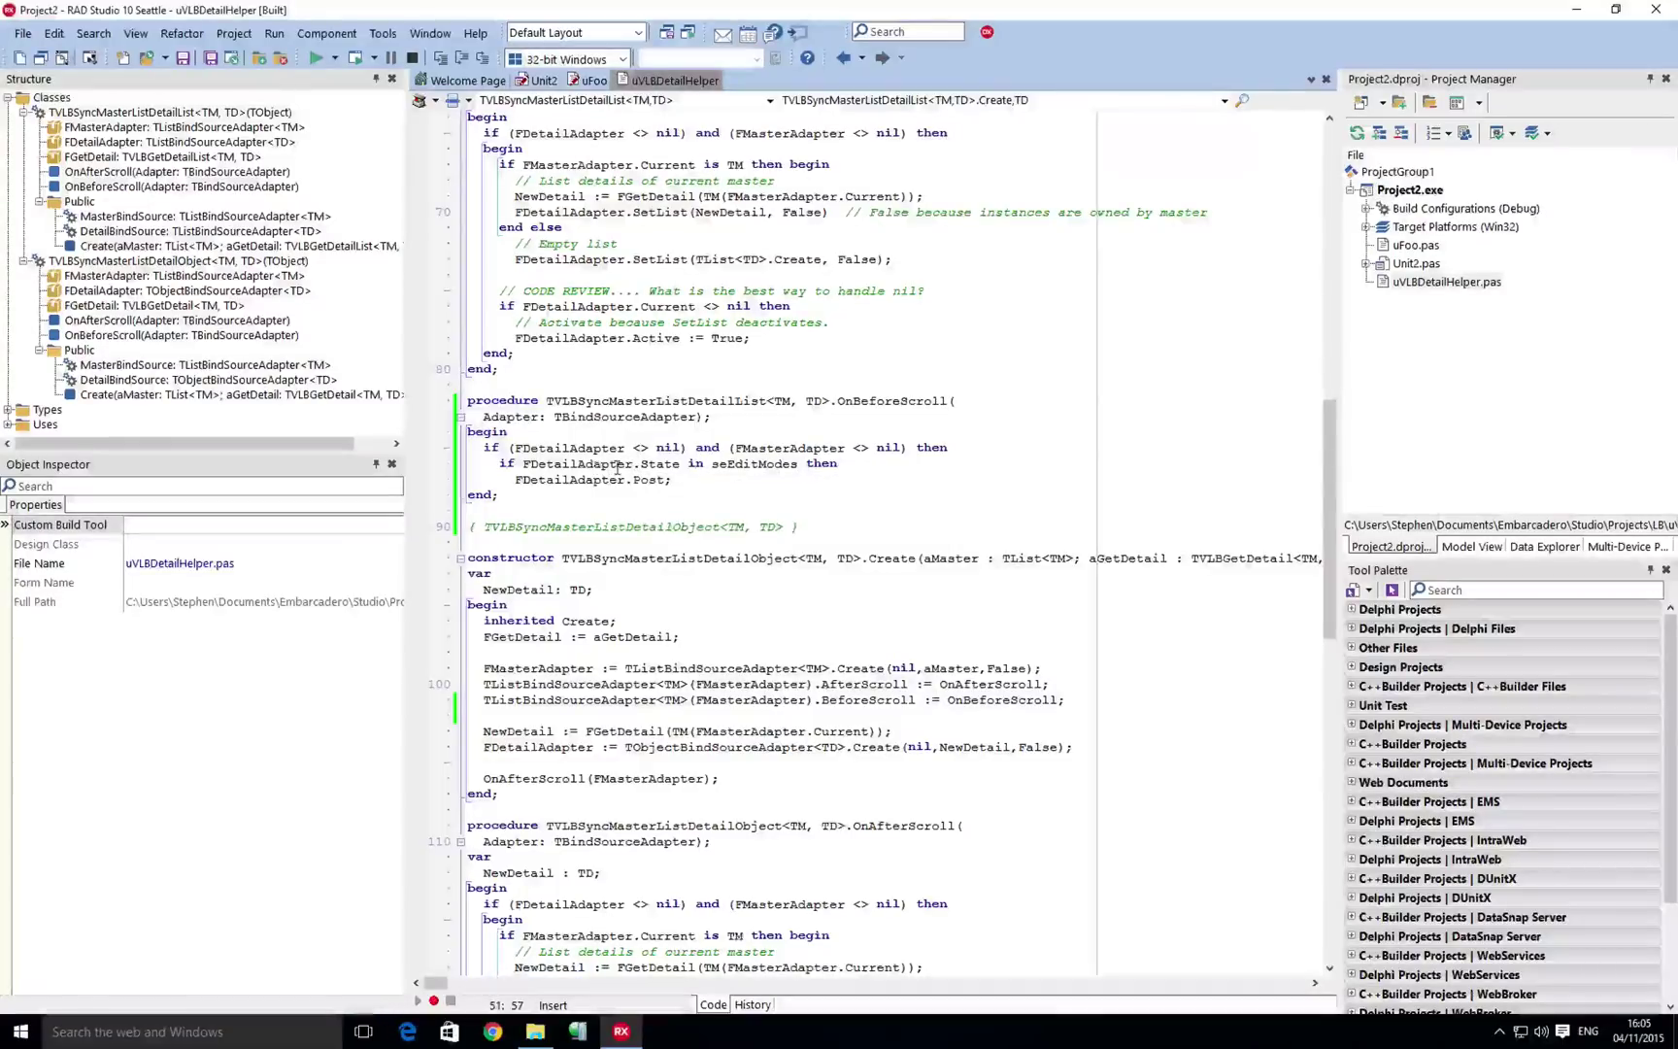
pyautogui.moveTo(660, 463)
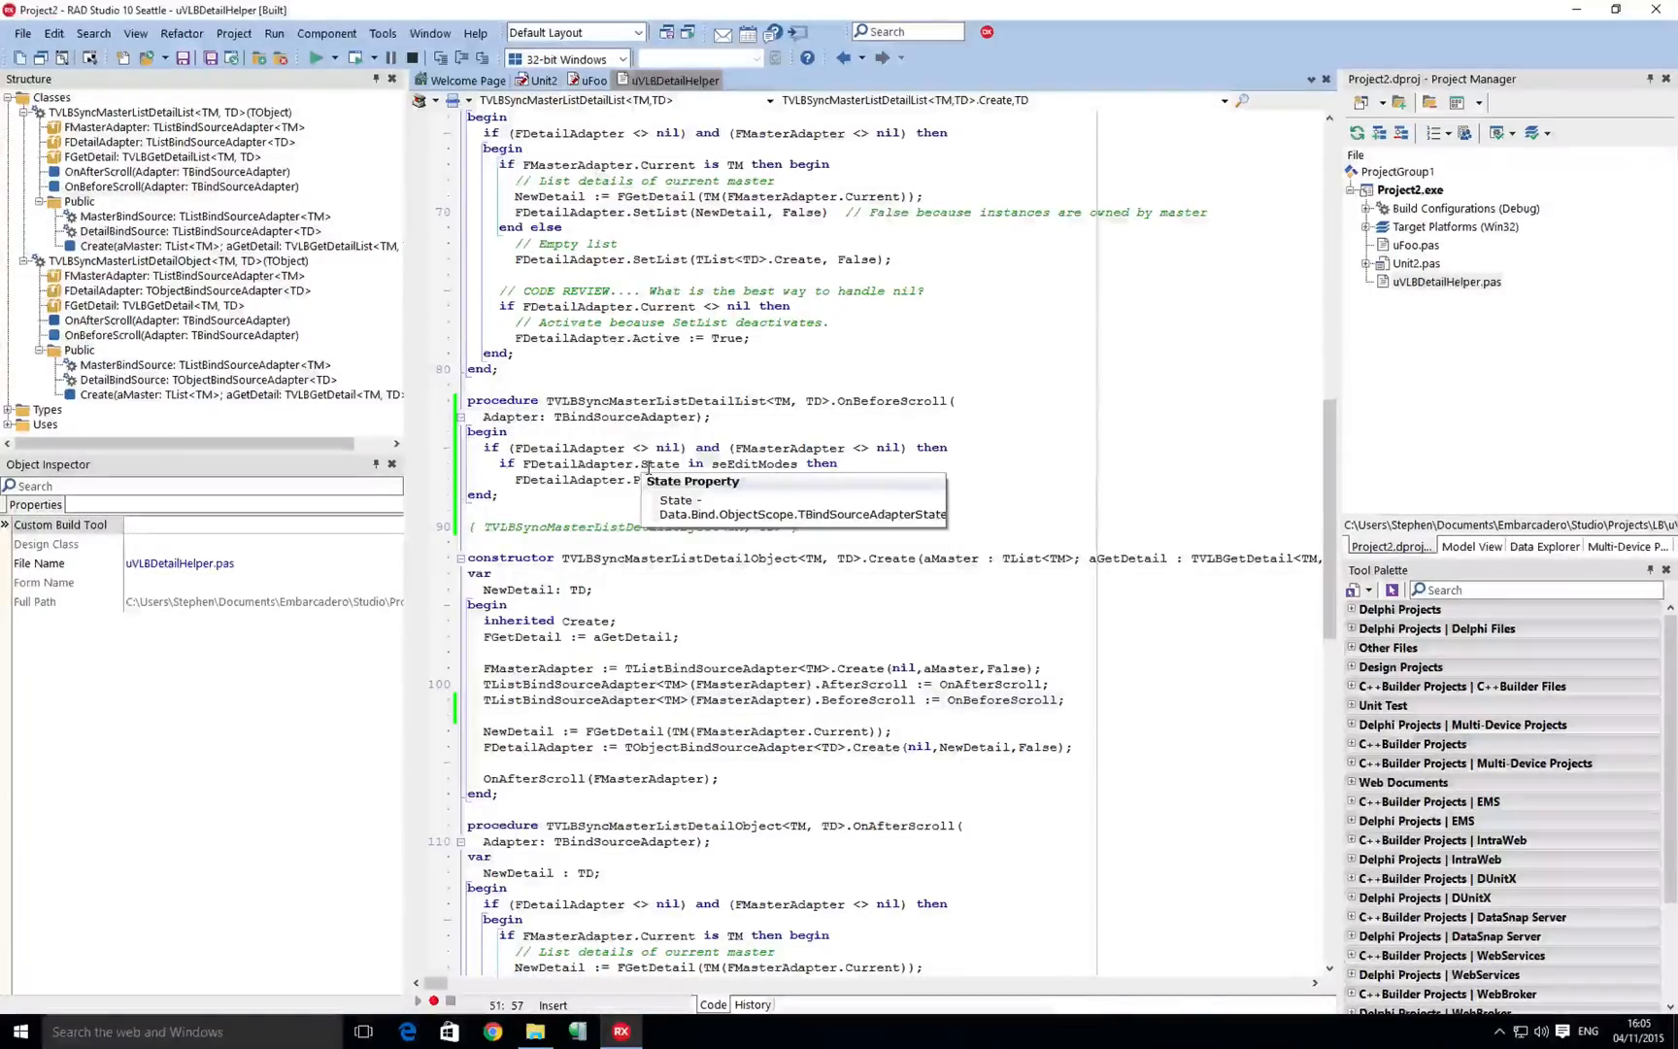
pyautogui.moveTo(754, 463)
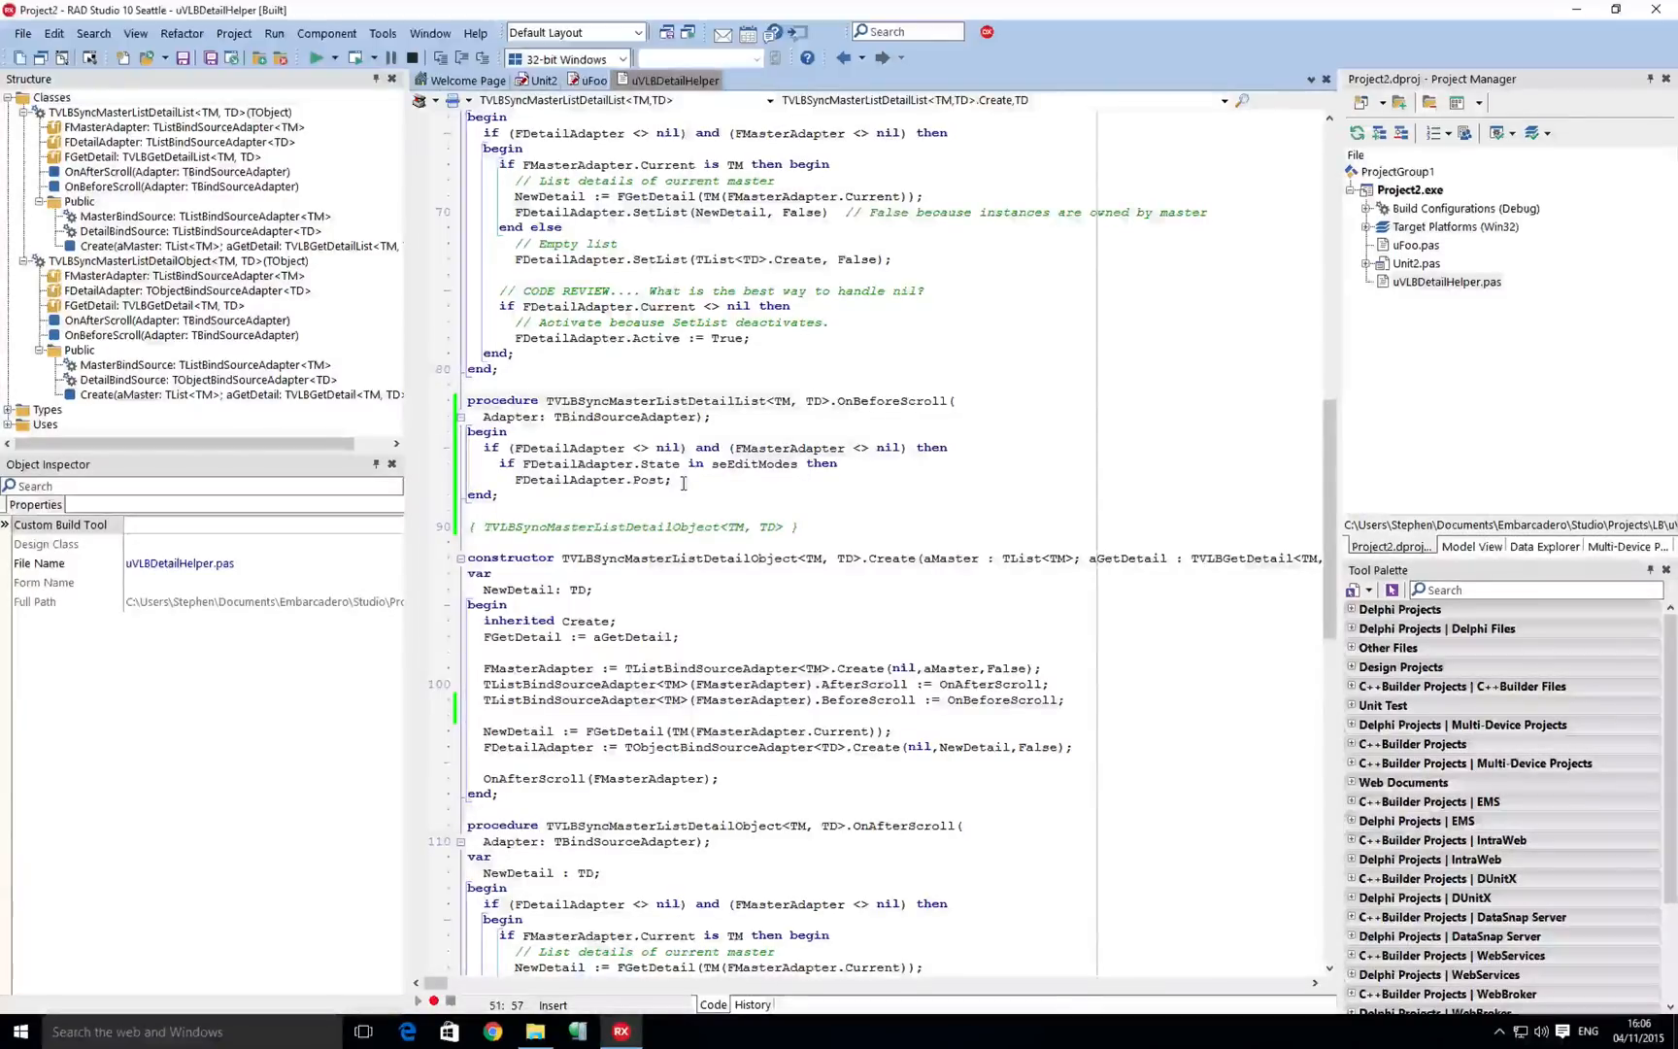
pyautogui.moveTo(646, 479)
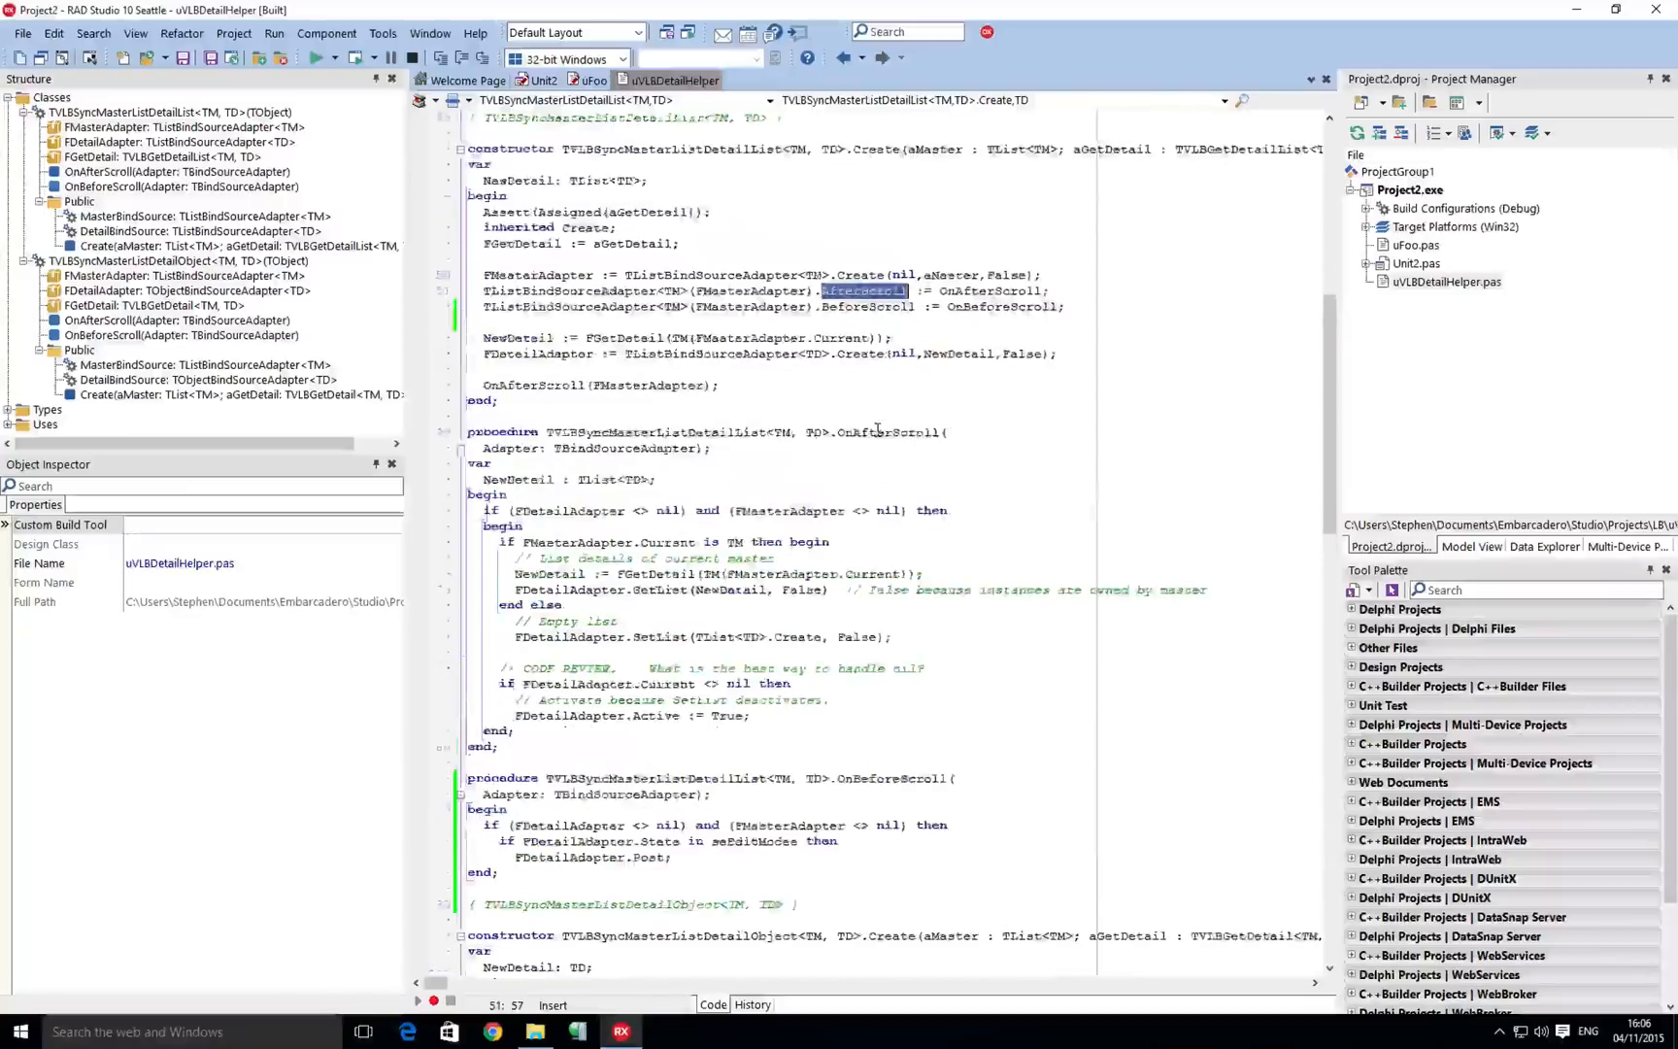
pyautogui.scroll(3)
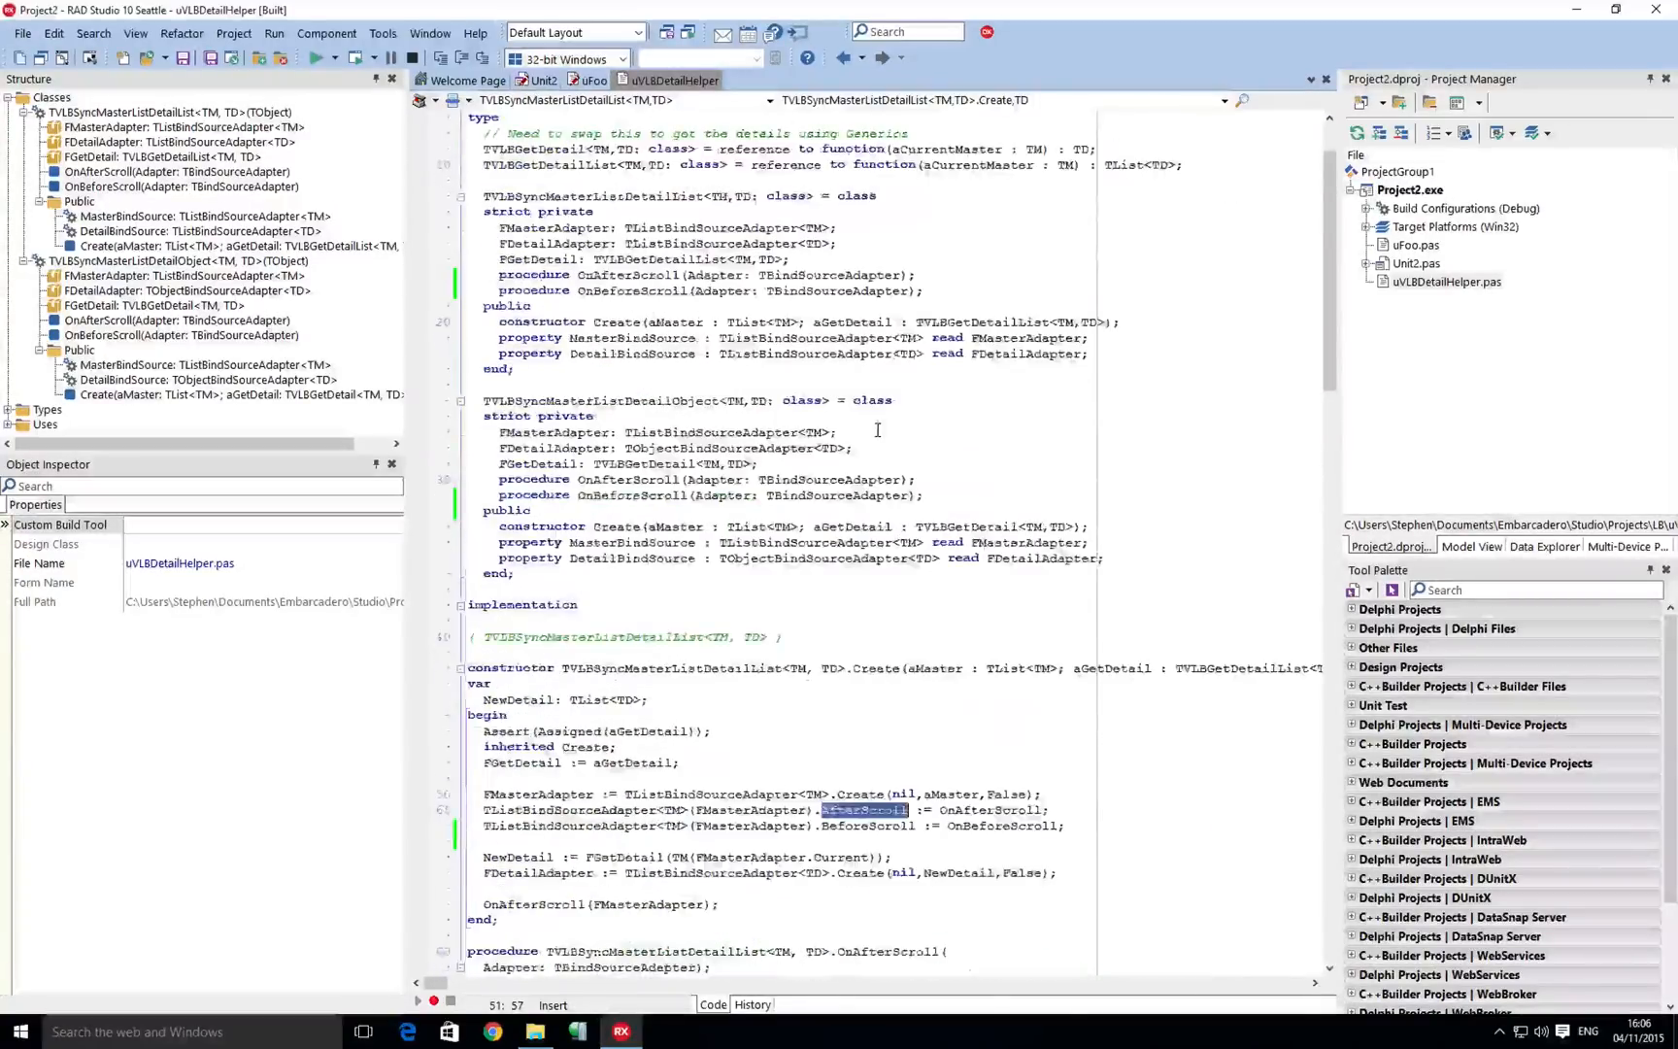
pyautogui.scroll(3)
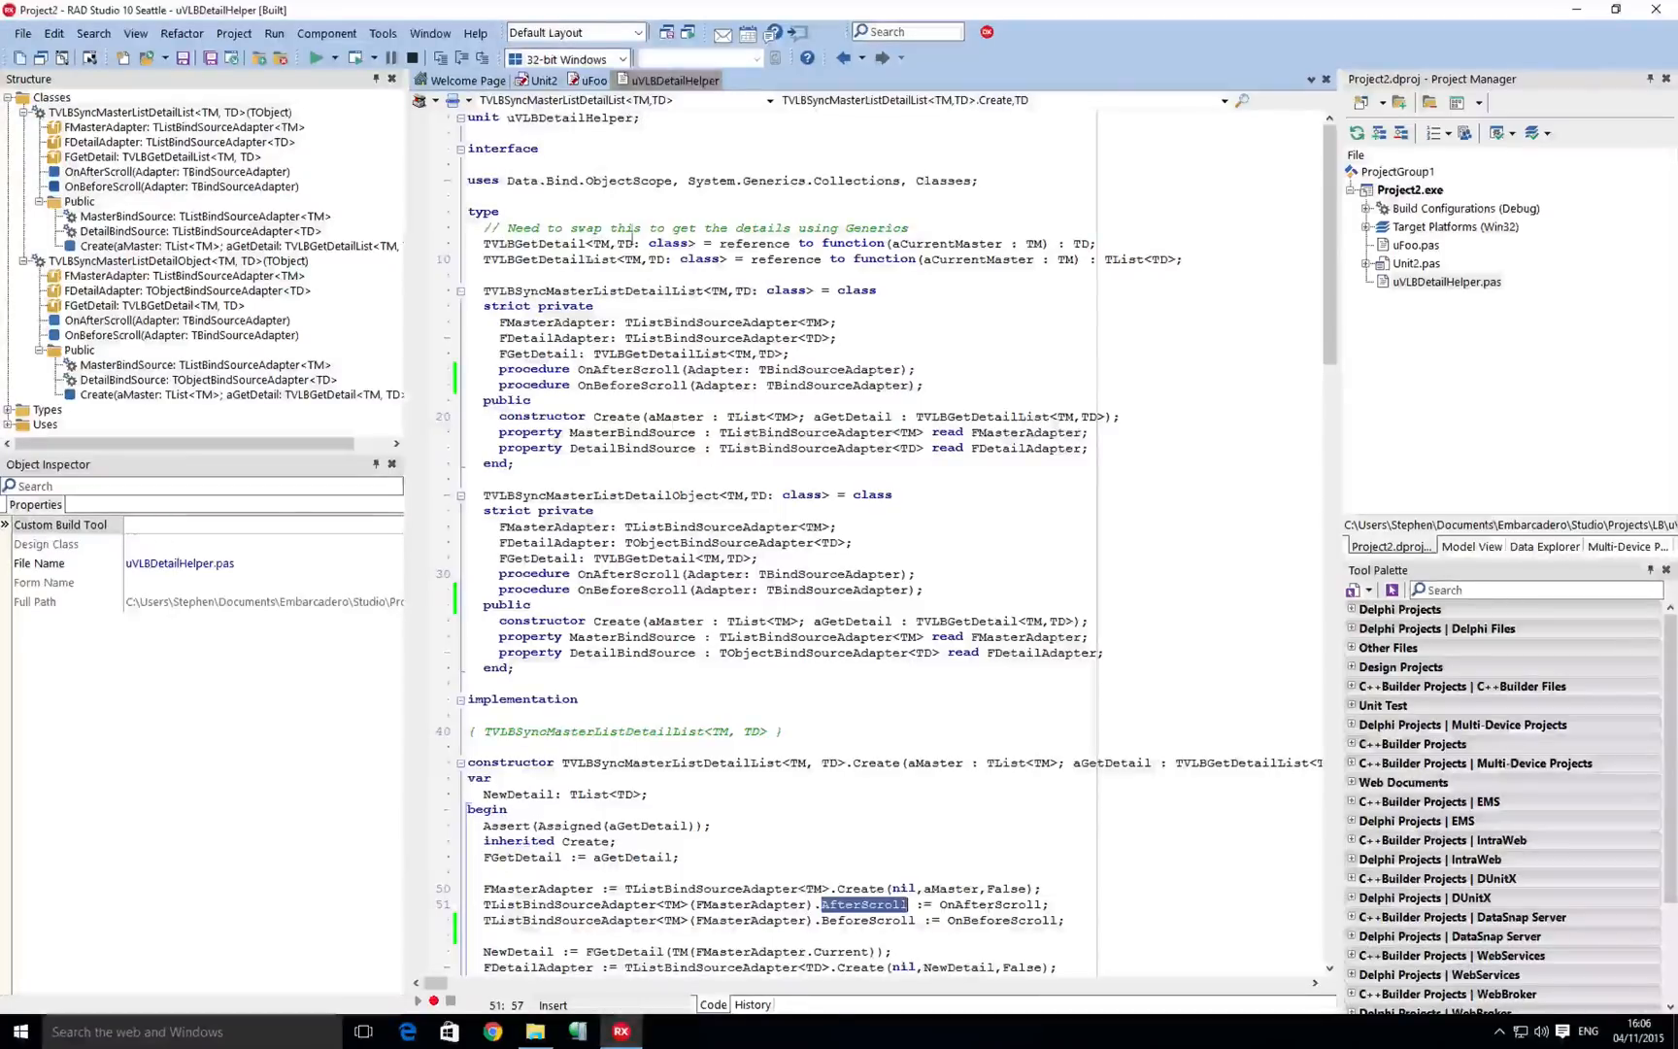
pyautogui.click(590, 80)
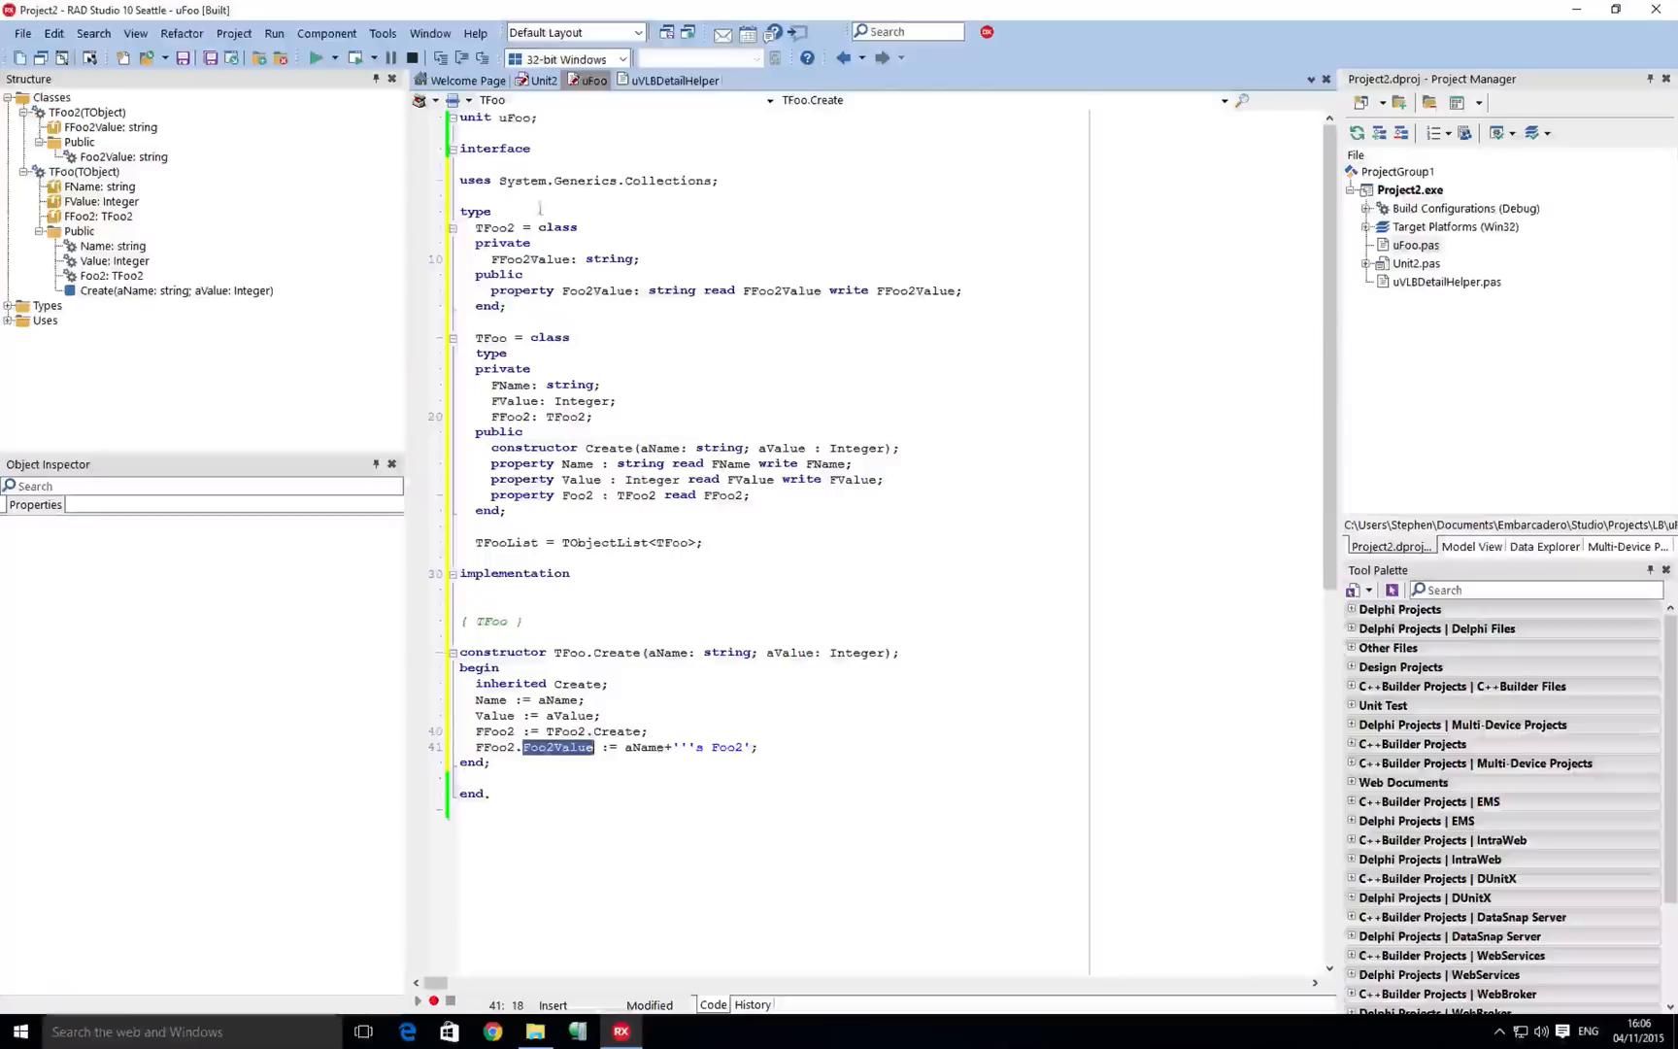
# Return to Unit2 and scroll down to the FormCreate and CreateAdapter handlers.
pyautogui.click(538, 81)
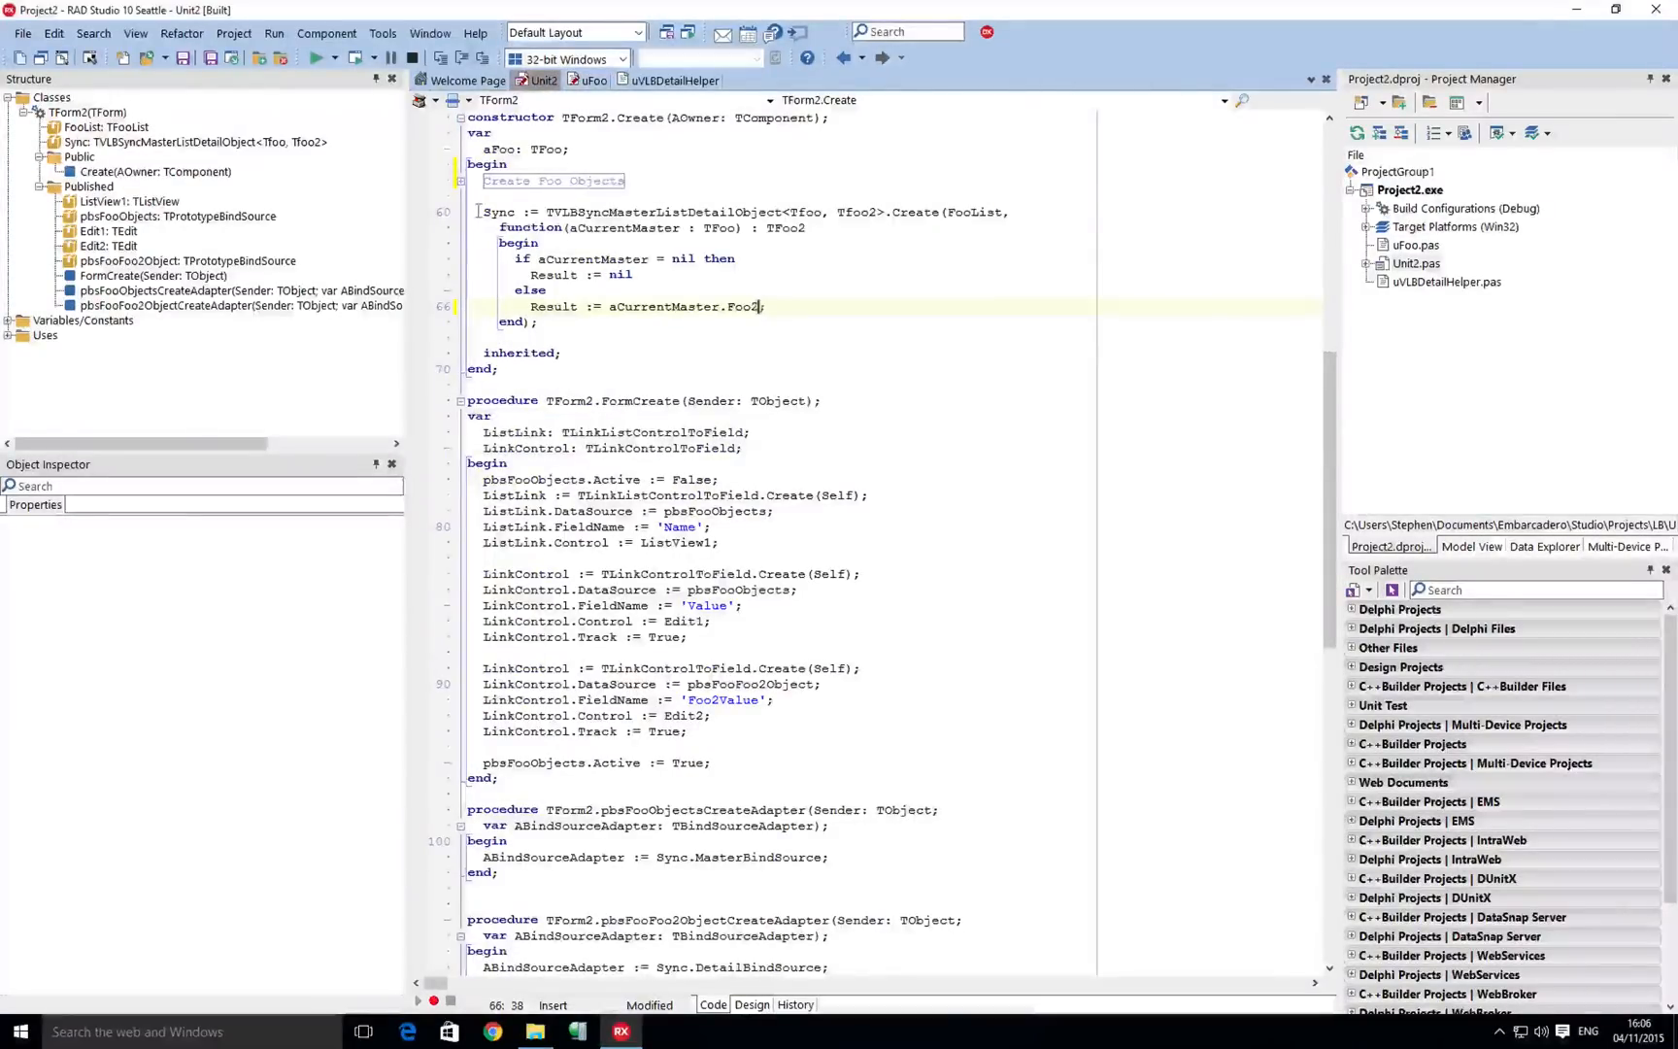
pyautogui.scroll(-3)
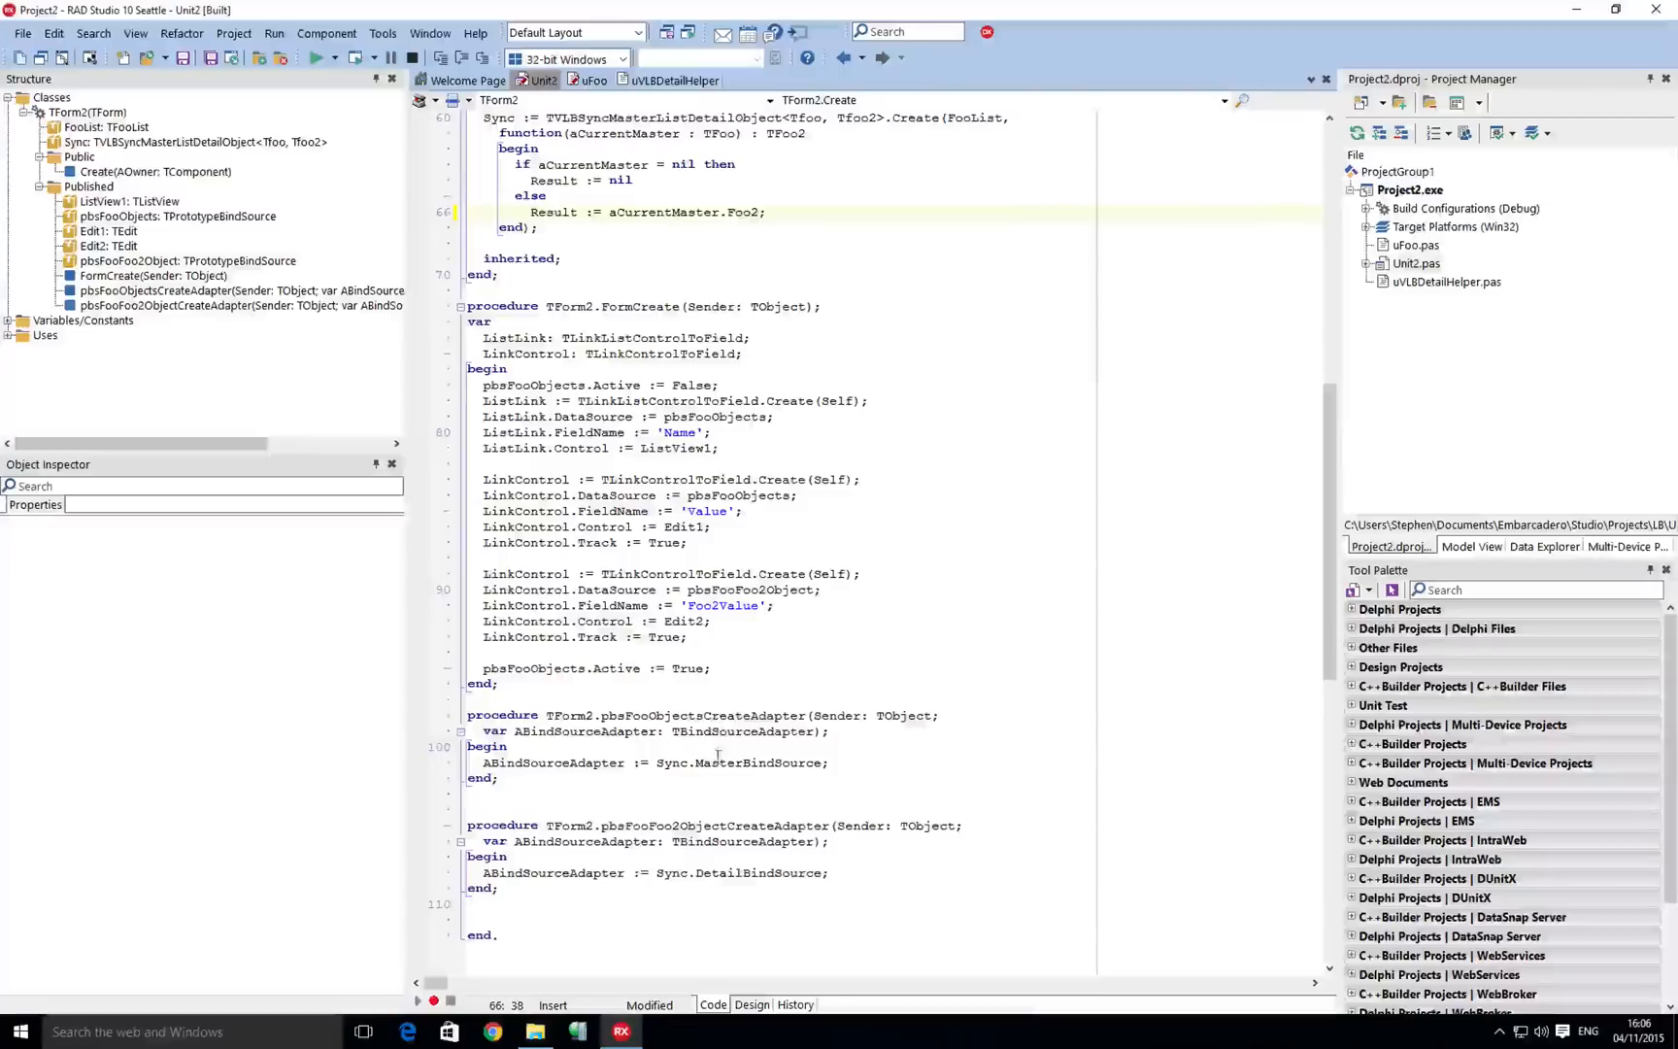